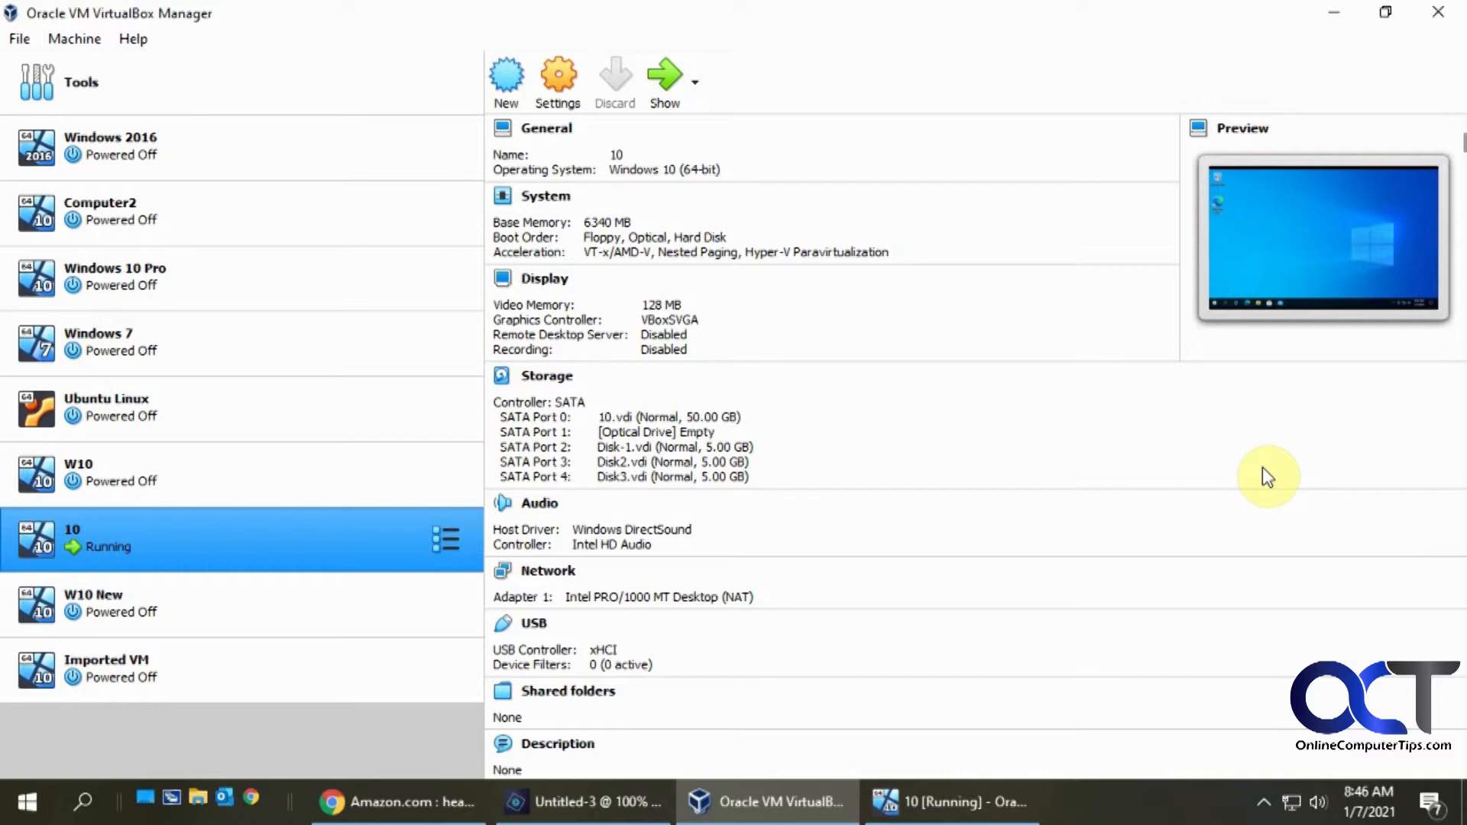
mouse_move(996, 419)
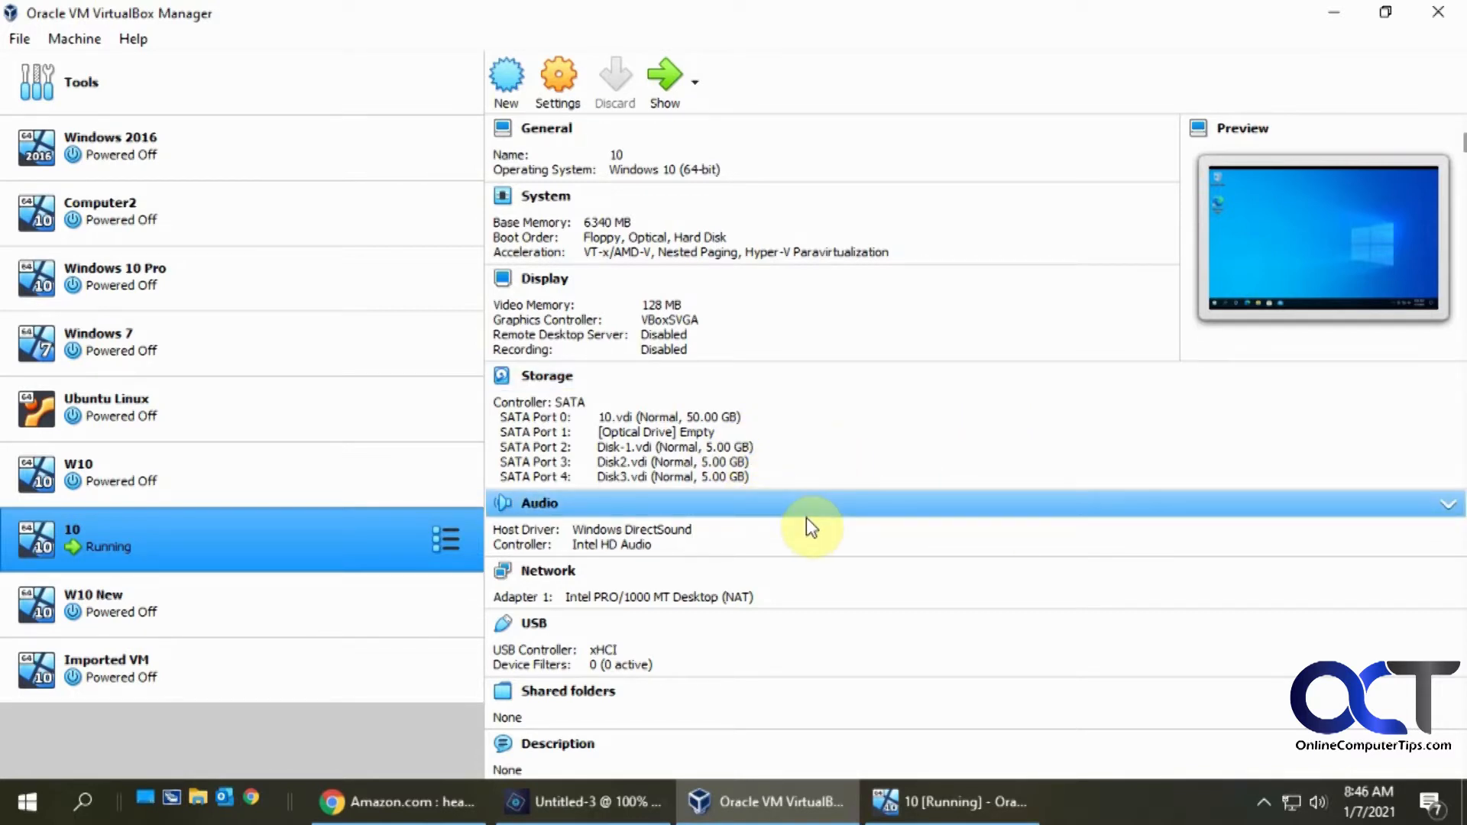
mouse_move(639, 494)
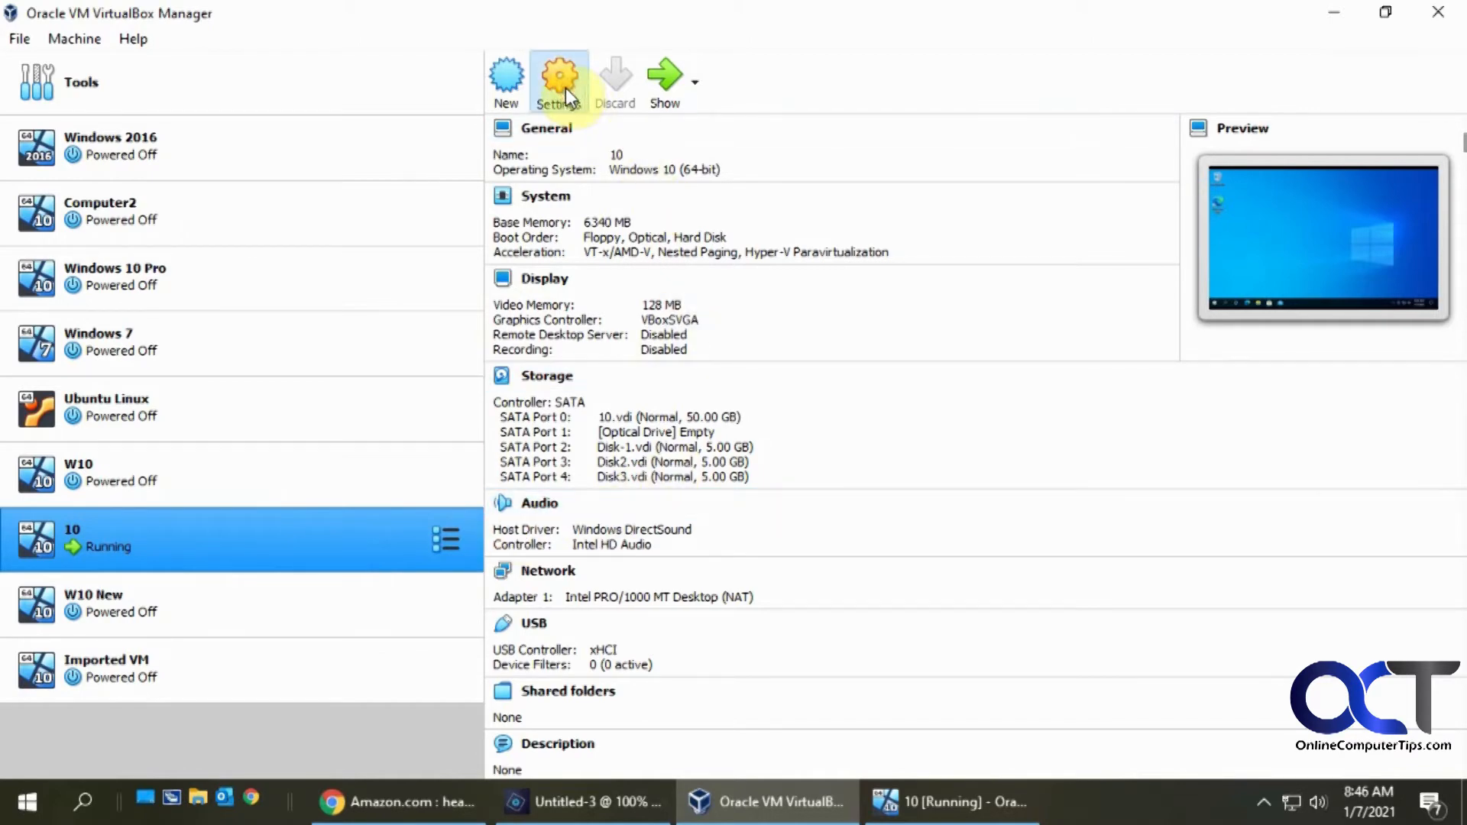
Check the VM's attached disks in its settings, then dismiss the settings.
left_click(560, 79)
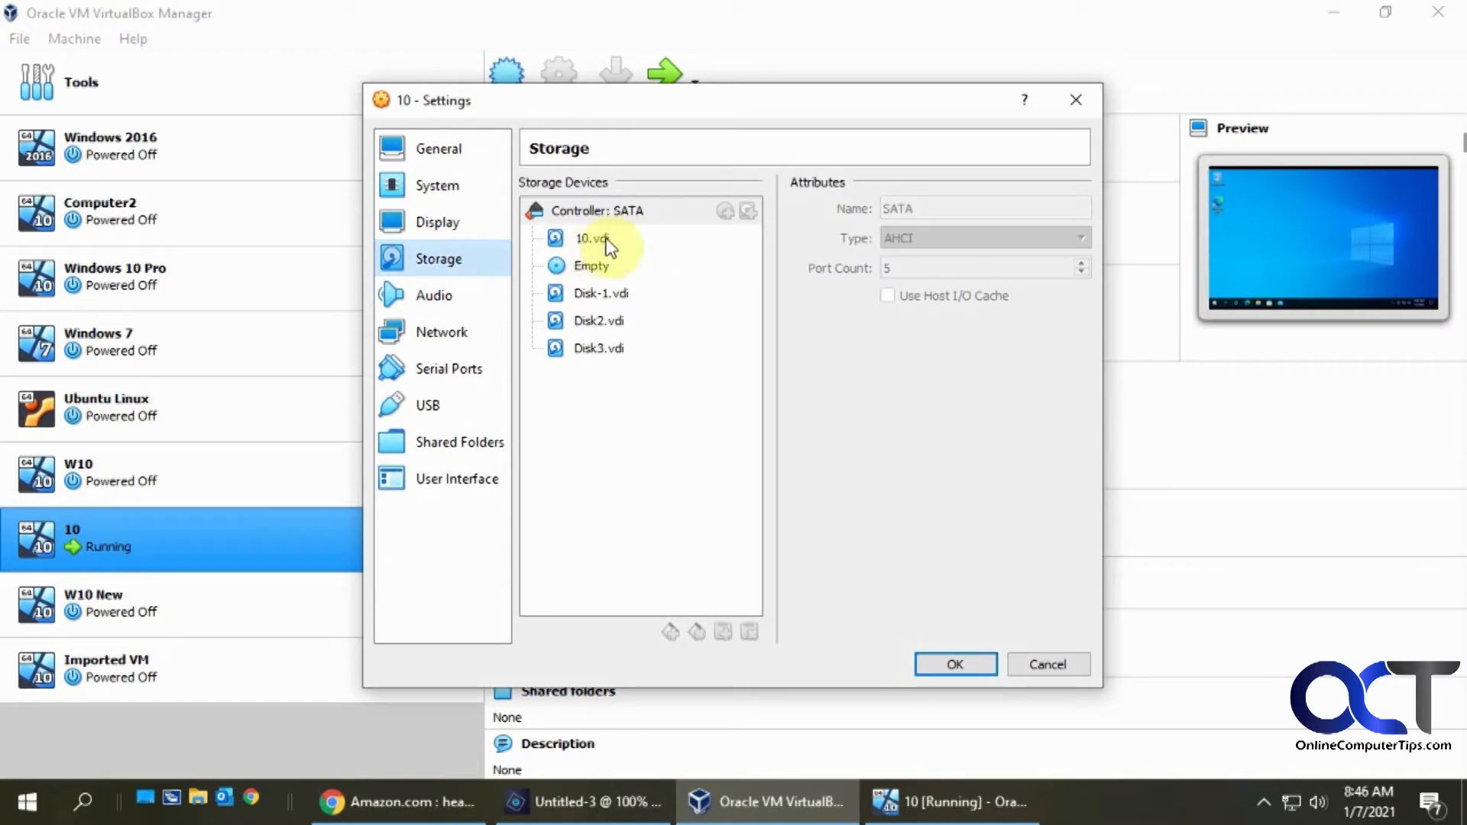
mouse_move(597, 307)
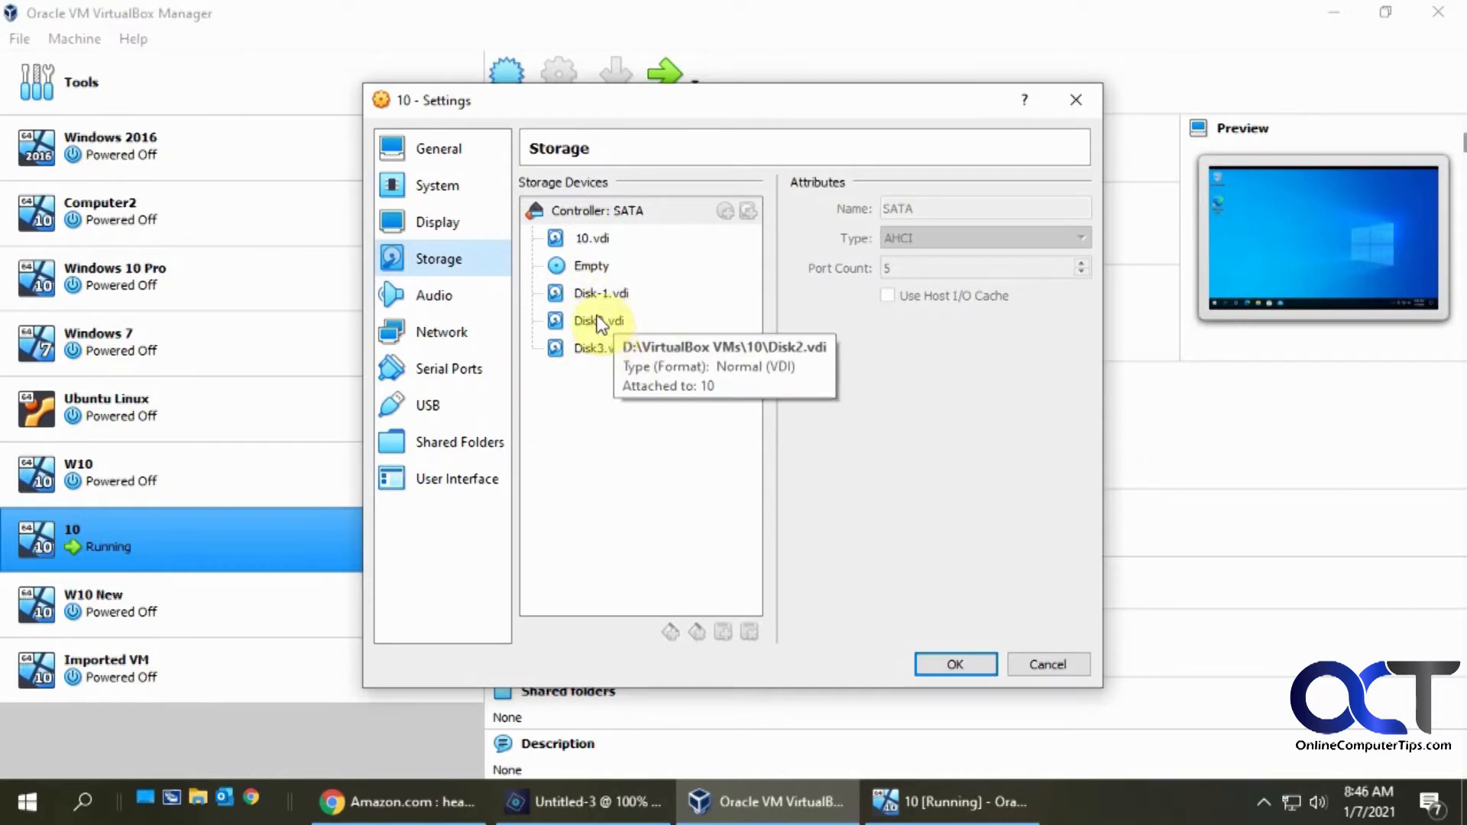
left_click(1047, 665)
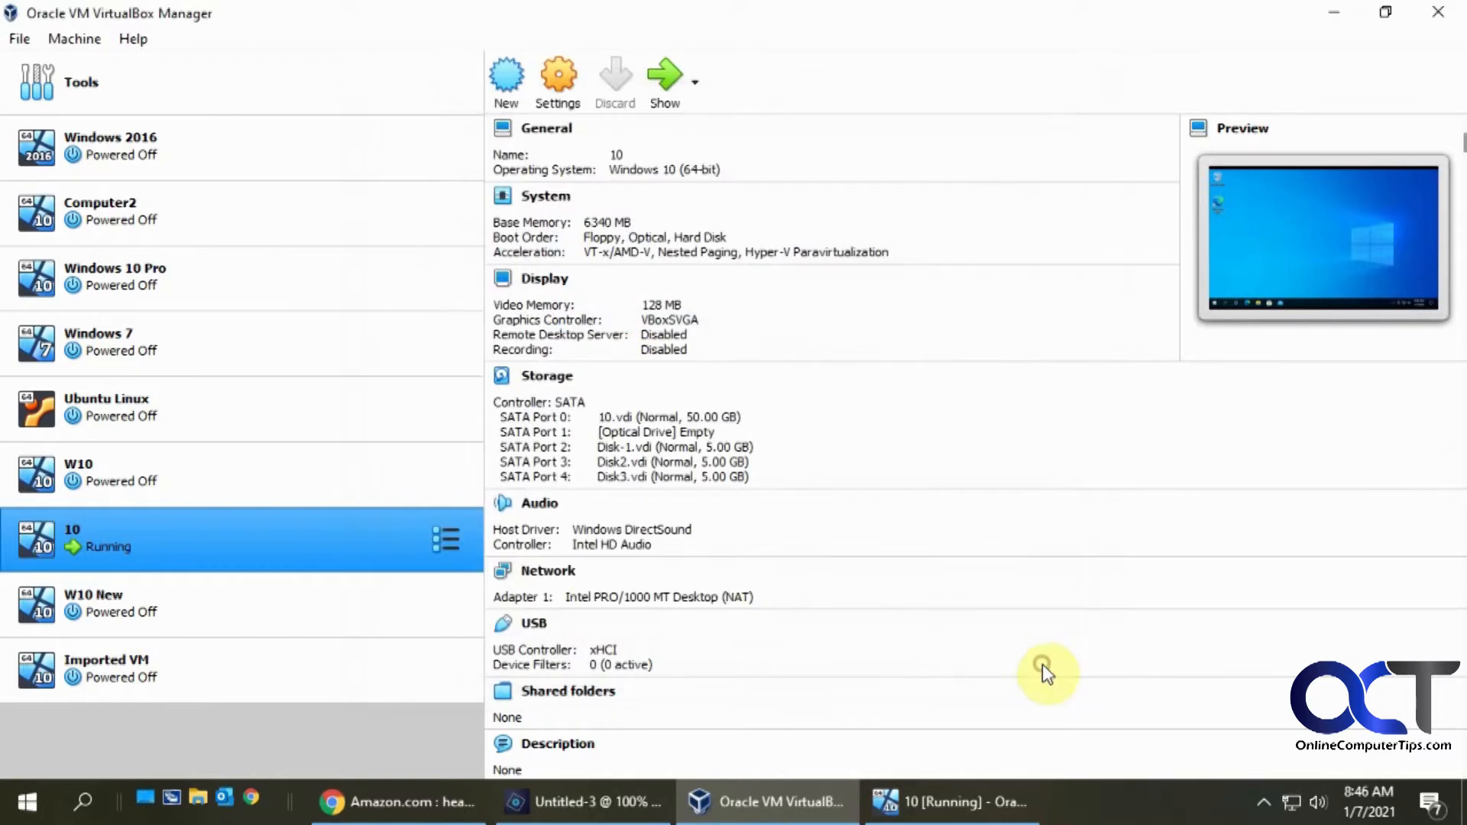
Bring the running Windows 10 VM forward and search Start for 'disk man'.
left_click(948, 802)
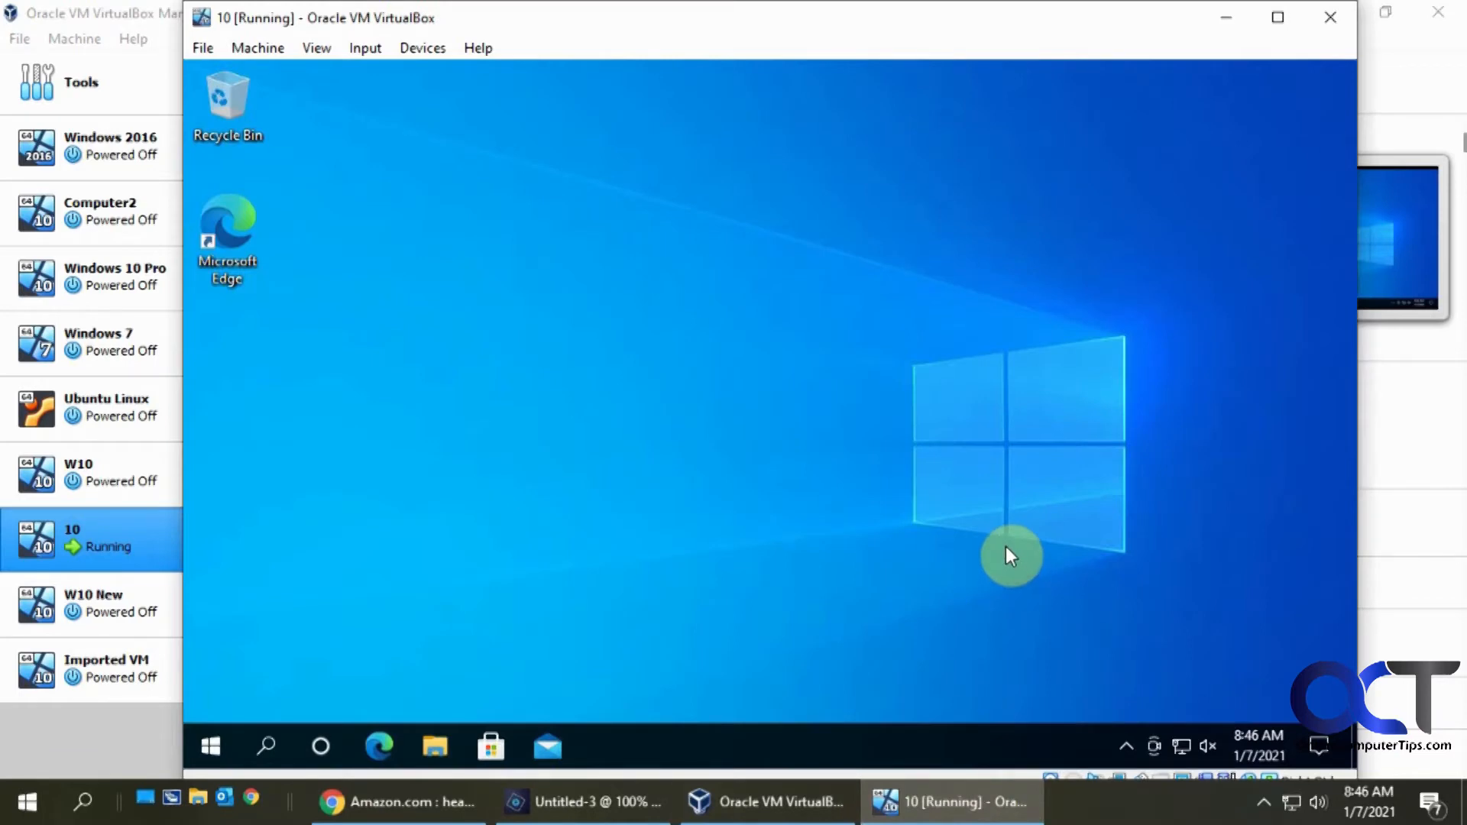
mouse_move(887, 533)
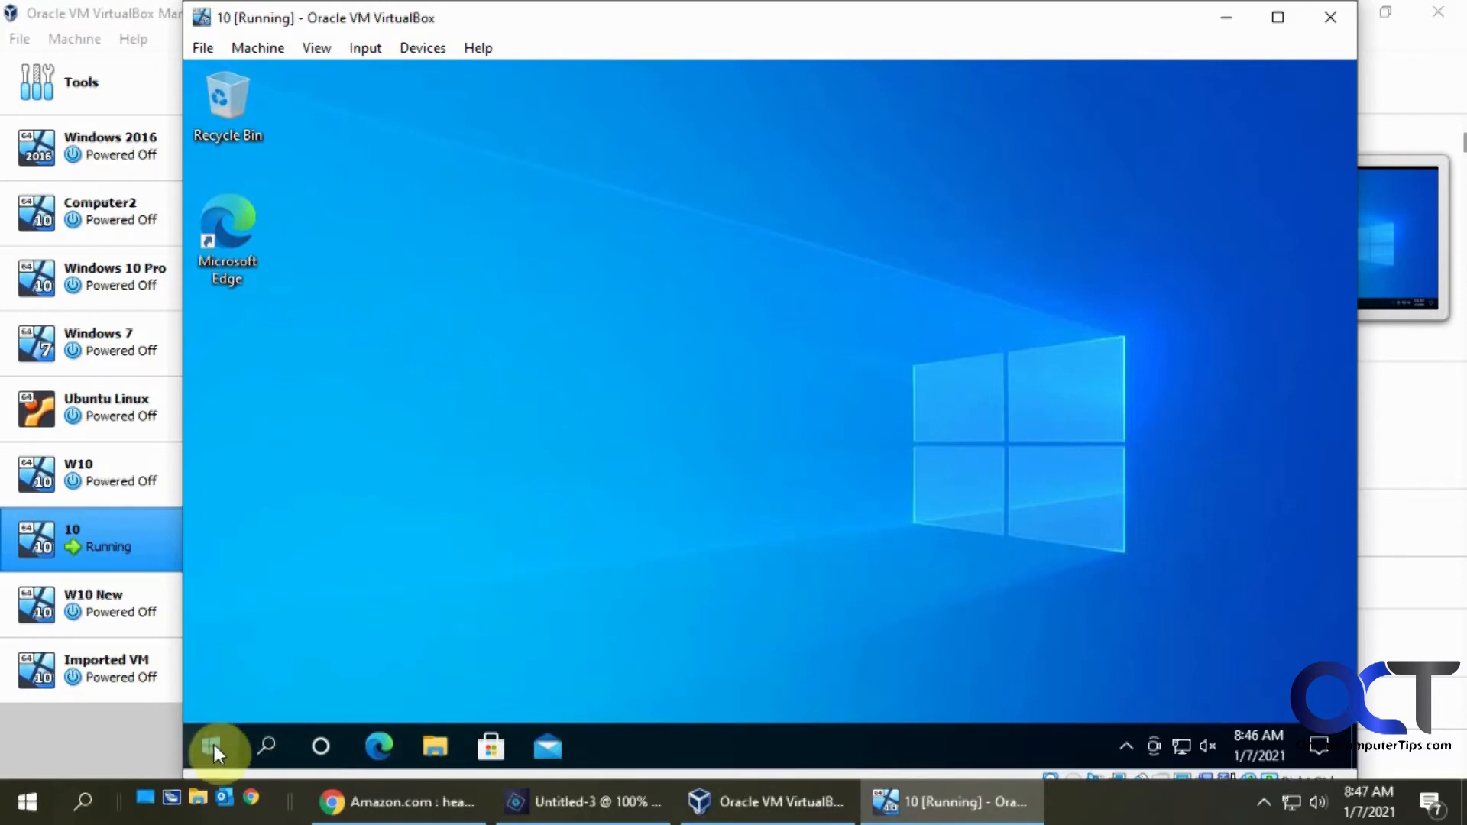
left_click(216, 747)
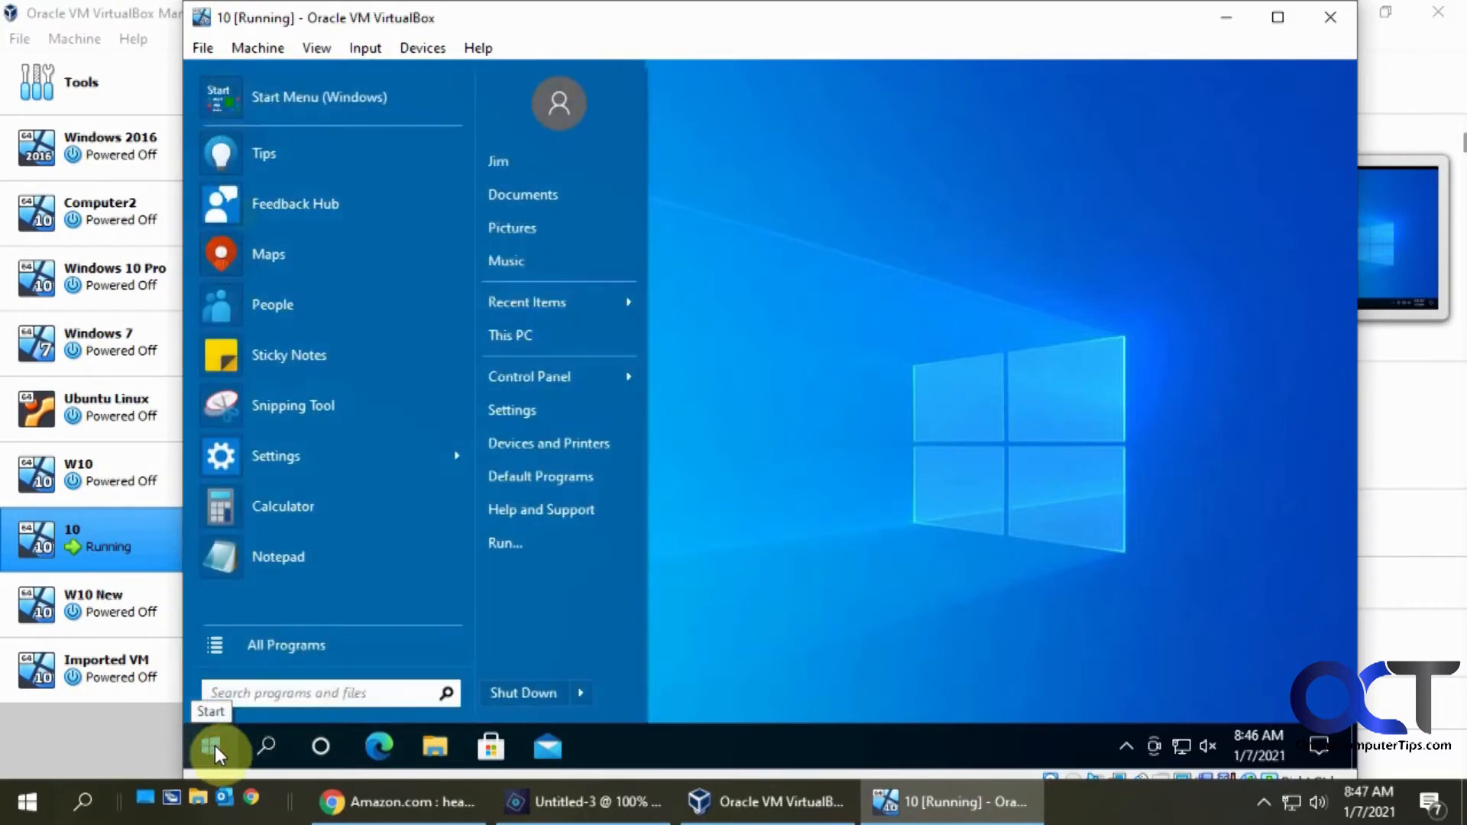
type("disk man")
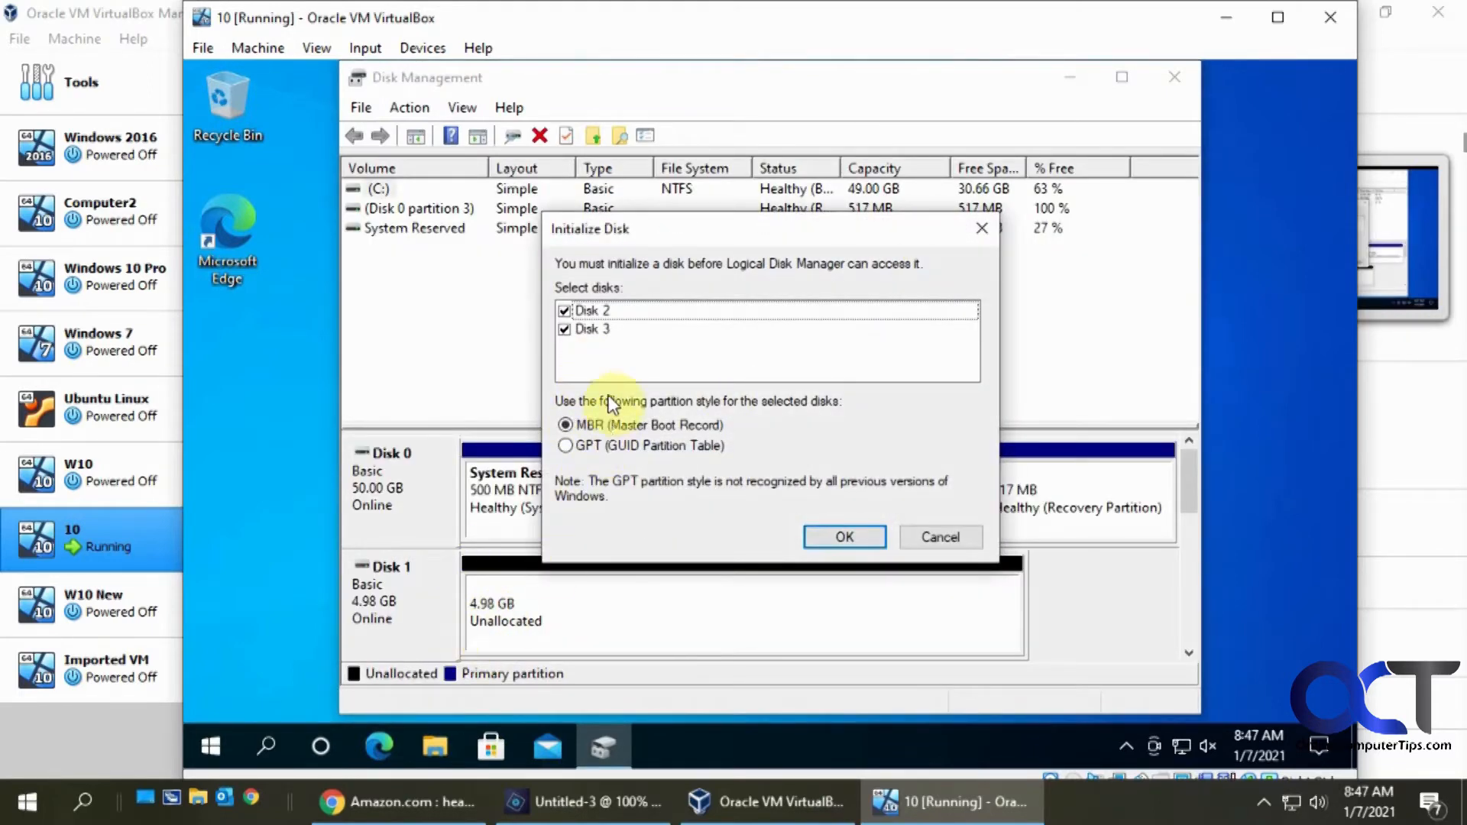
mouse_move(656, 440)
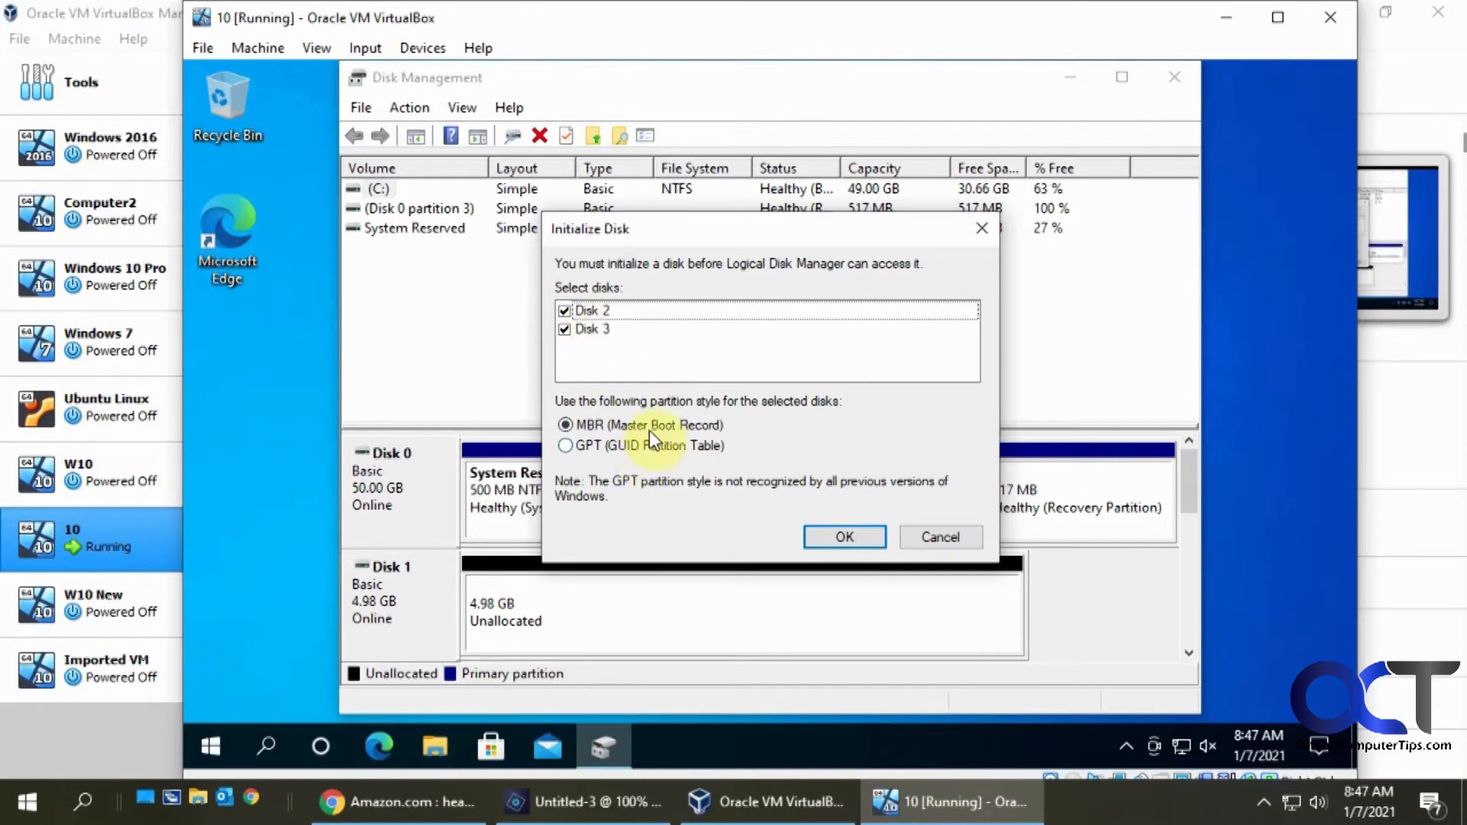
mouse_move(807, 295)
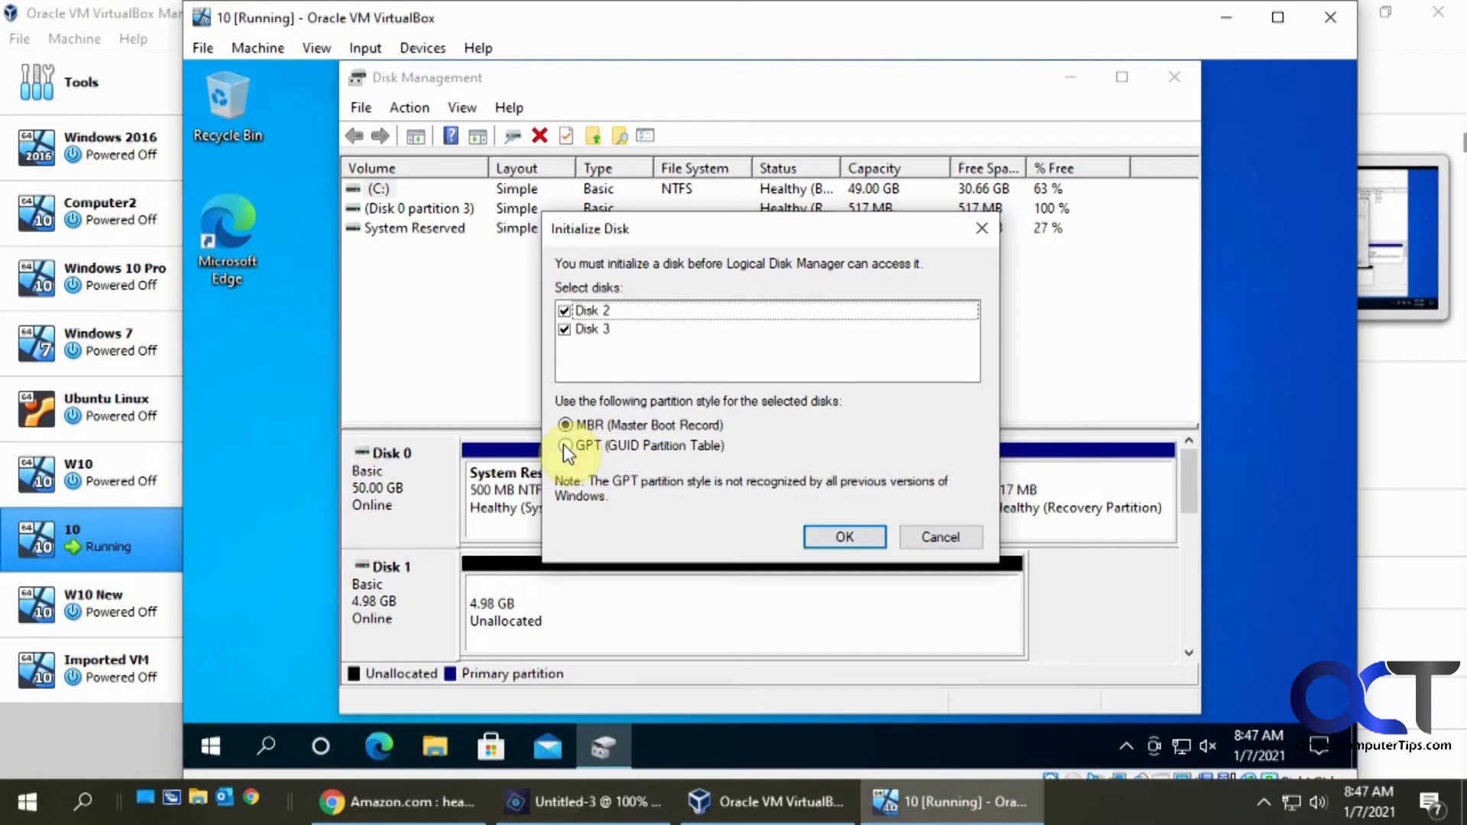
Initialize Disk 2 and Disk 3 with the GPT partition style.
left_click(565, 446)
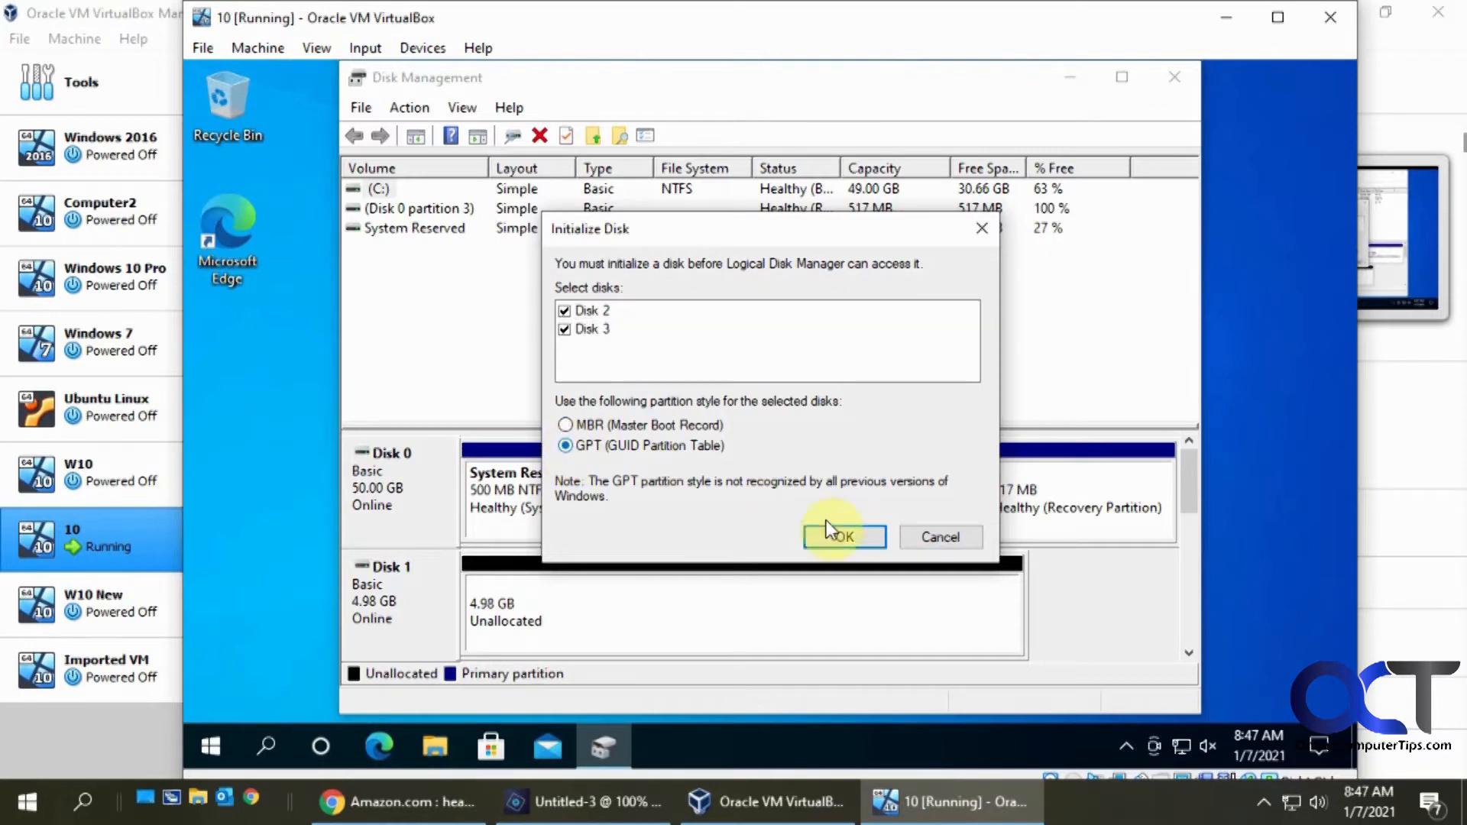
left_click(841, 536)
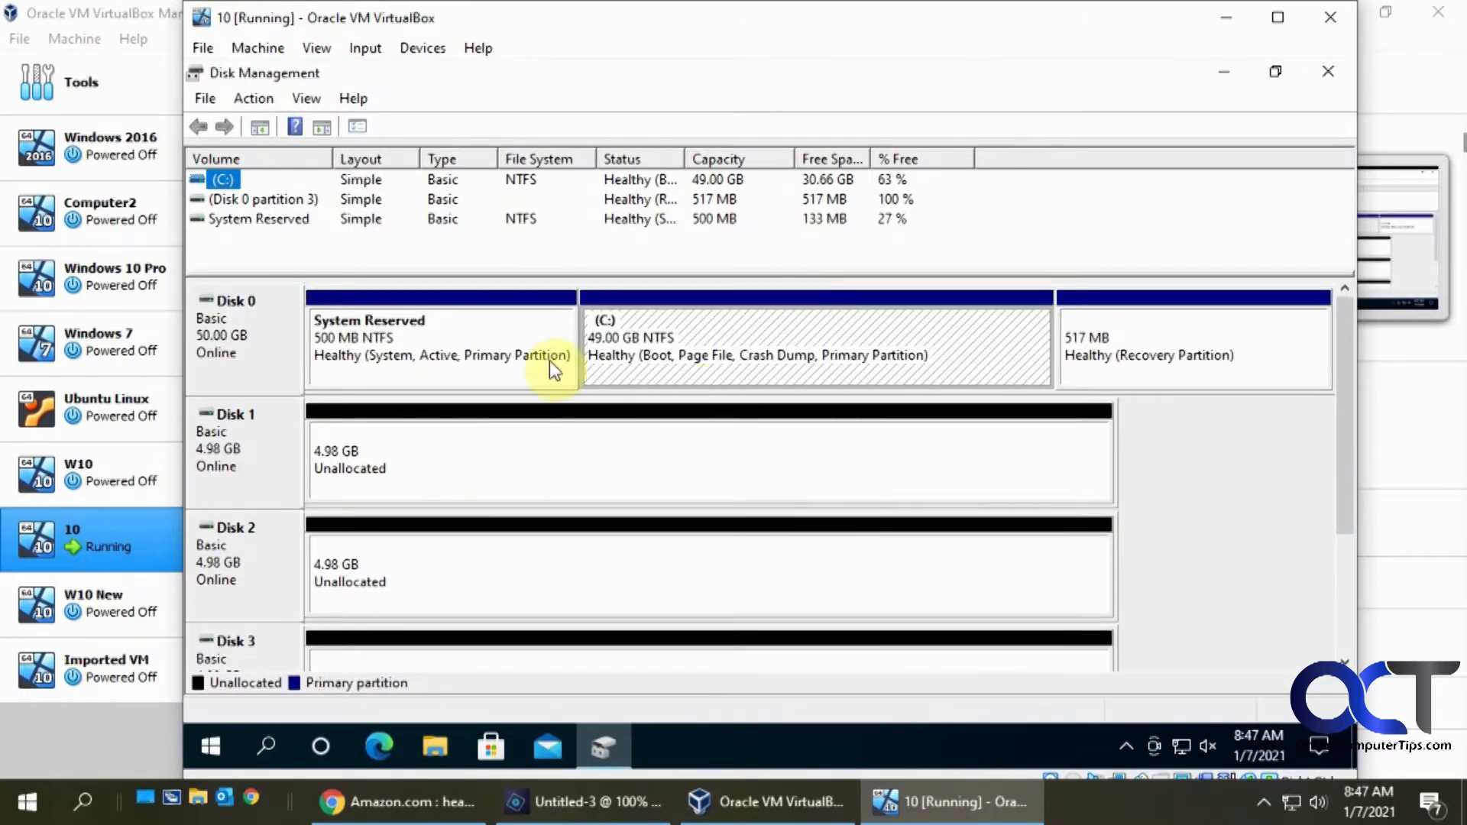
mouse_move(422, 472)
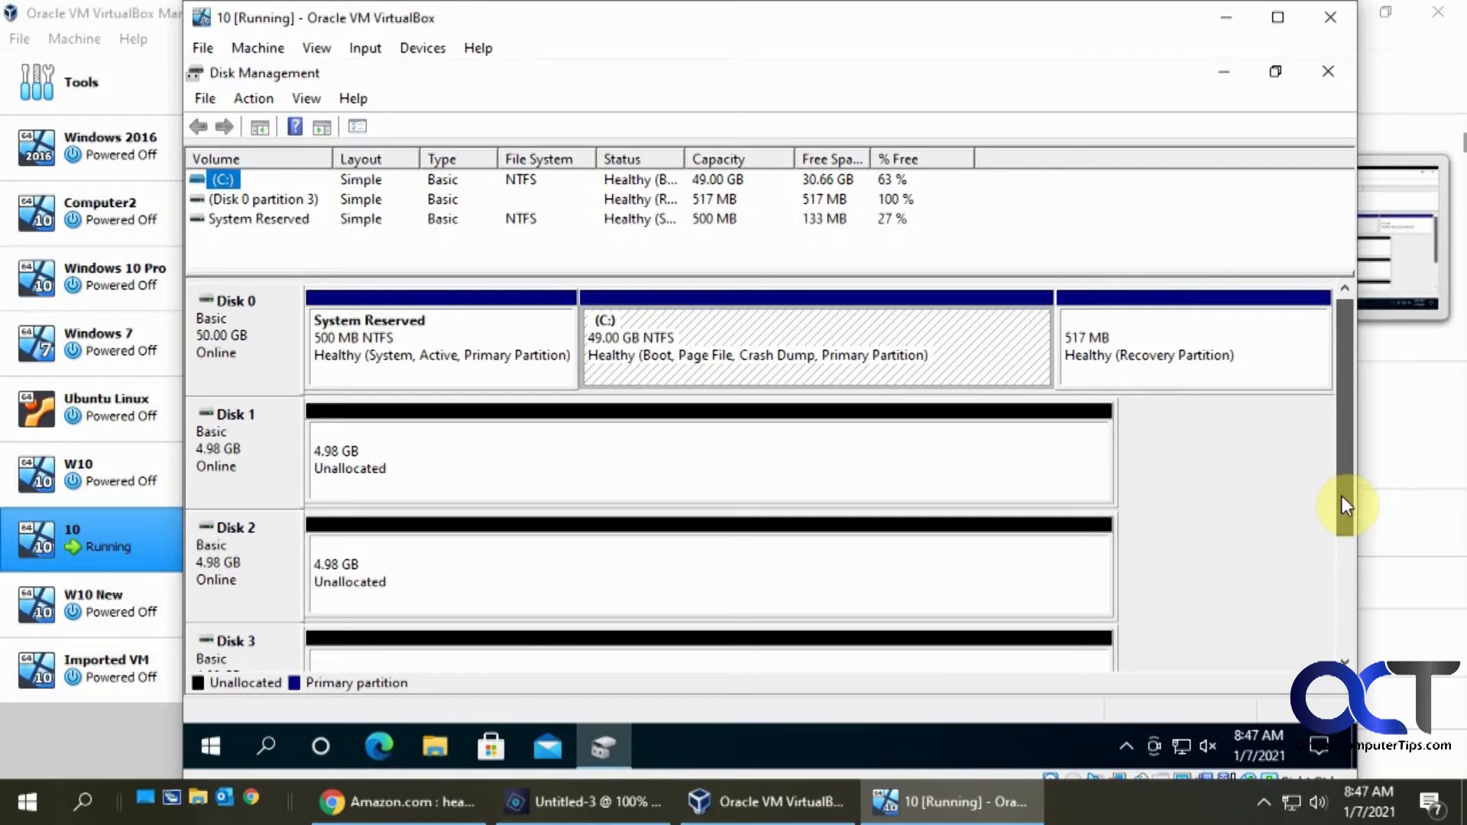
Start the New Spanned Volume wizard from Disk 1's unallocated space.
scroll("down", 3)
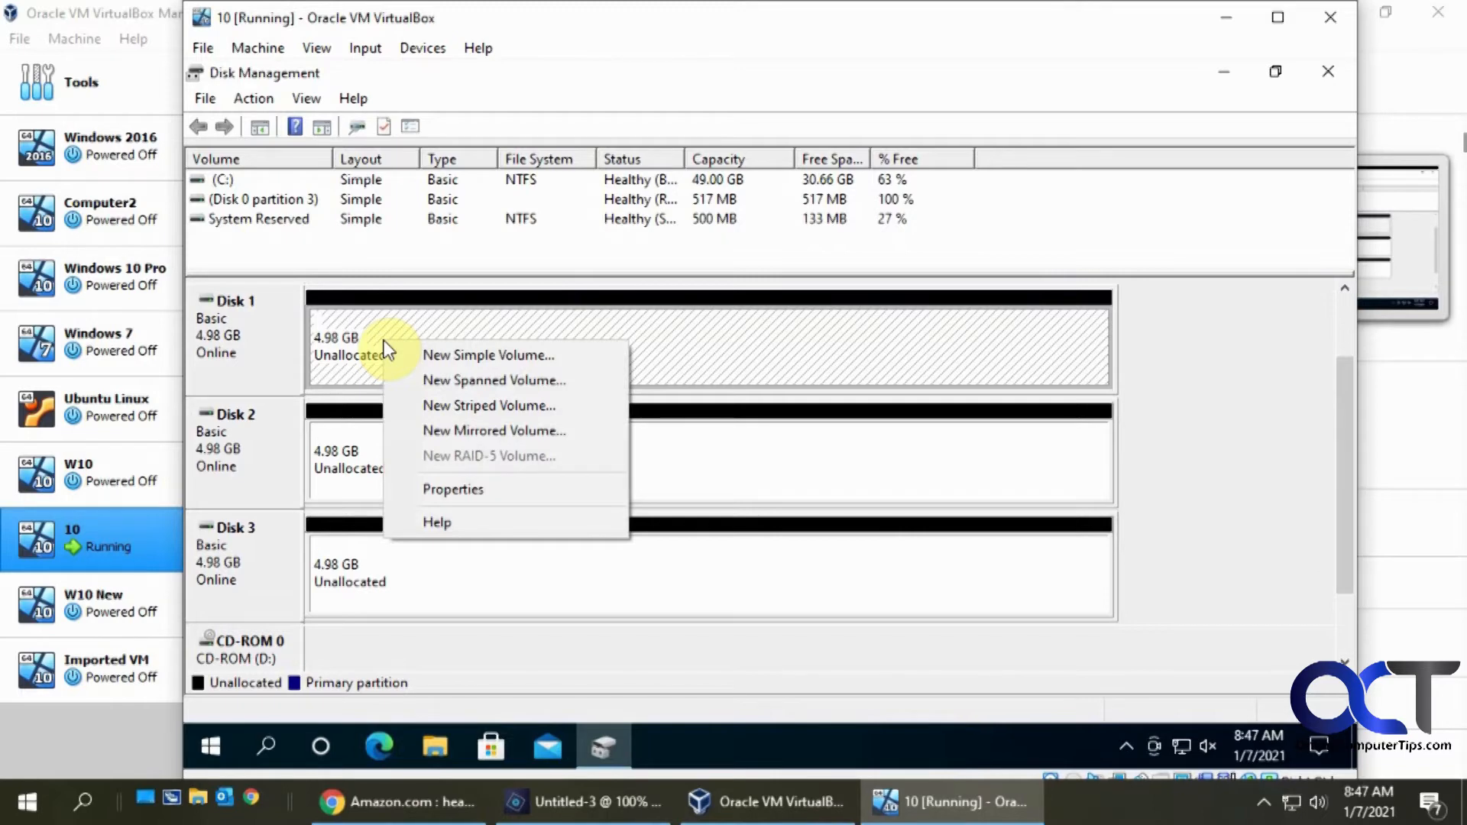
mouse_move(454, 380)
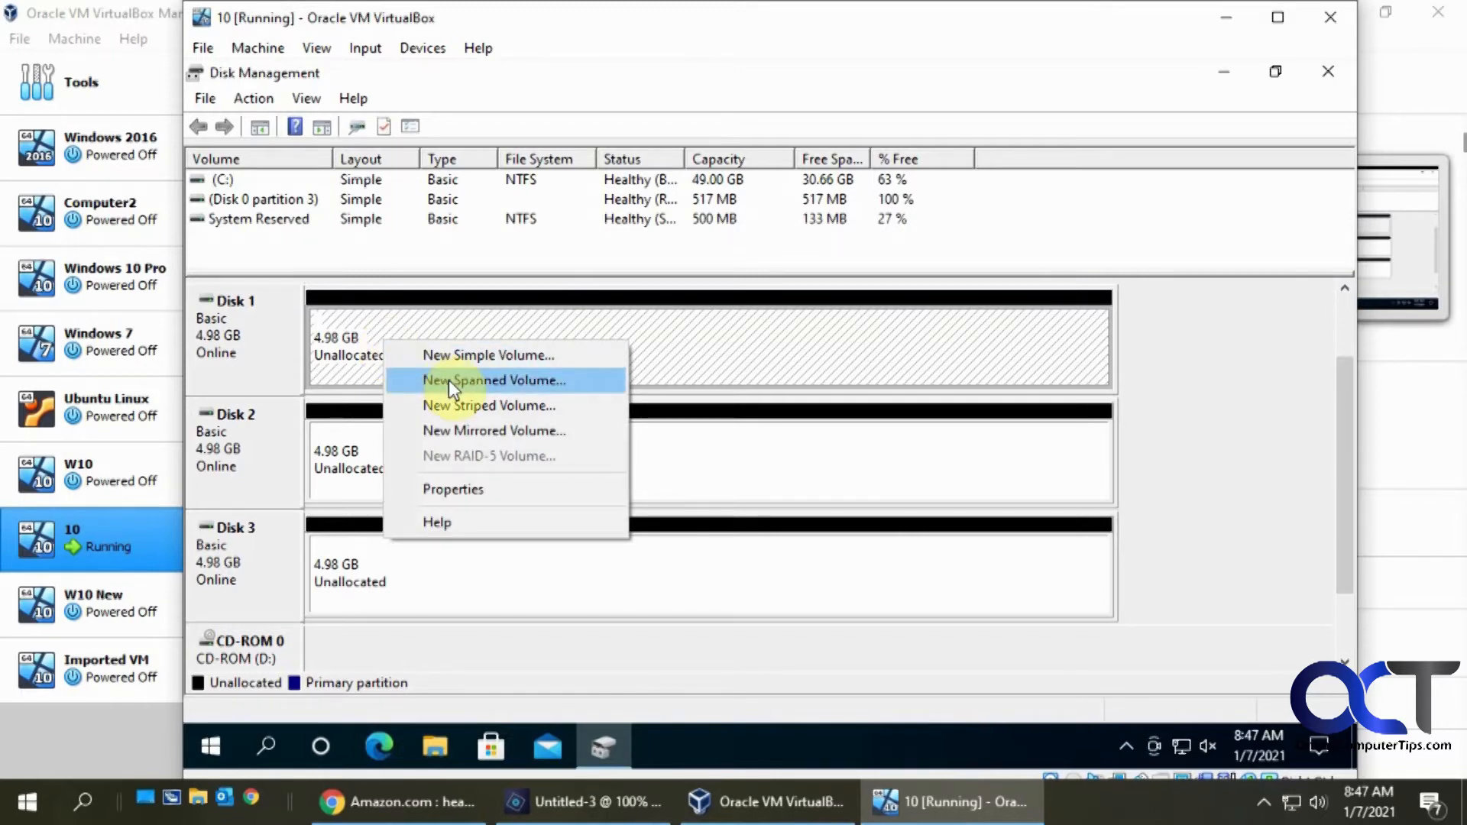
left_click(494, 380)
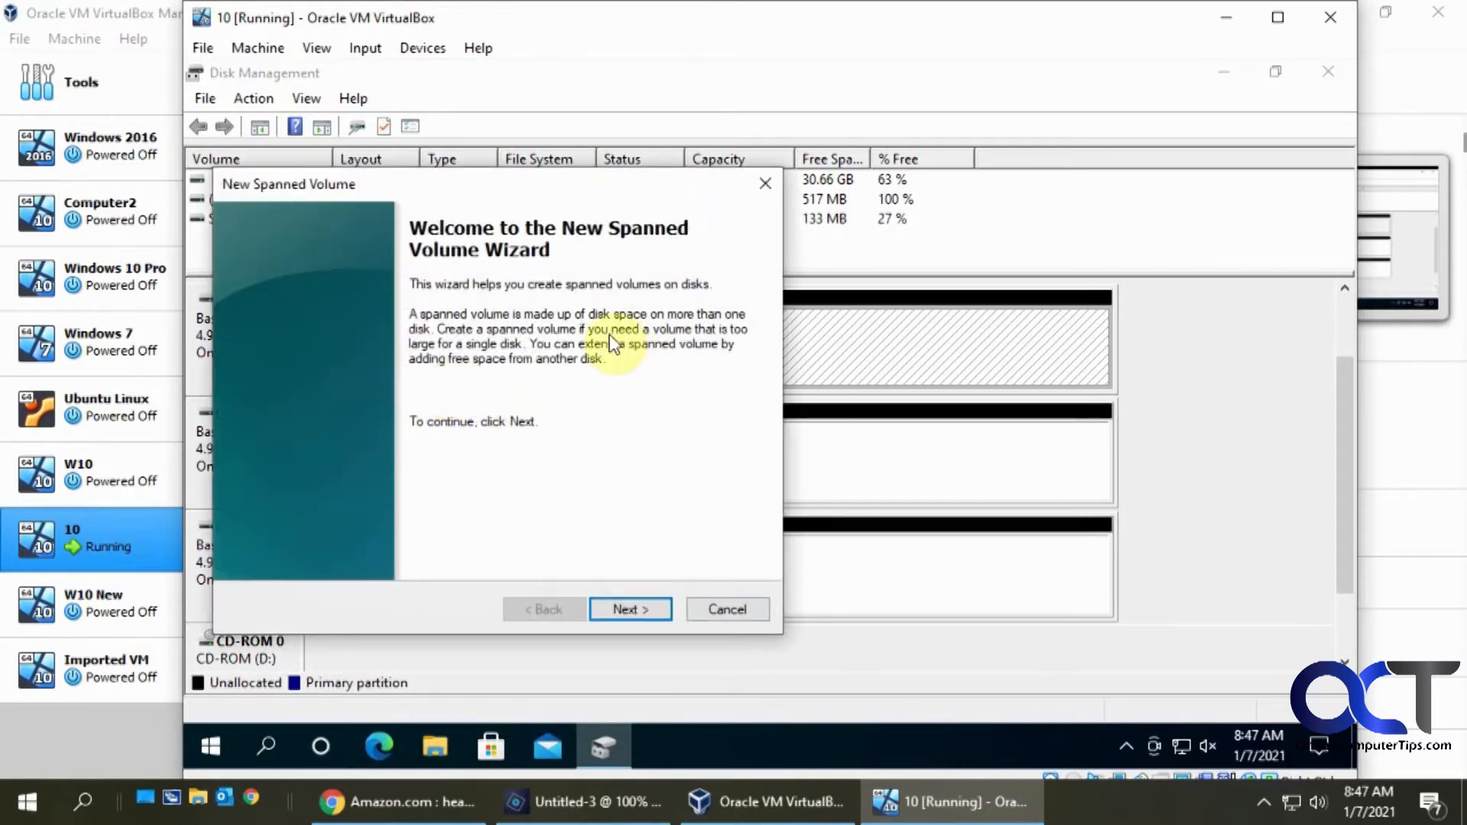
Add Disk 2 and Disk 3 to Disk 1 for a 15306 MB spanned volume and continue.
left_click(629, 610)
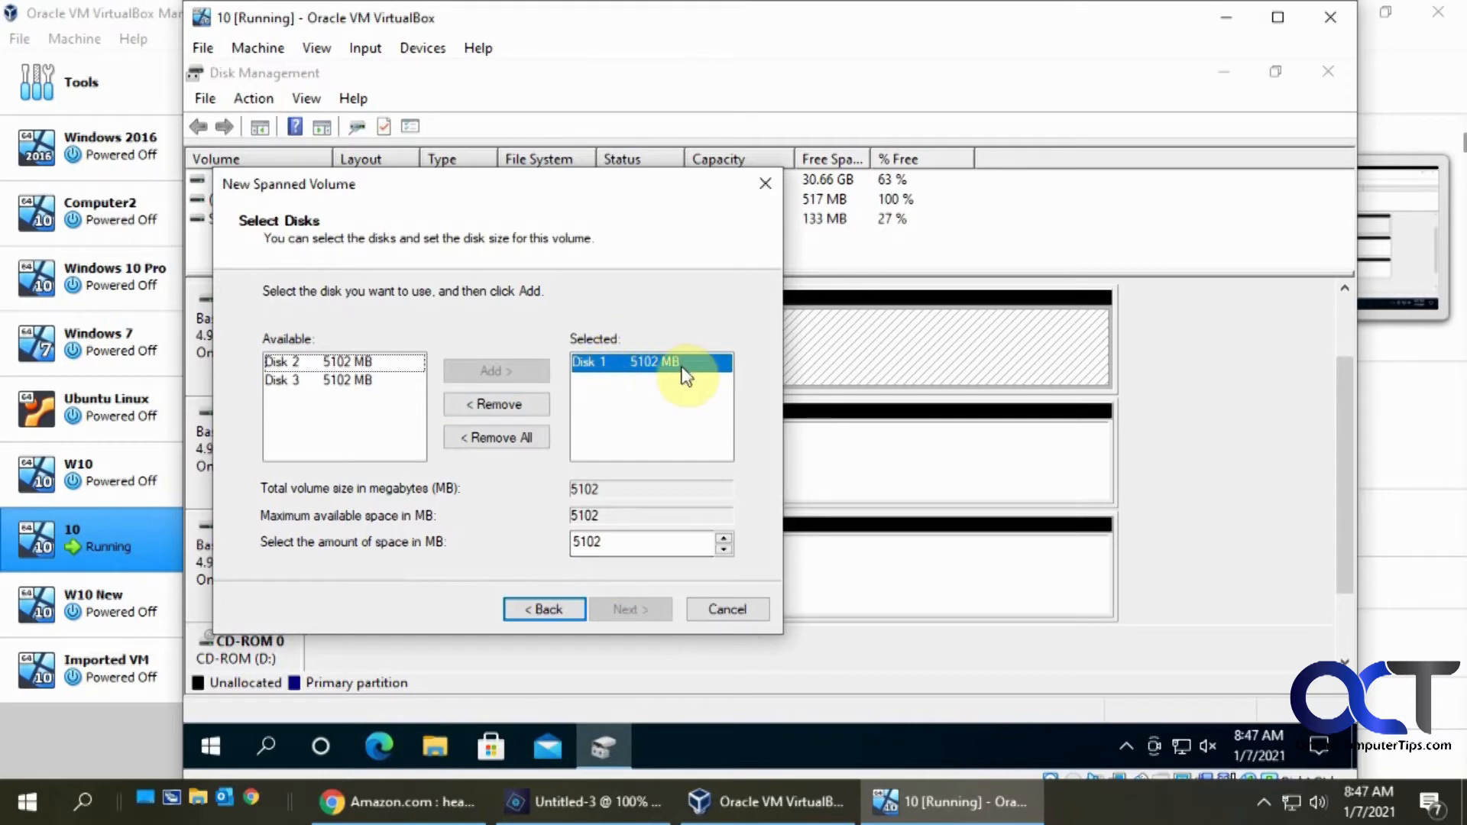
left_click(344, 379)
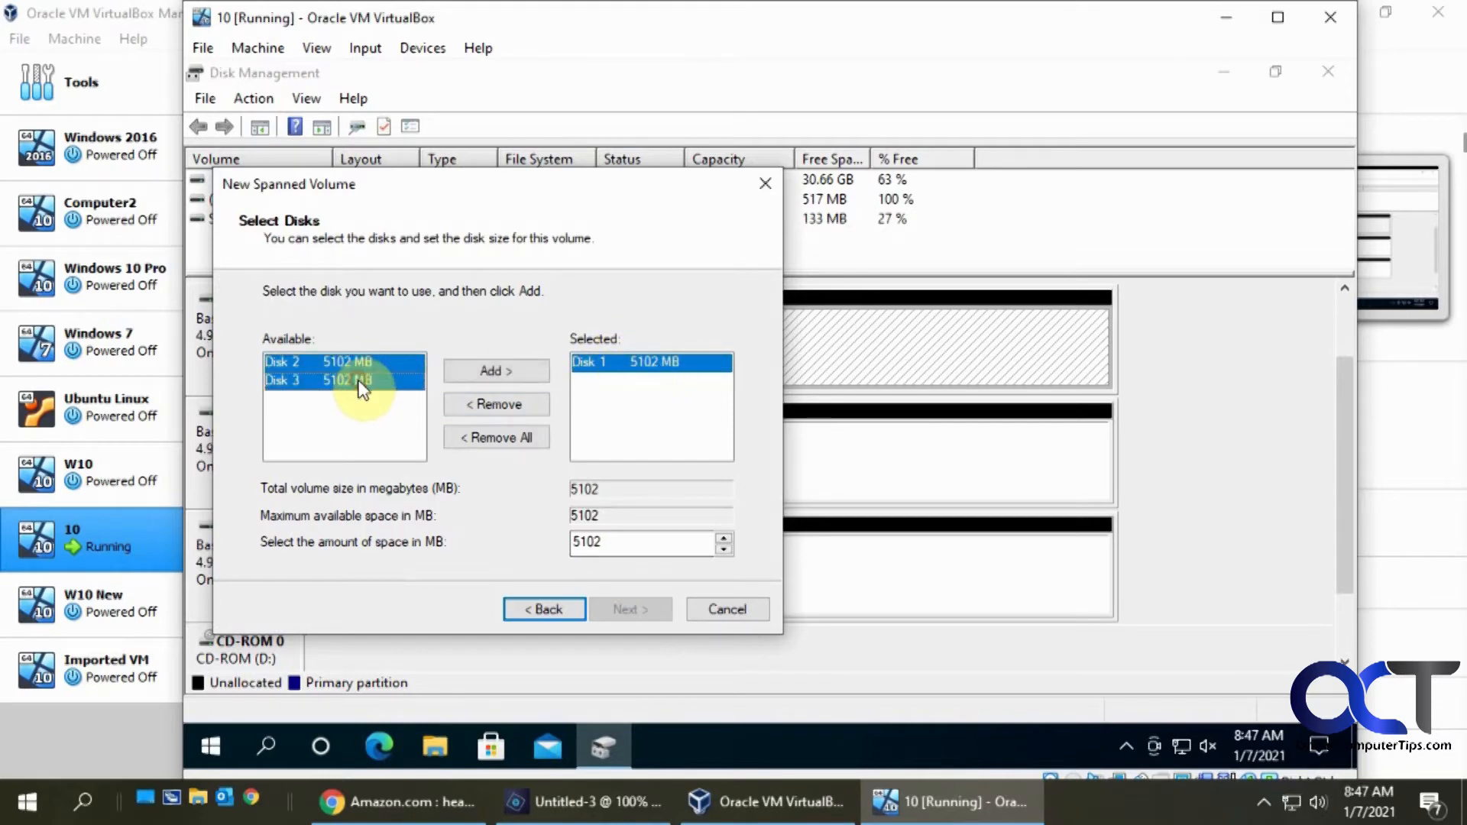
left_click(495, 370)
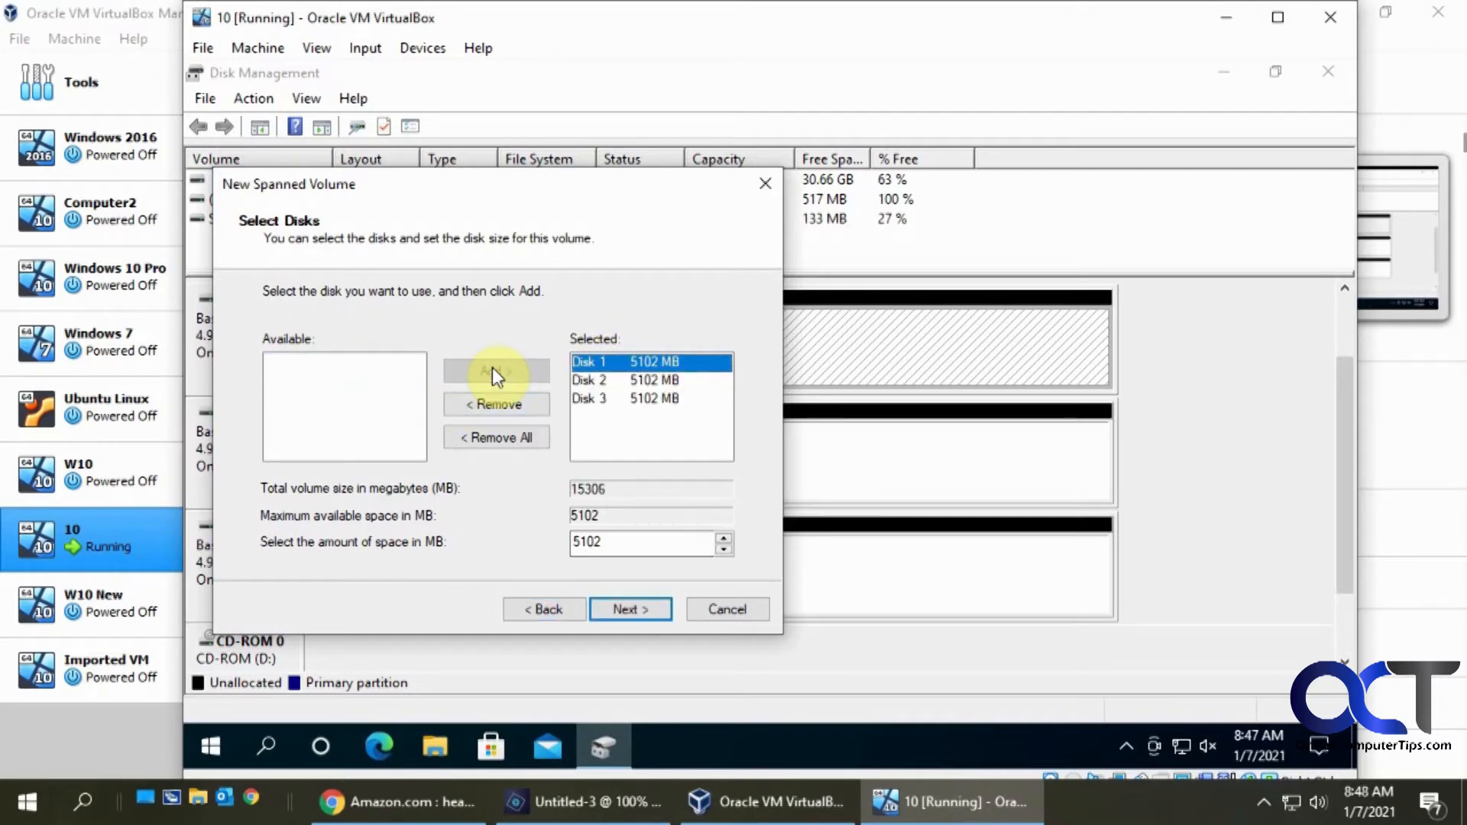
left_click(617, 380)
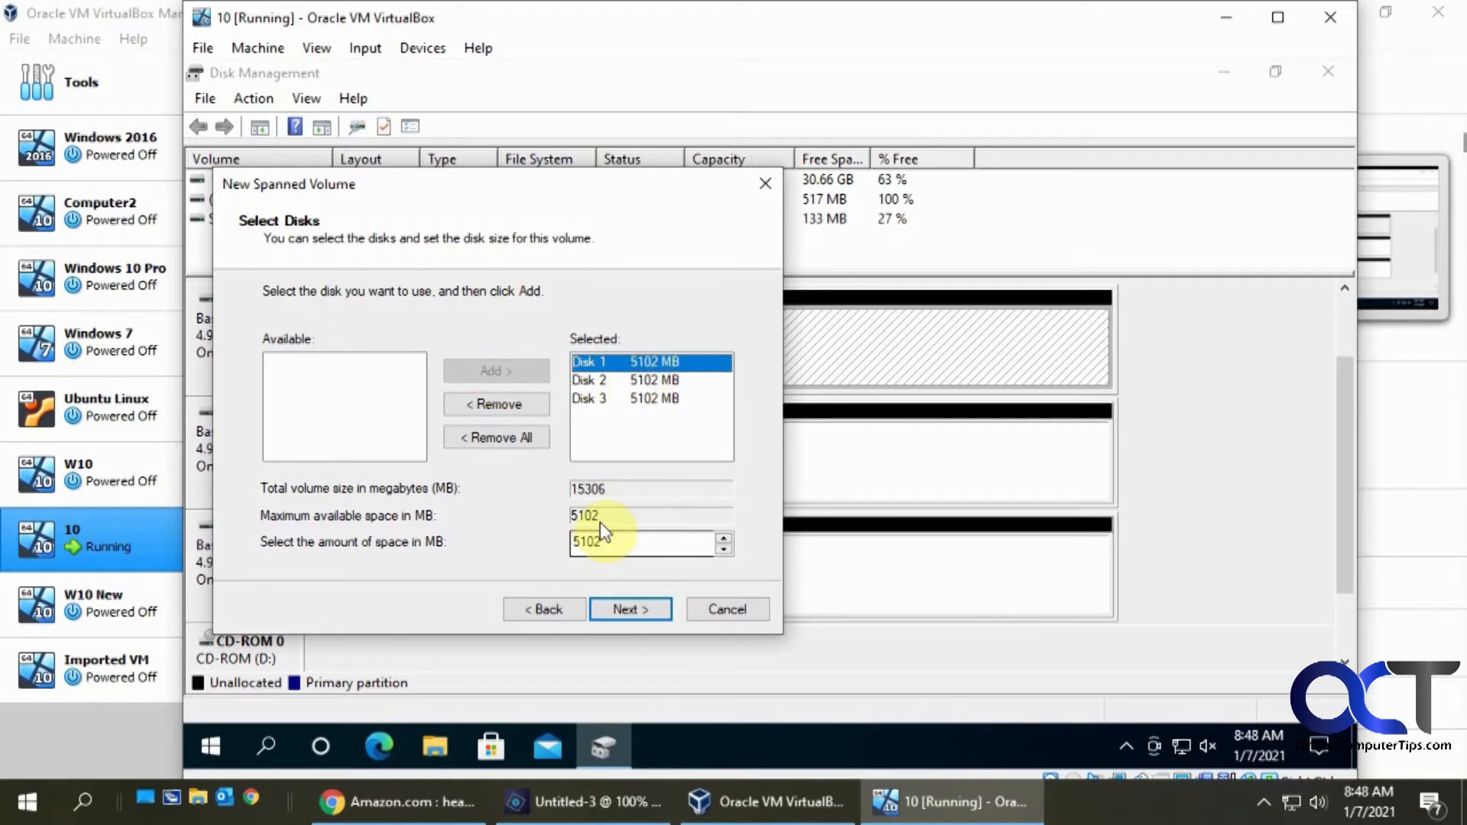
left_click(617, 398)
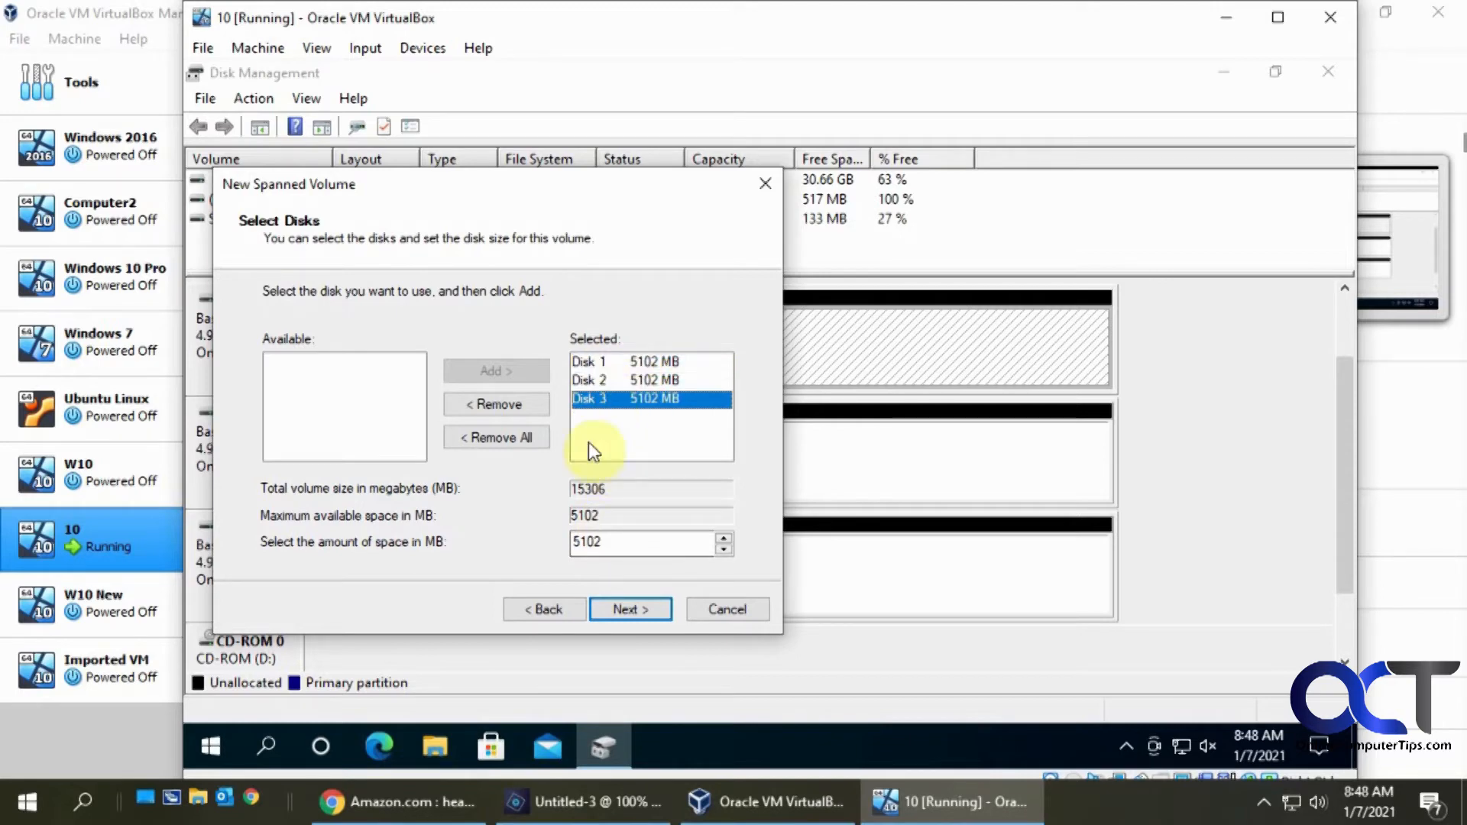
mouse_move(608, 498)
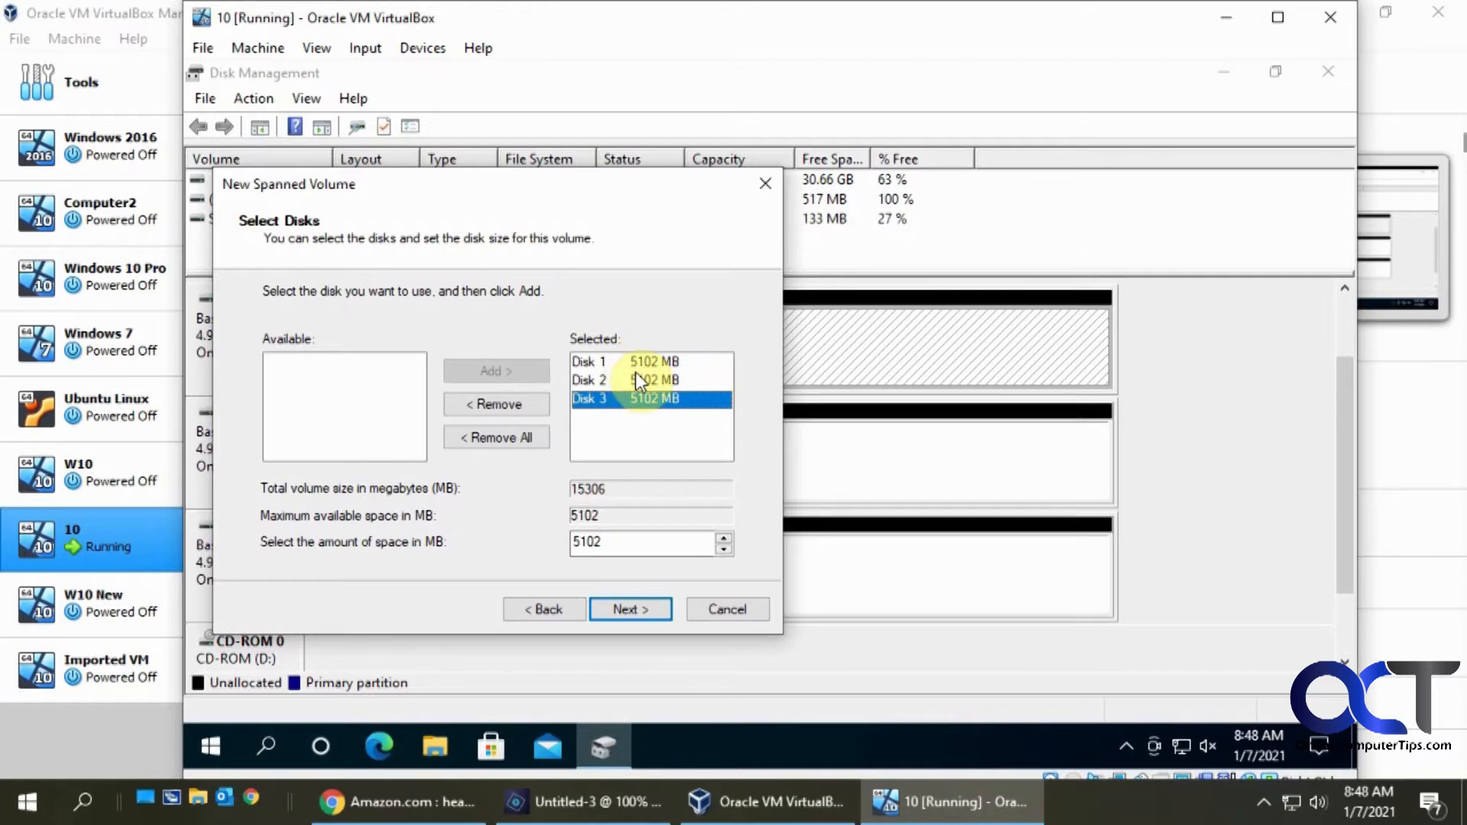
left_click(630, 609)
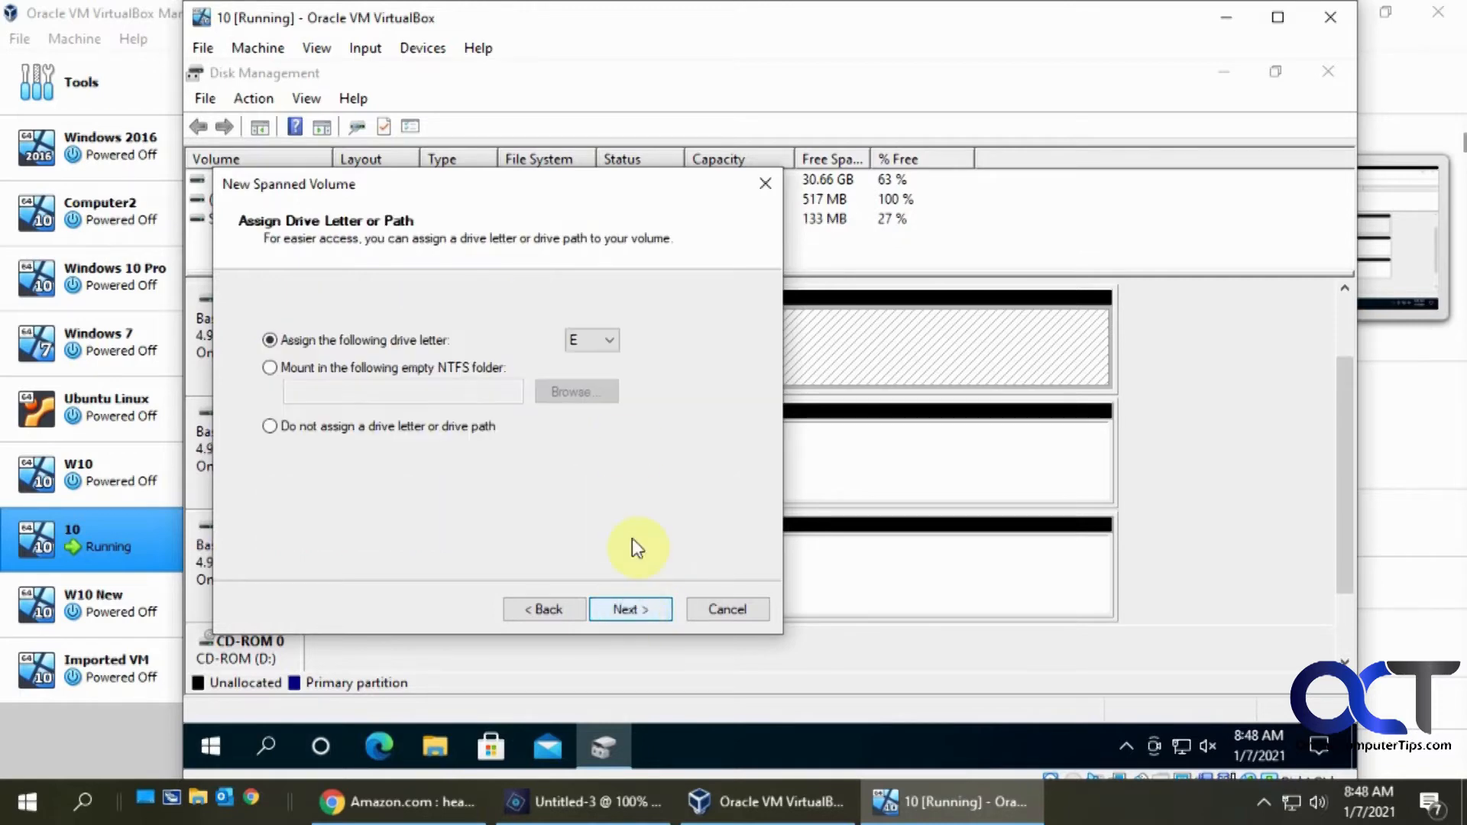
Assign drive letter S to the new spanned volume.
left_click(613, 339)
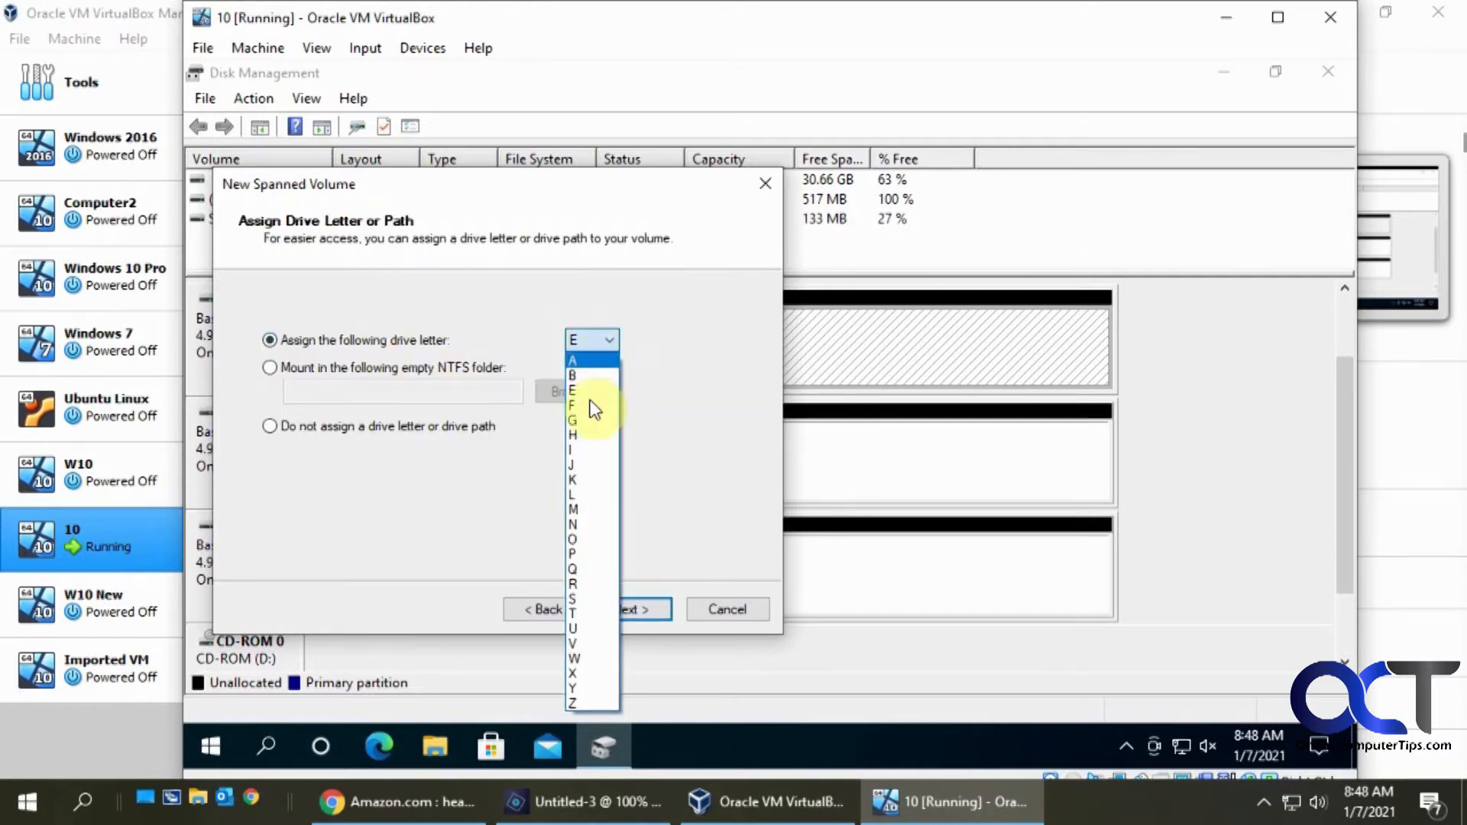
left_click(572, 598)
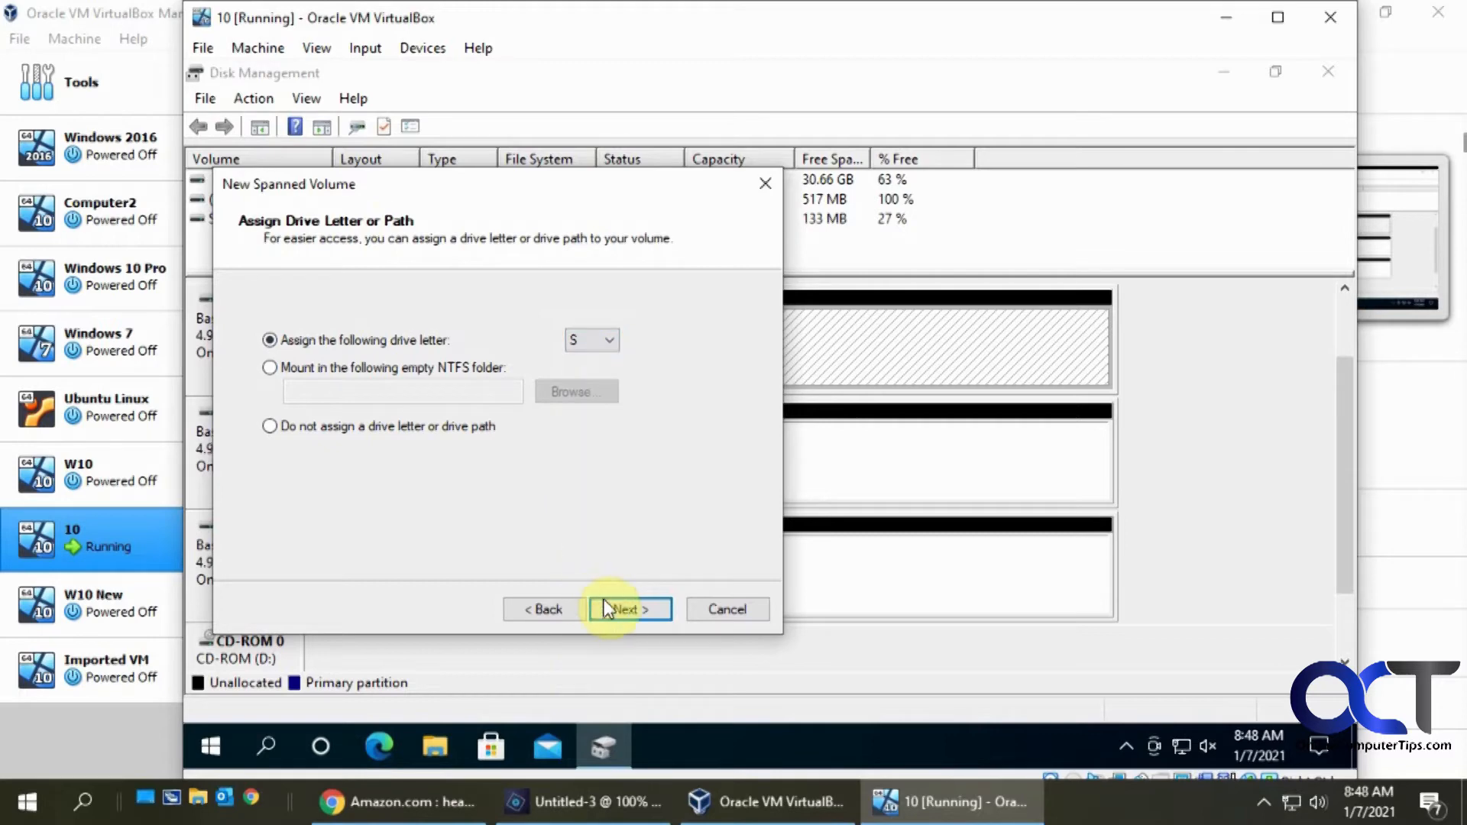
left_click(628, 609)
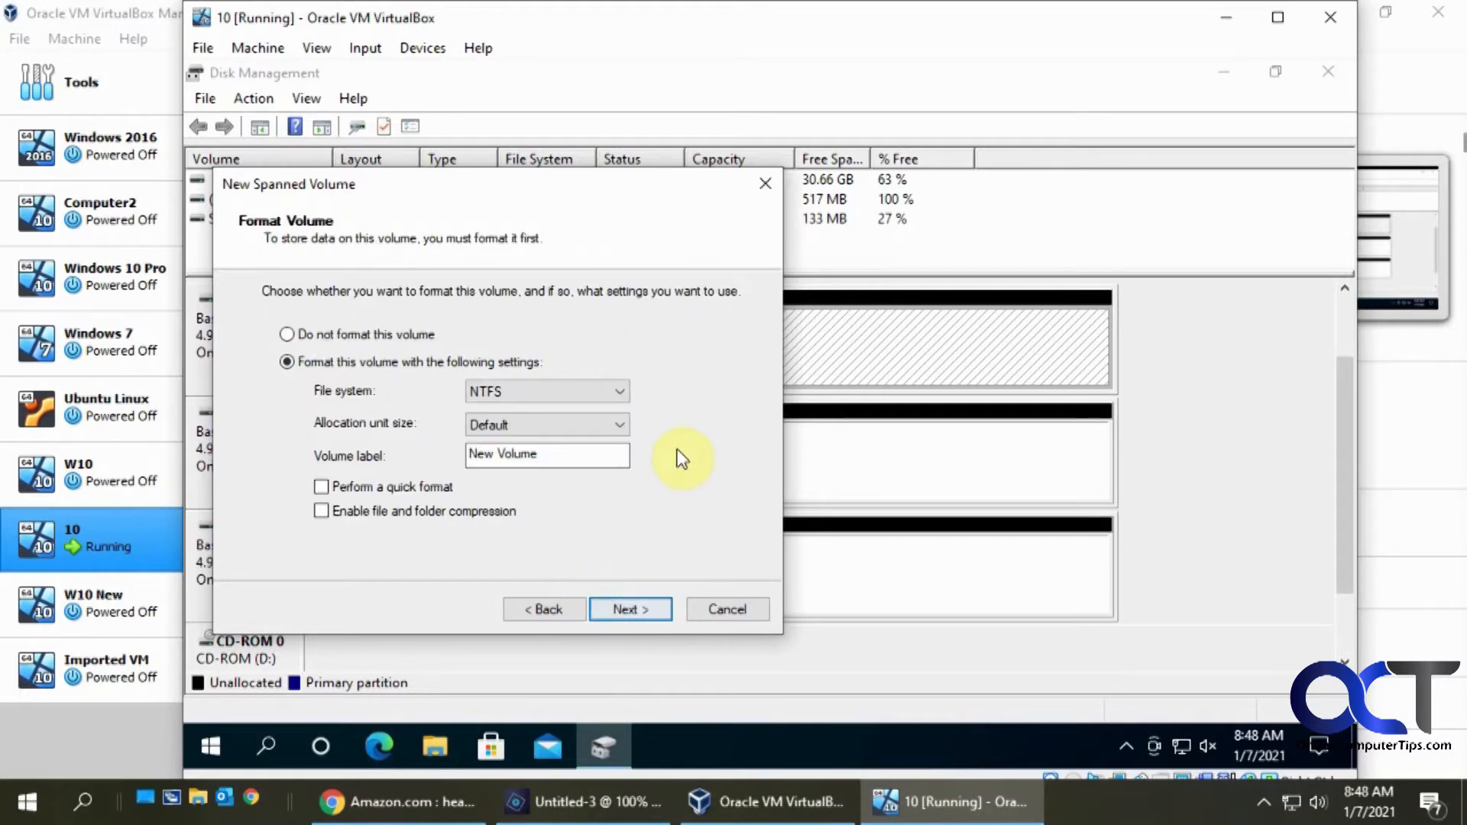
Label the volume 'Spanned' with an NTFS quick format and reach the summary.
type("S")
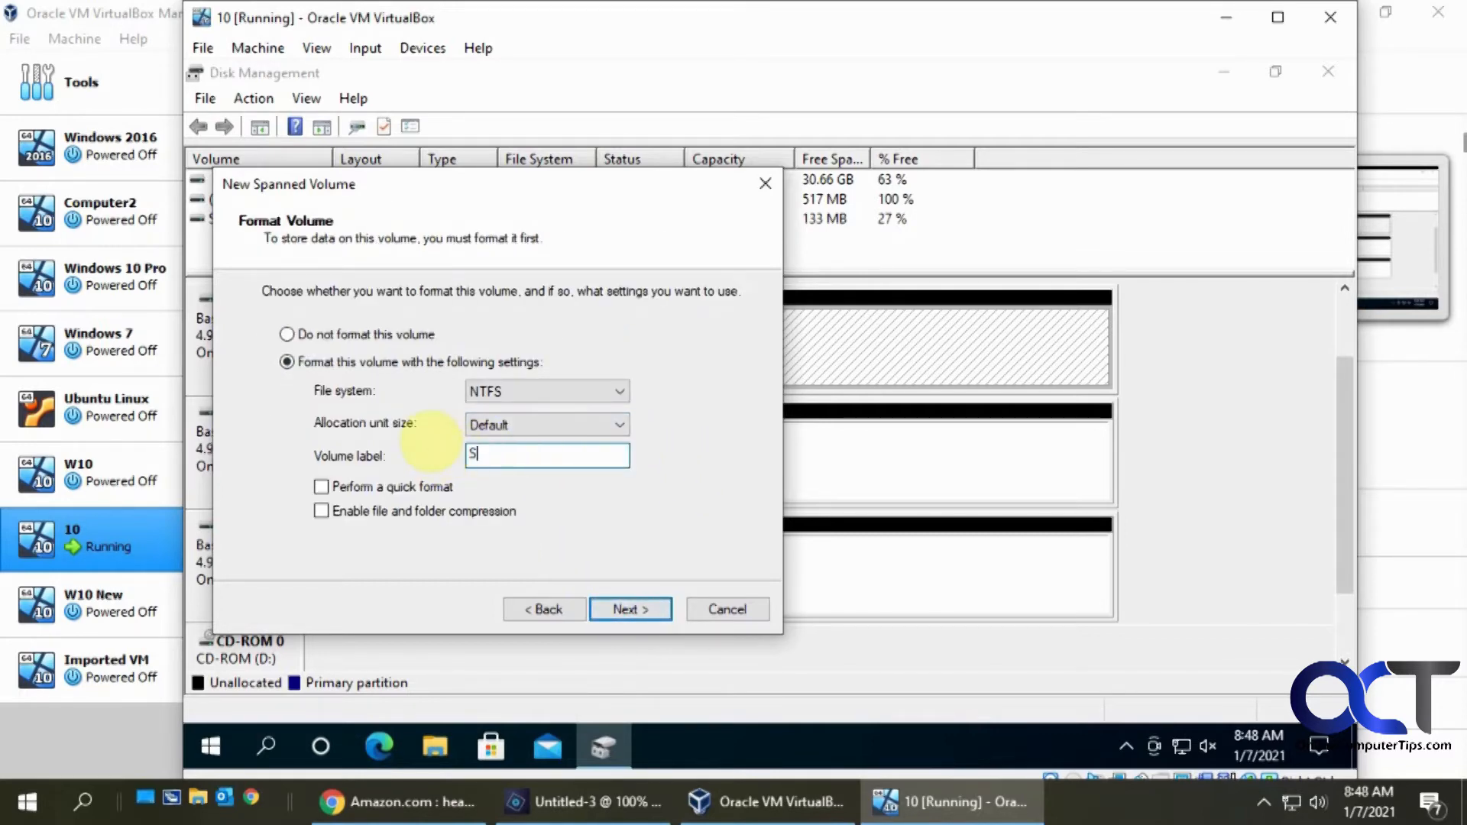
type("panned")
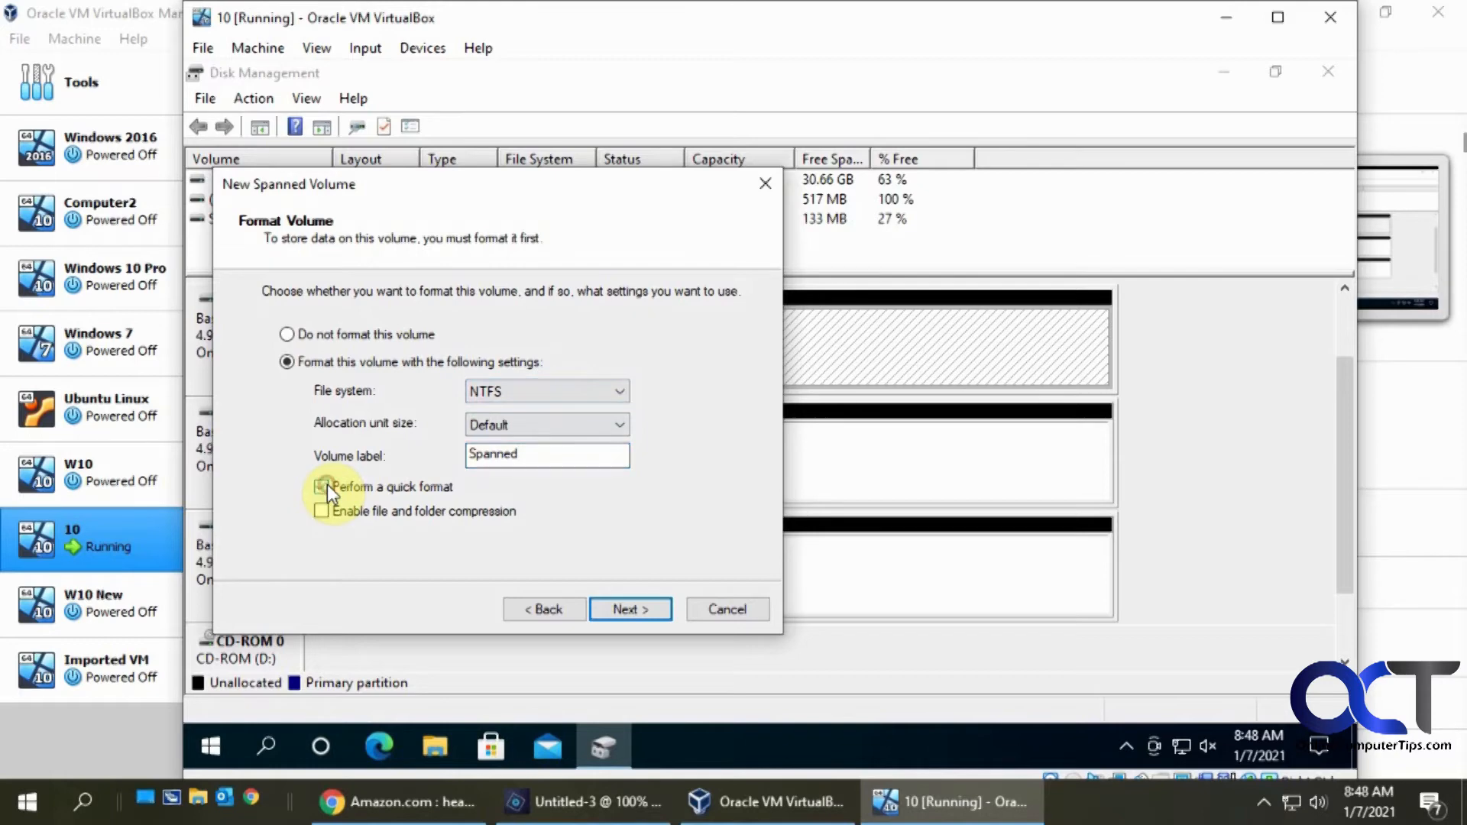
left_click(323, 486)
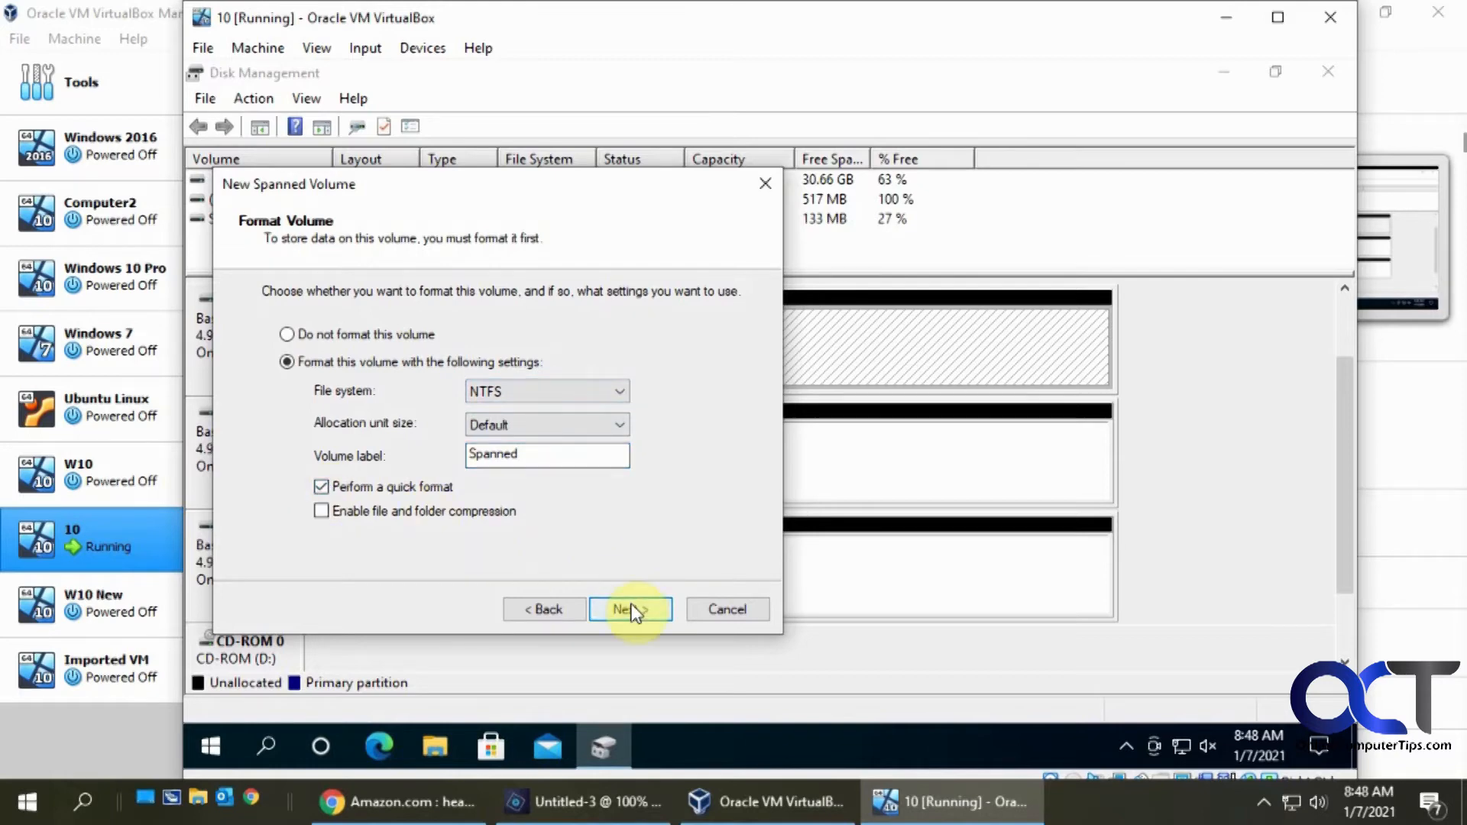
left_click(629, 610)
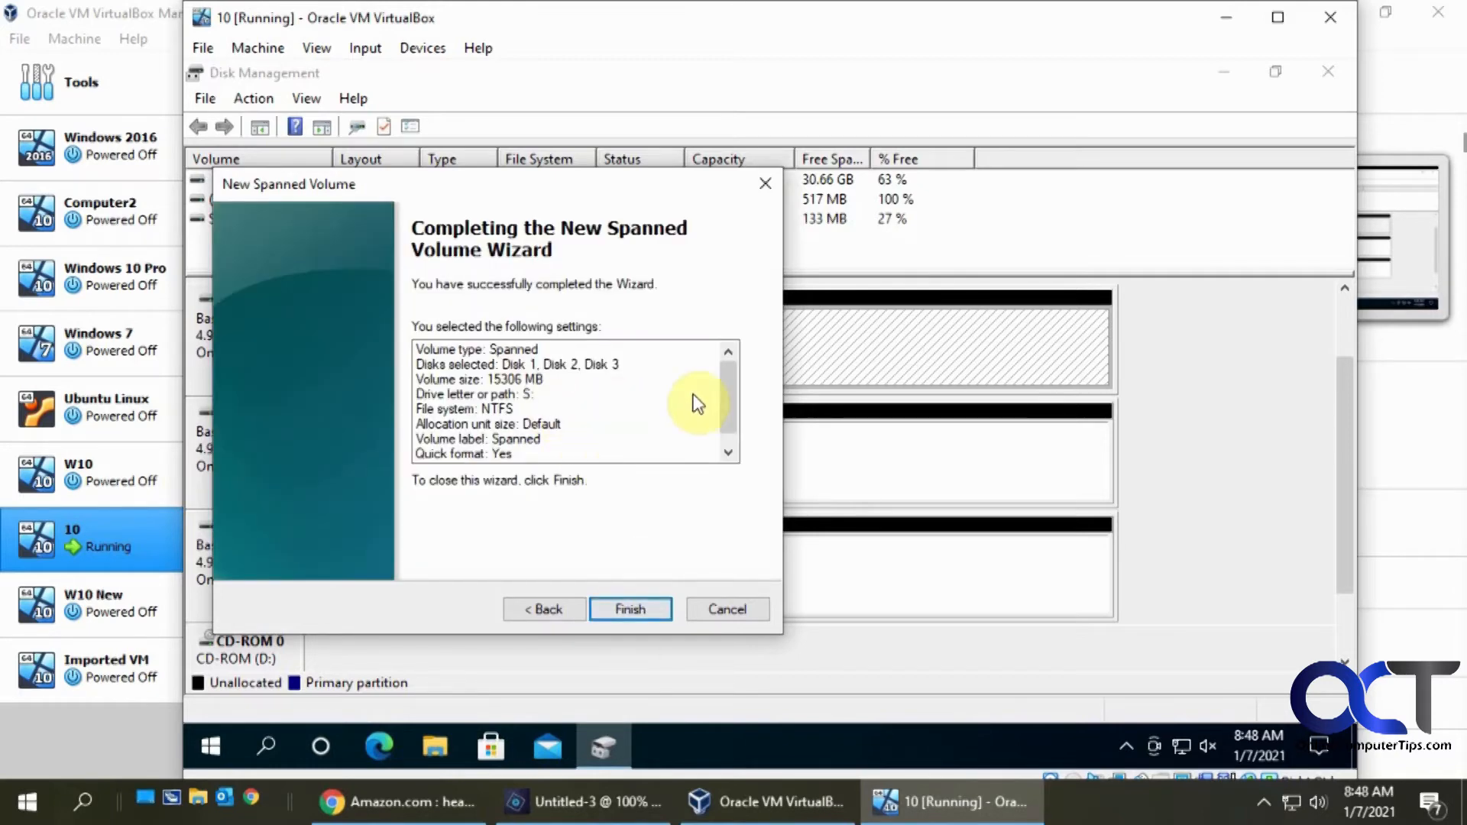
Finish the spanned volume and agree to convert Disks 1–3 to dynamic.
left_click(630, 609)
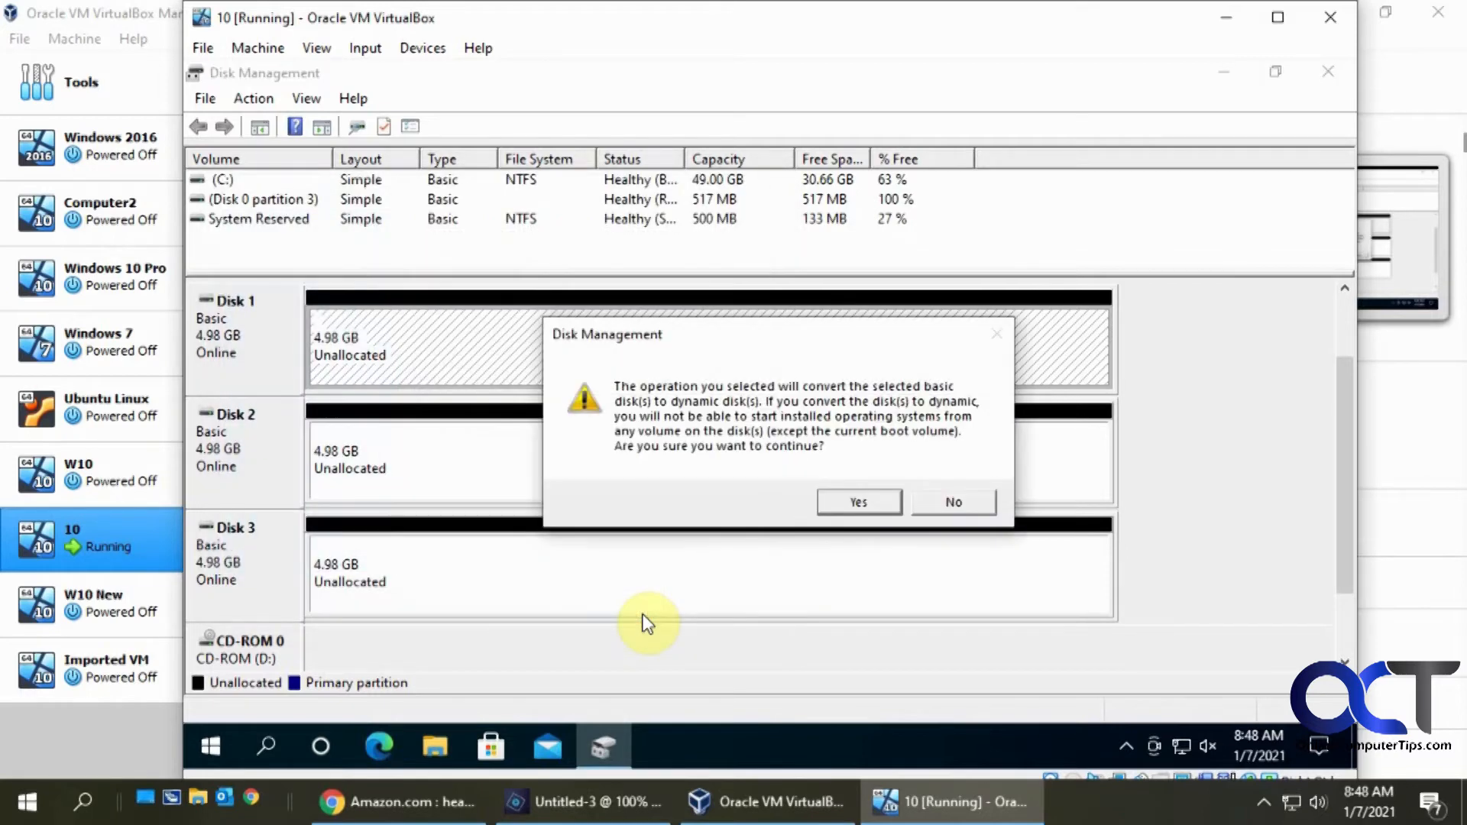
mouse_move(913, 402)
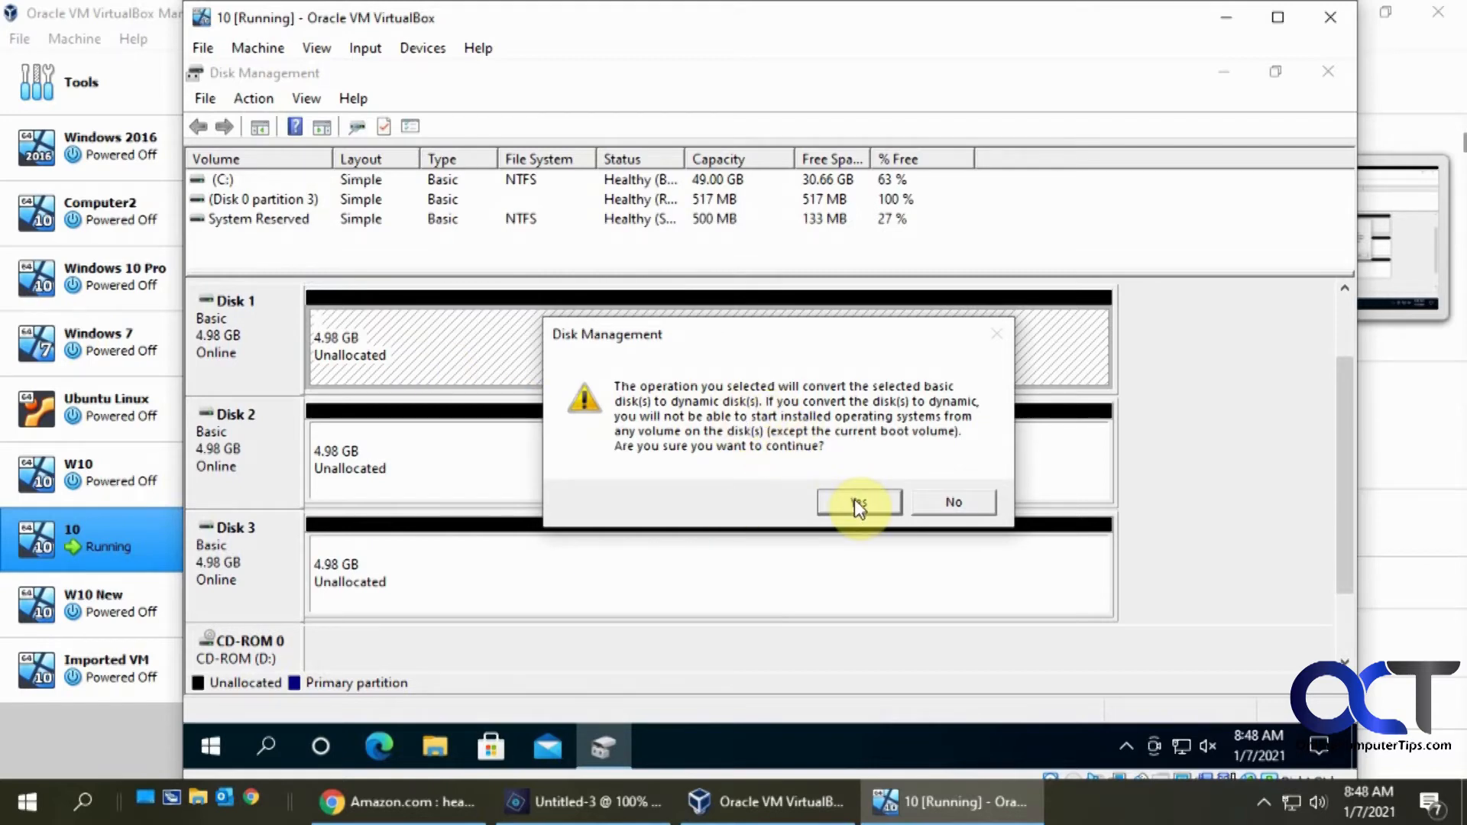
left_click(857, 501)
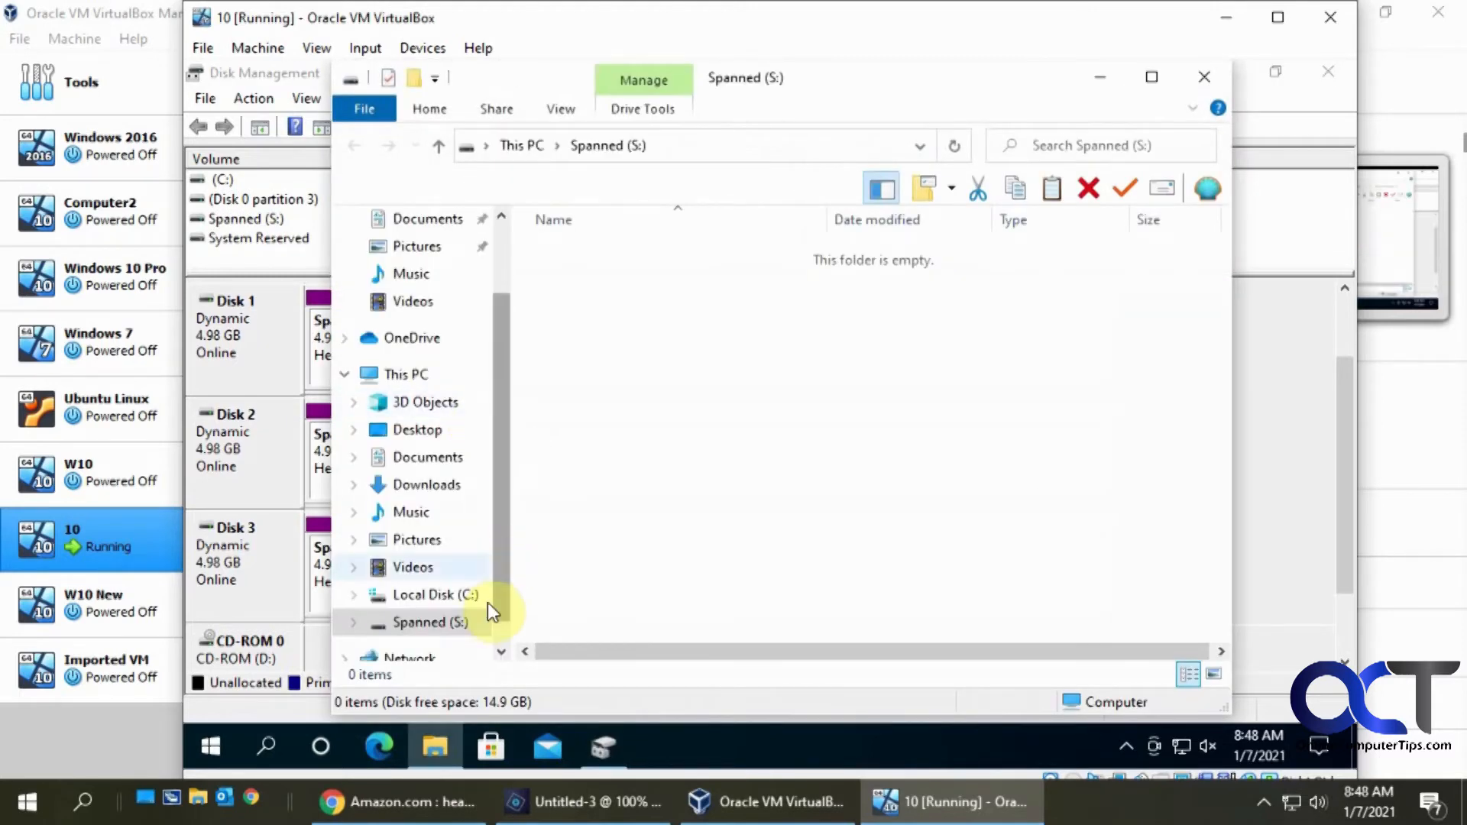
View Spanned (S:)'s properties showing an empty 14.9 GB NTFS drive, then dismiss them.
left_click(428, 622)
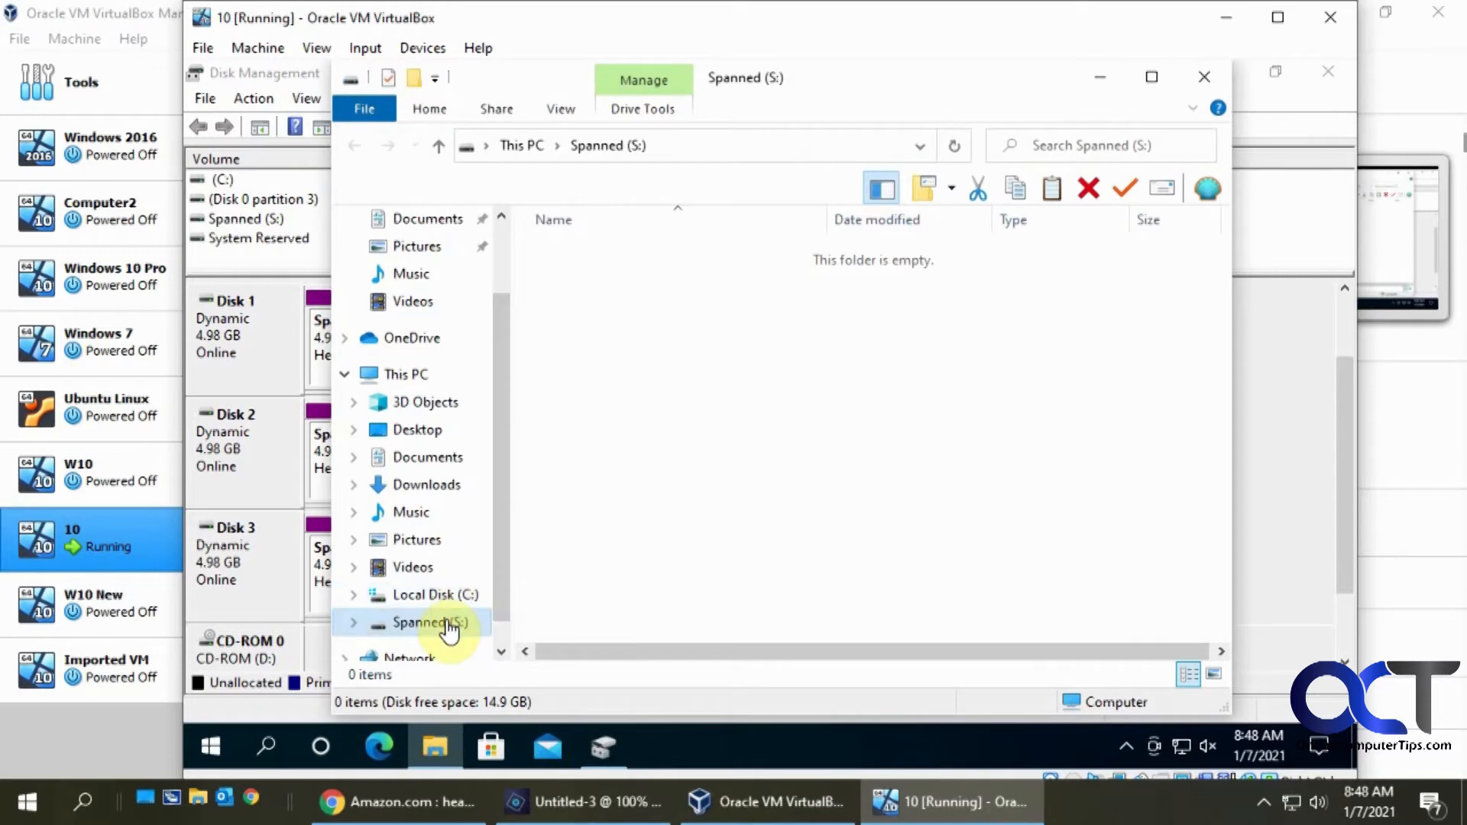
right_click(440, 622)
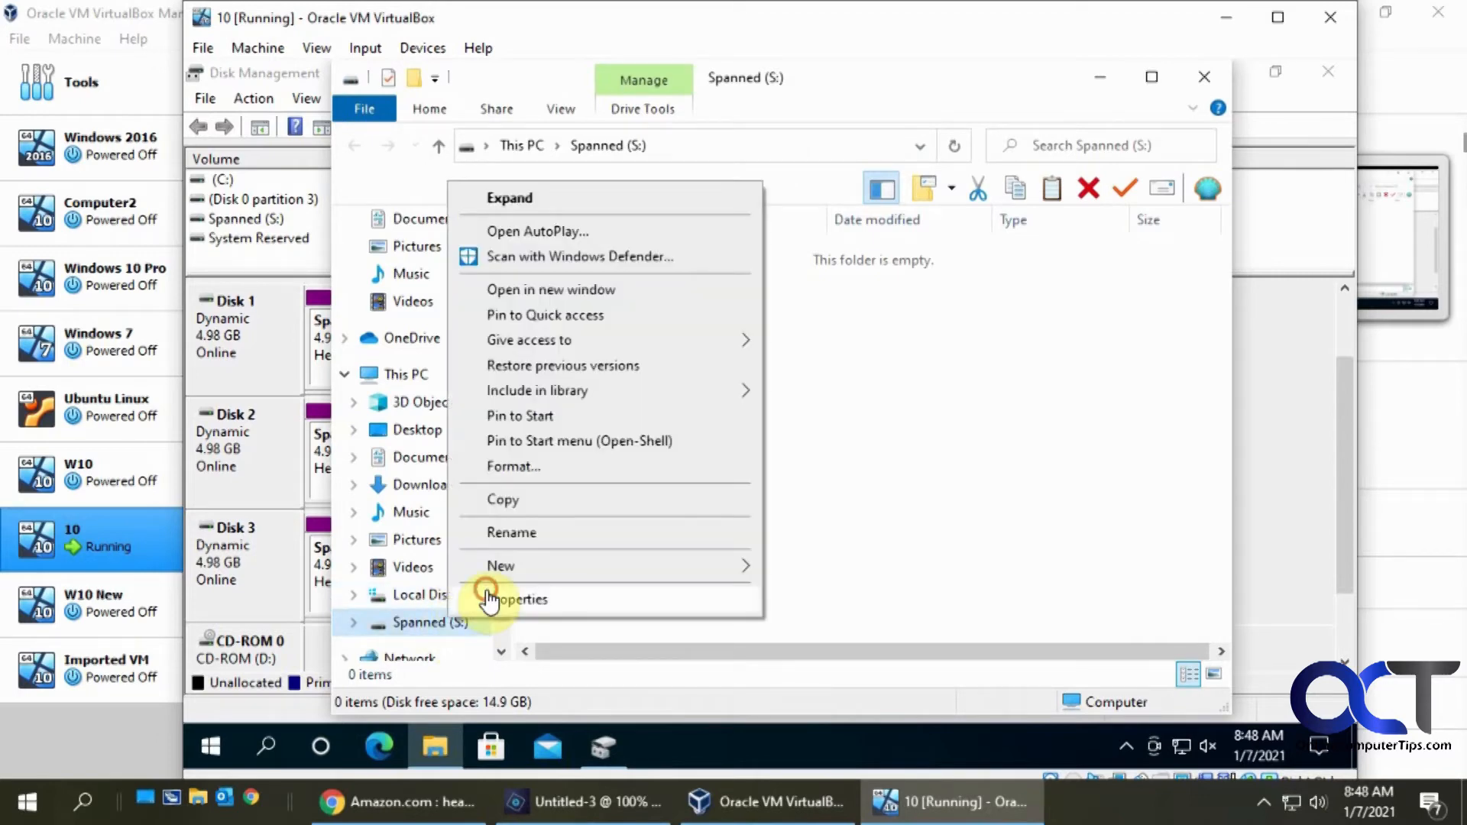
left_click(519, 599)
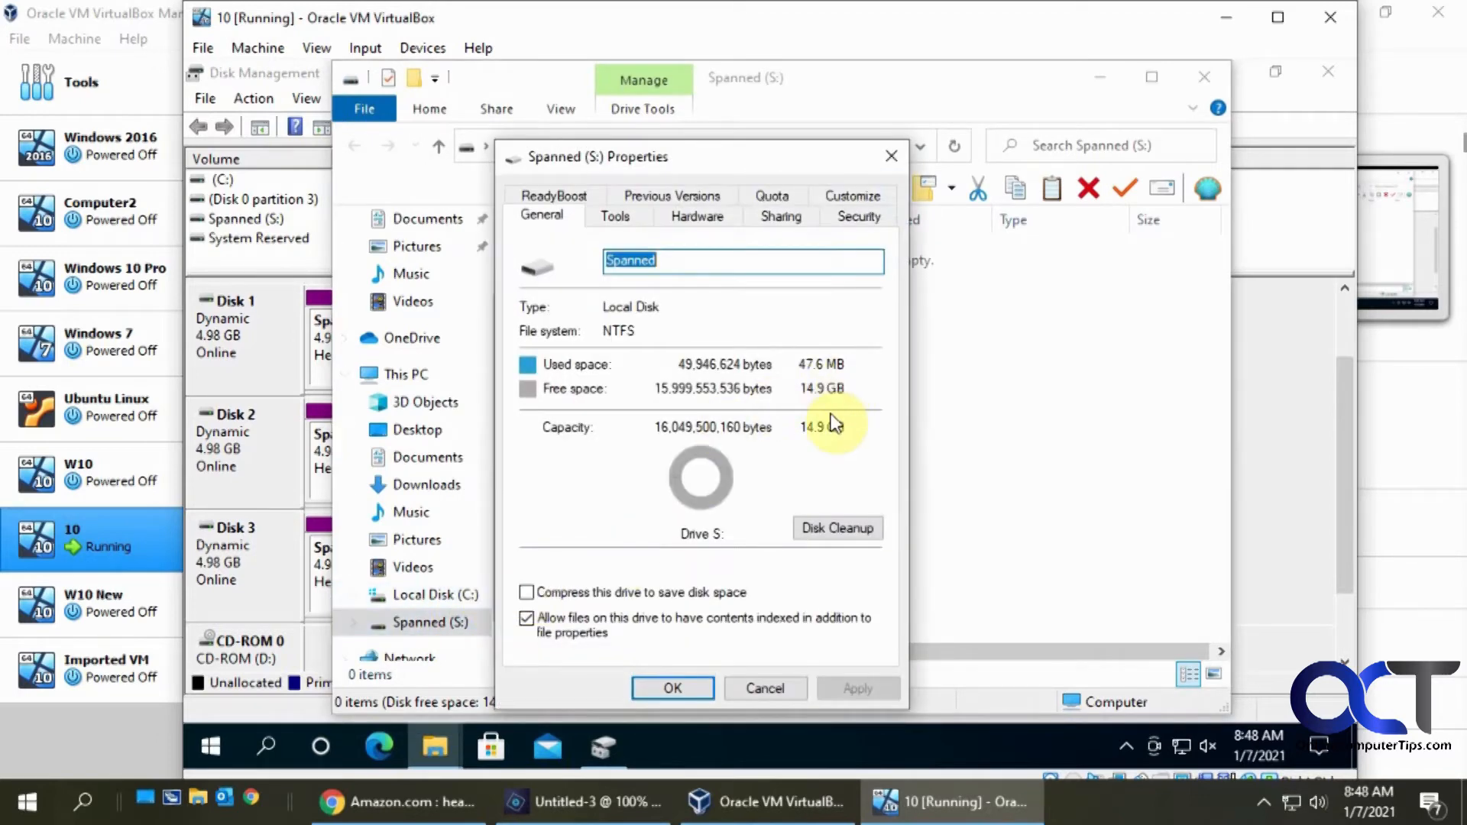
left_click(764, 688)
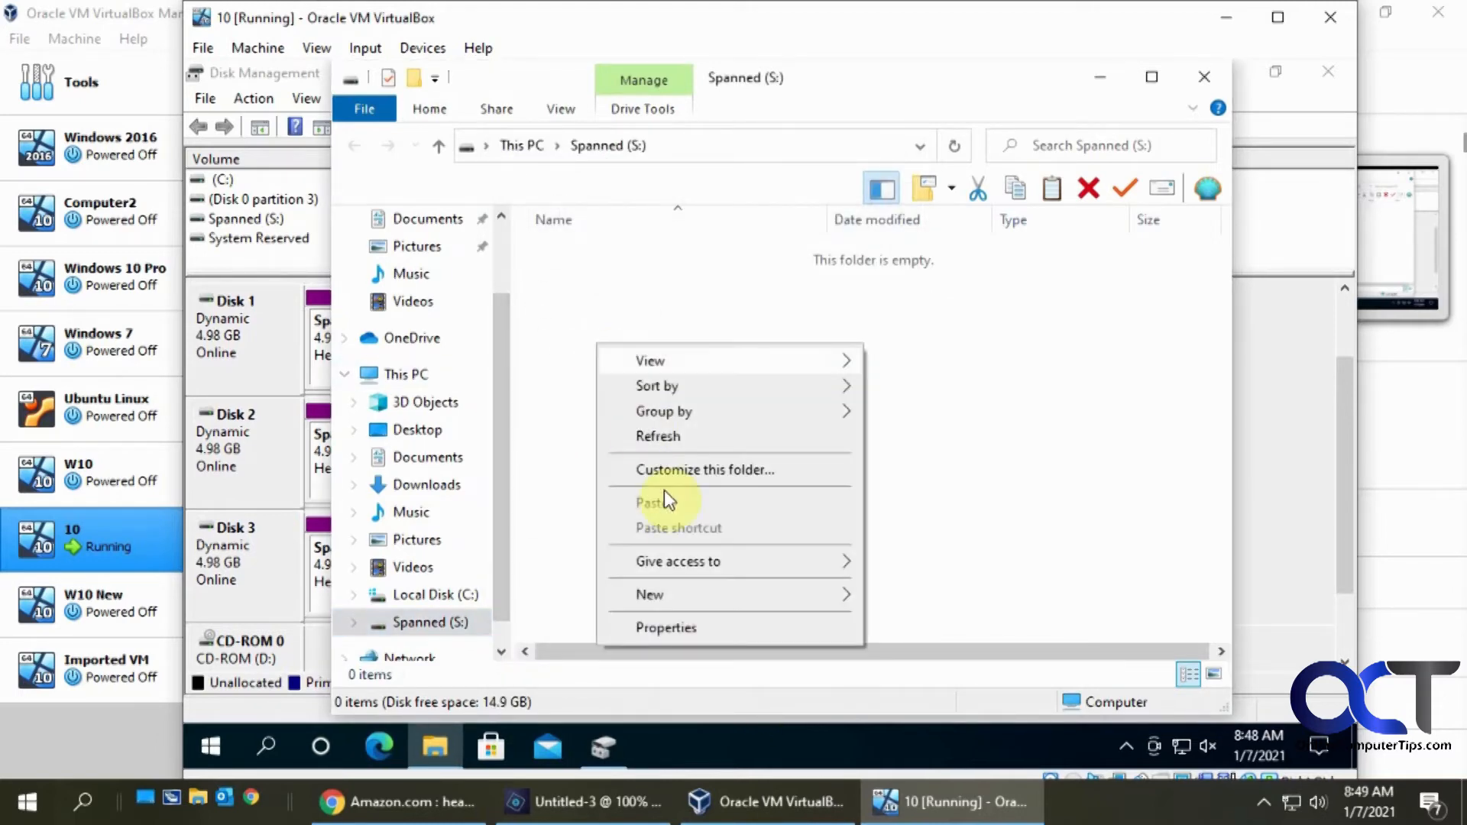
Create a new folder and a new rich text document on Spanned (S:).
left_click(650, 594)
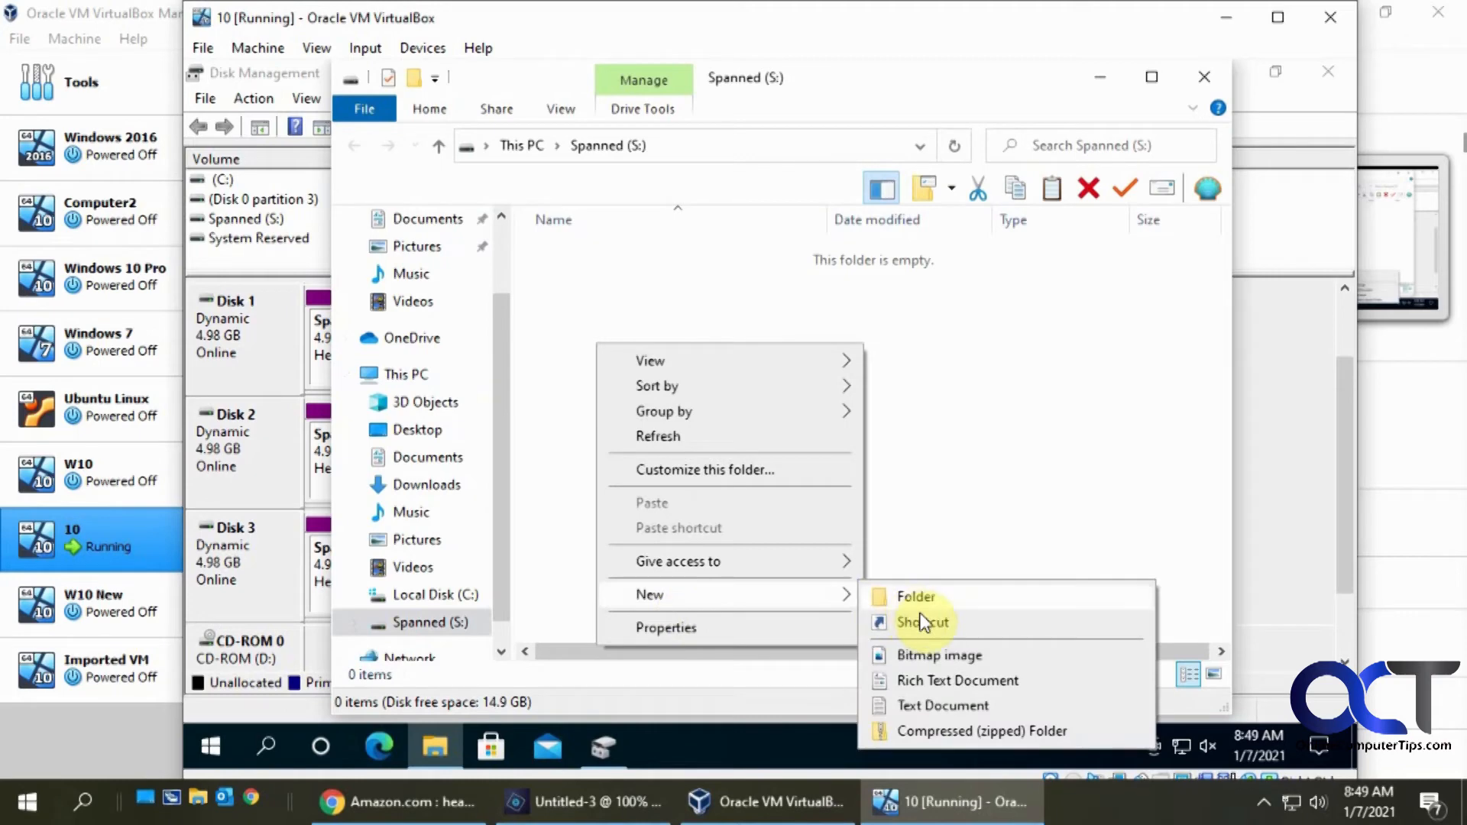
left_click(916, 596)
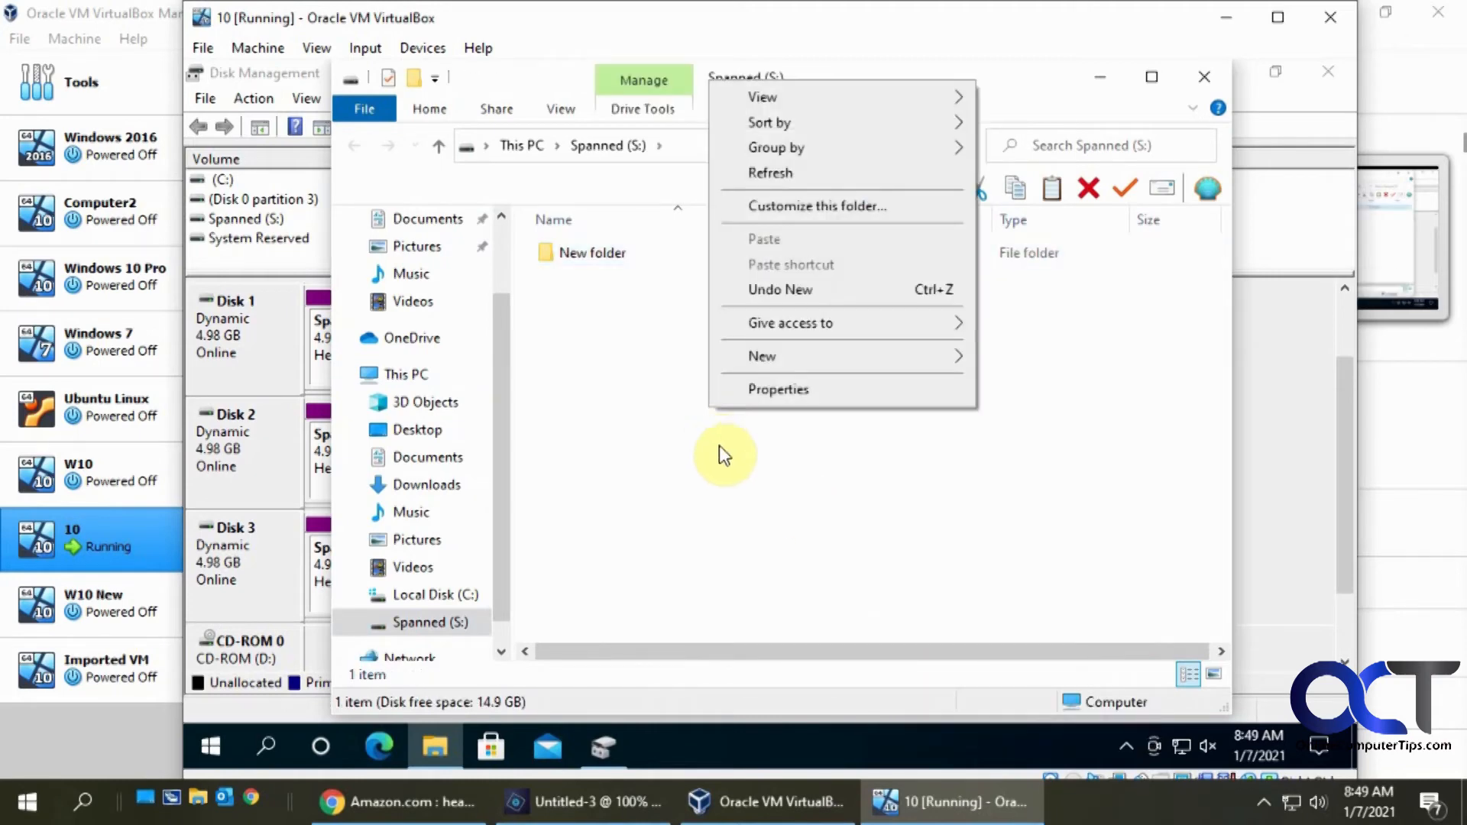
left_click(761, 356)
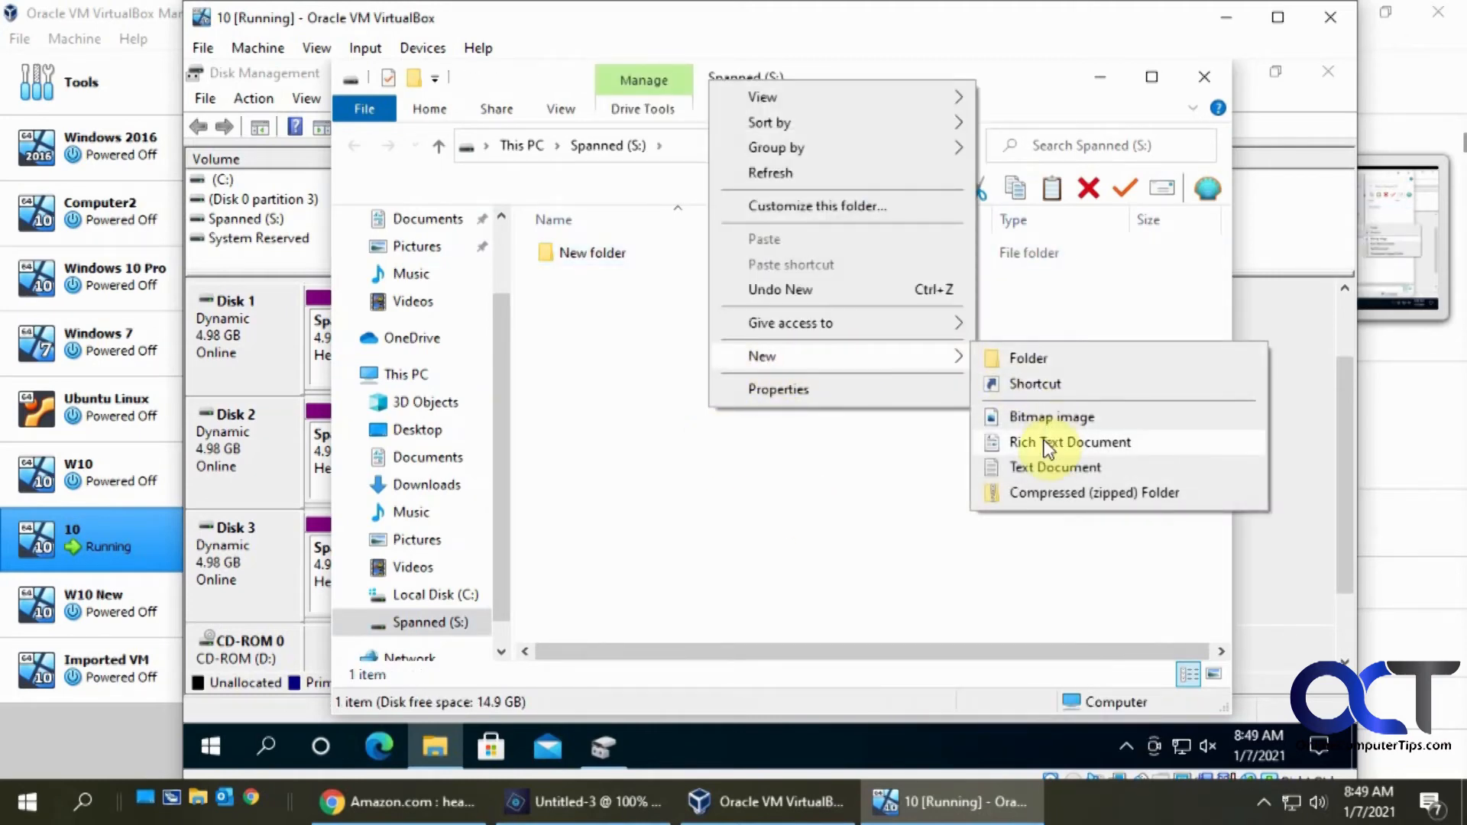
left_click(1069, 441)
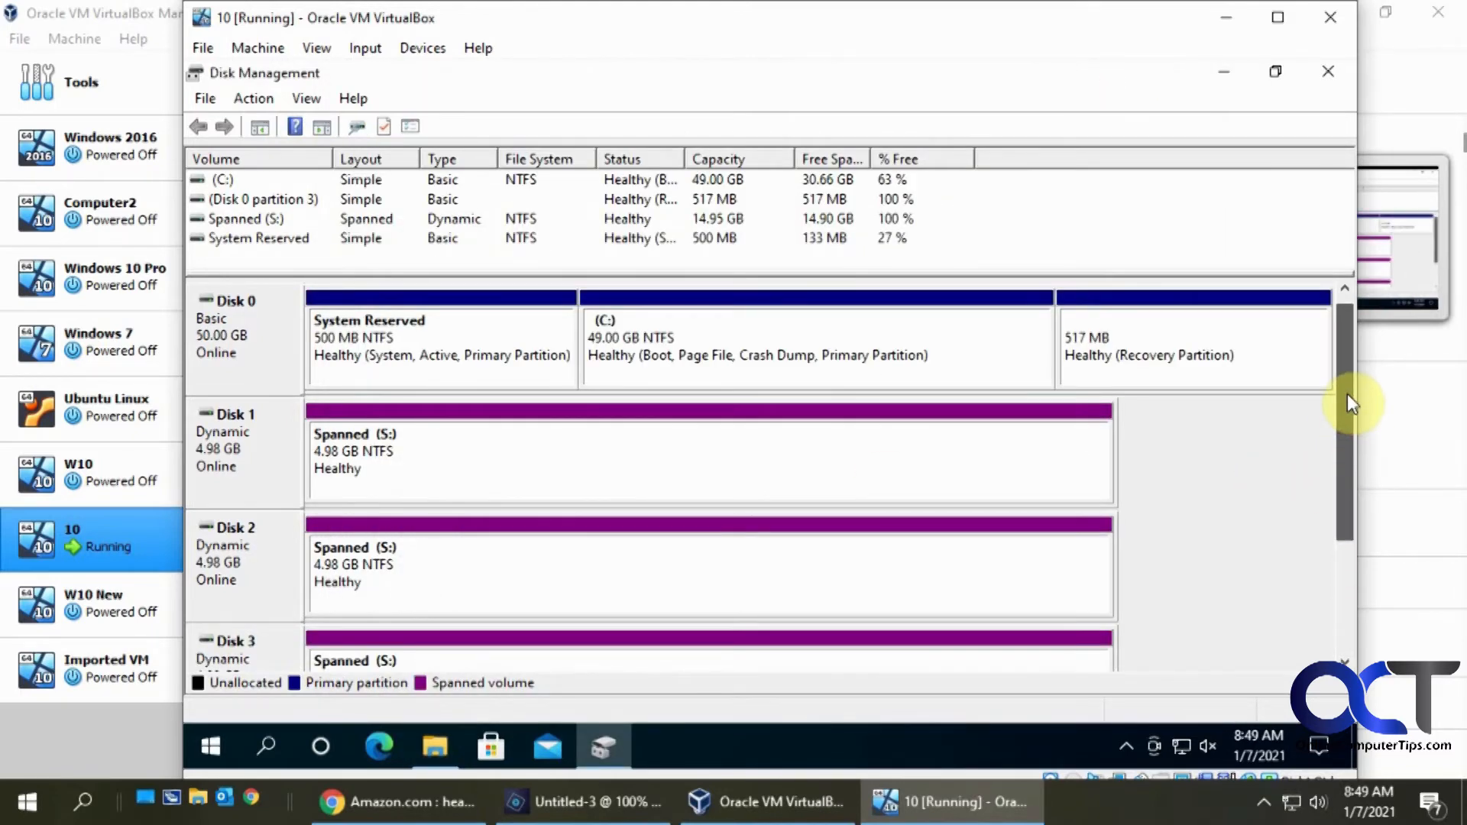
Scroll Disk Management to see Disks 1–3 each holding a healthy 4.98 GB part of Spanned (S:).
scroll("down", 3)
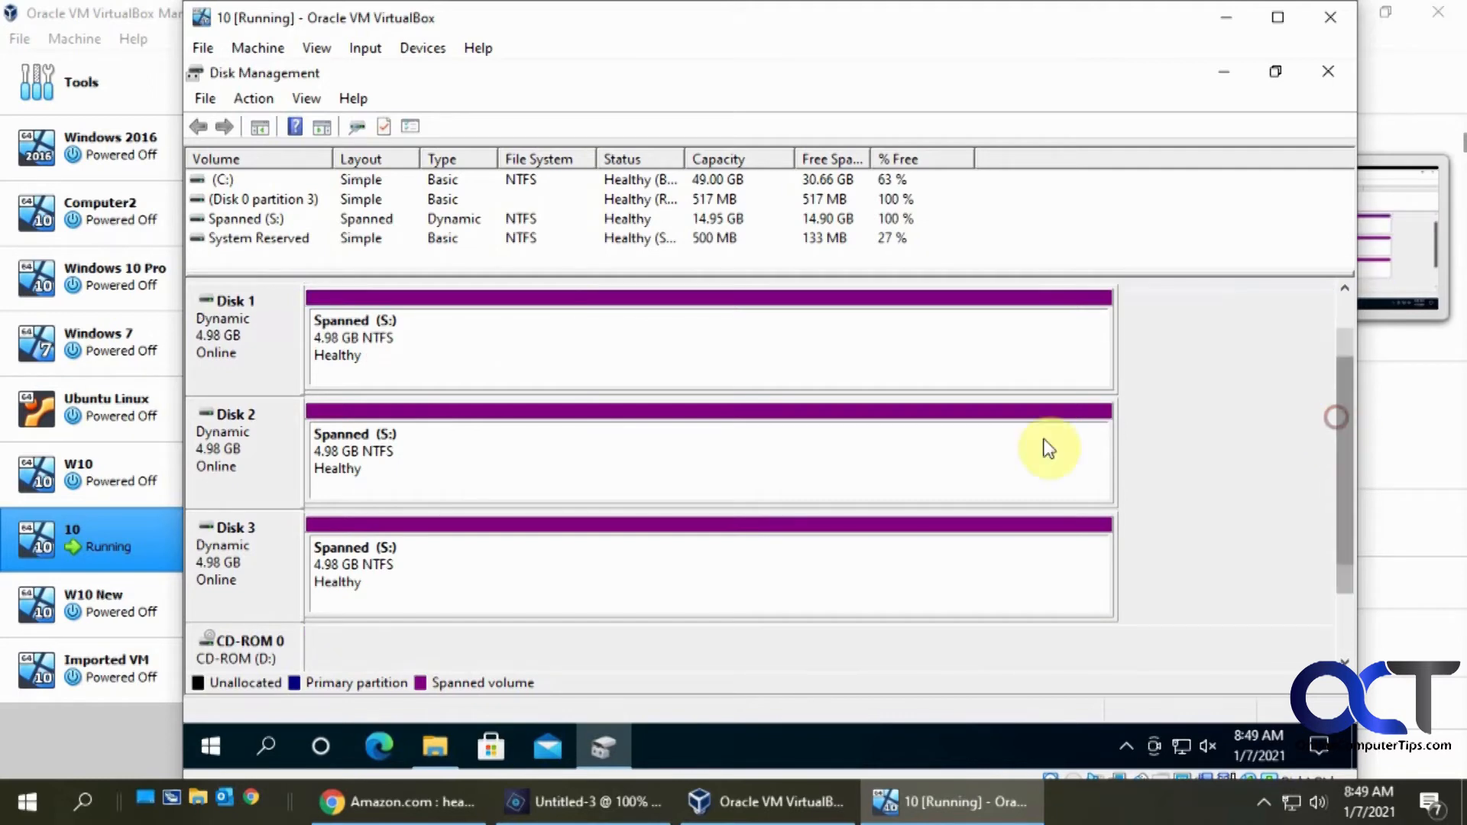
mouse_move(1325, 476)
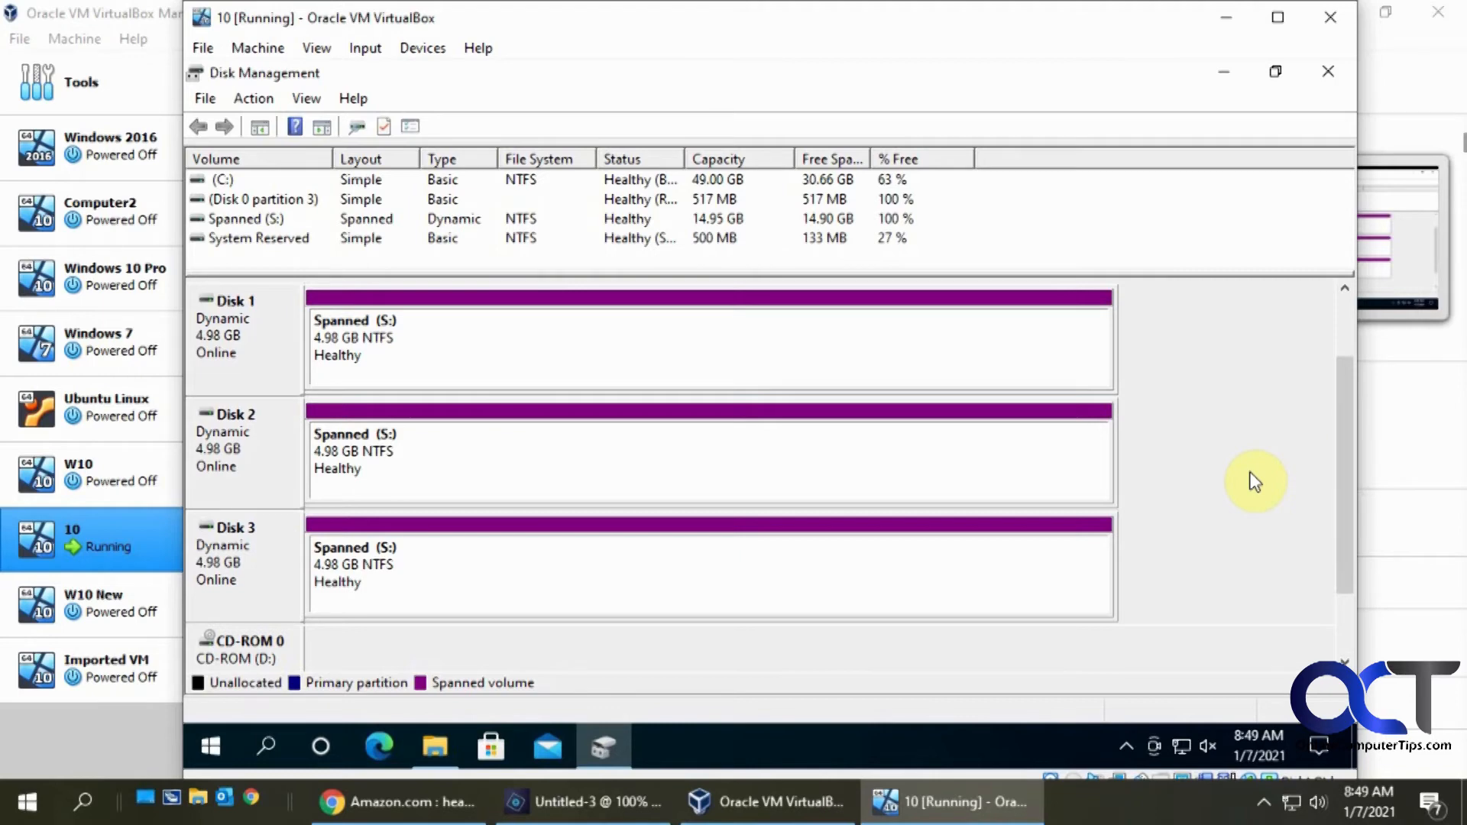
mouse_move(1244, 466)
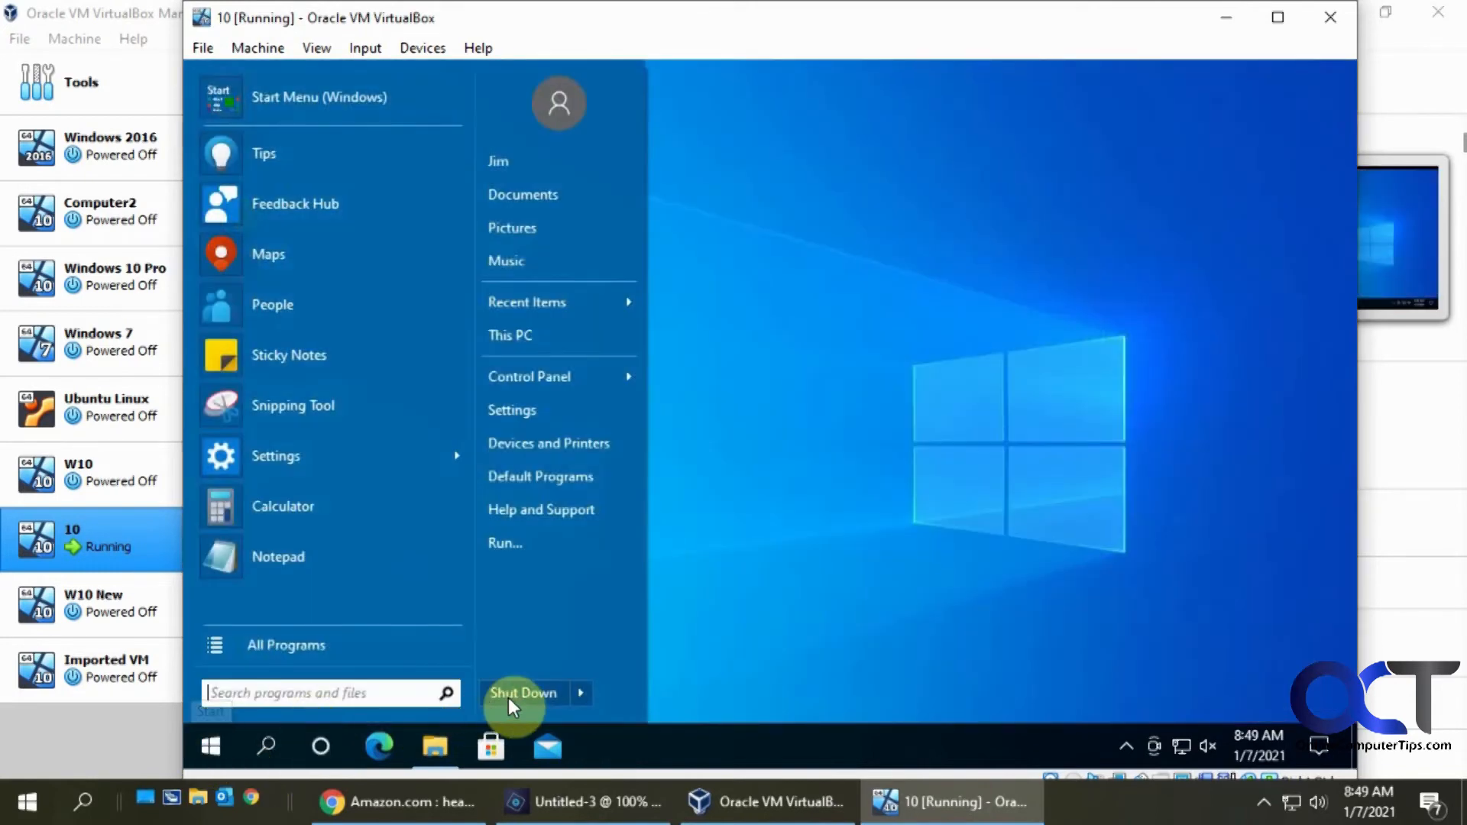
Remove the Disk3.vdi attachment from VM 10's SATA storage.
left_click(523, 693)
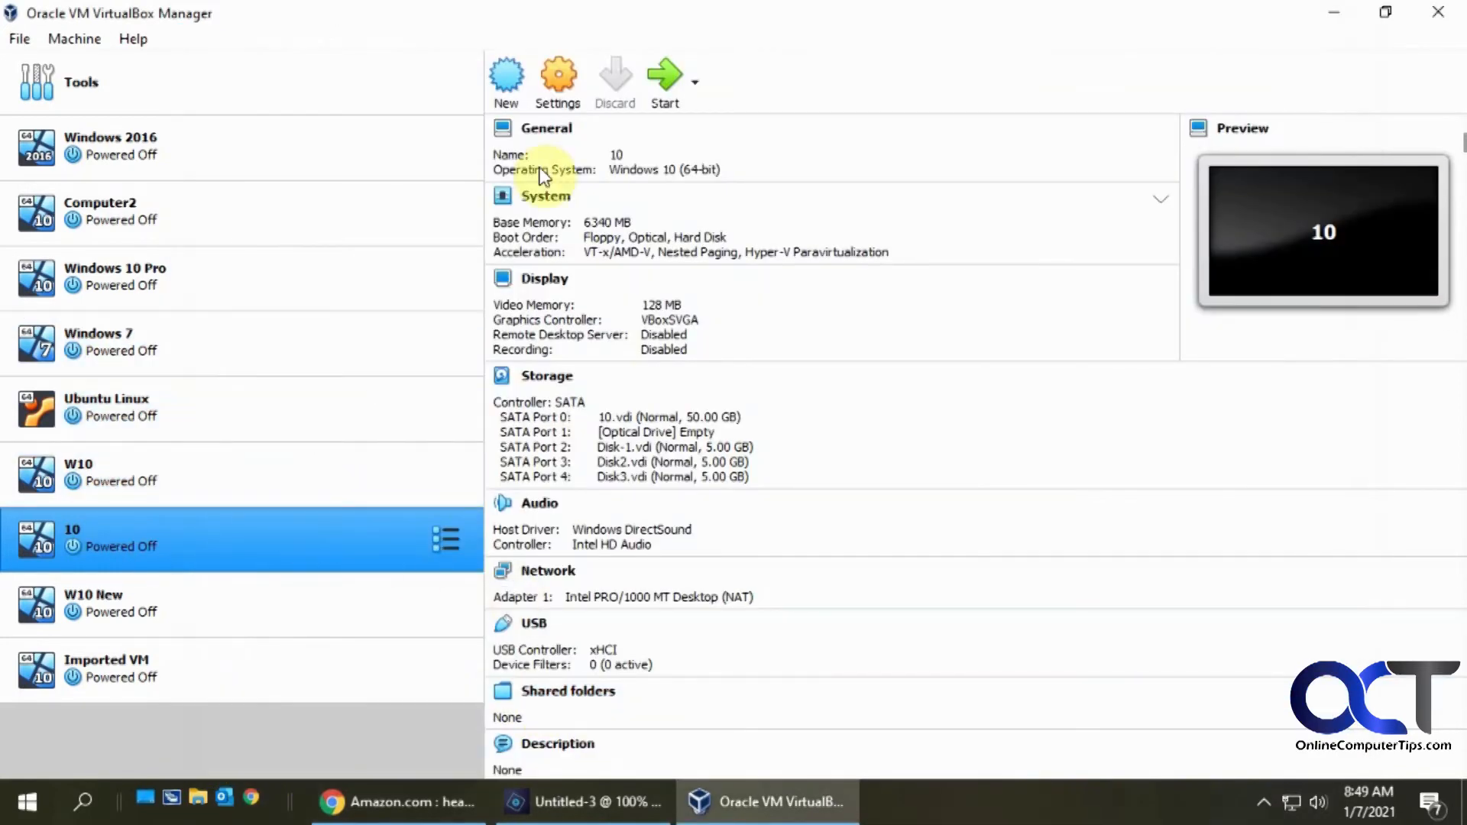
left_click(556, 77)
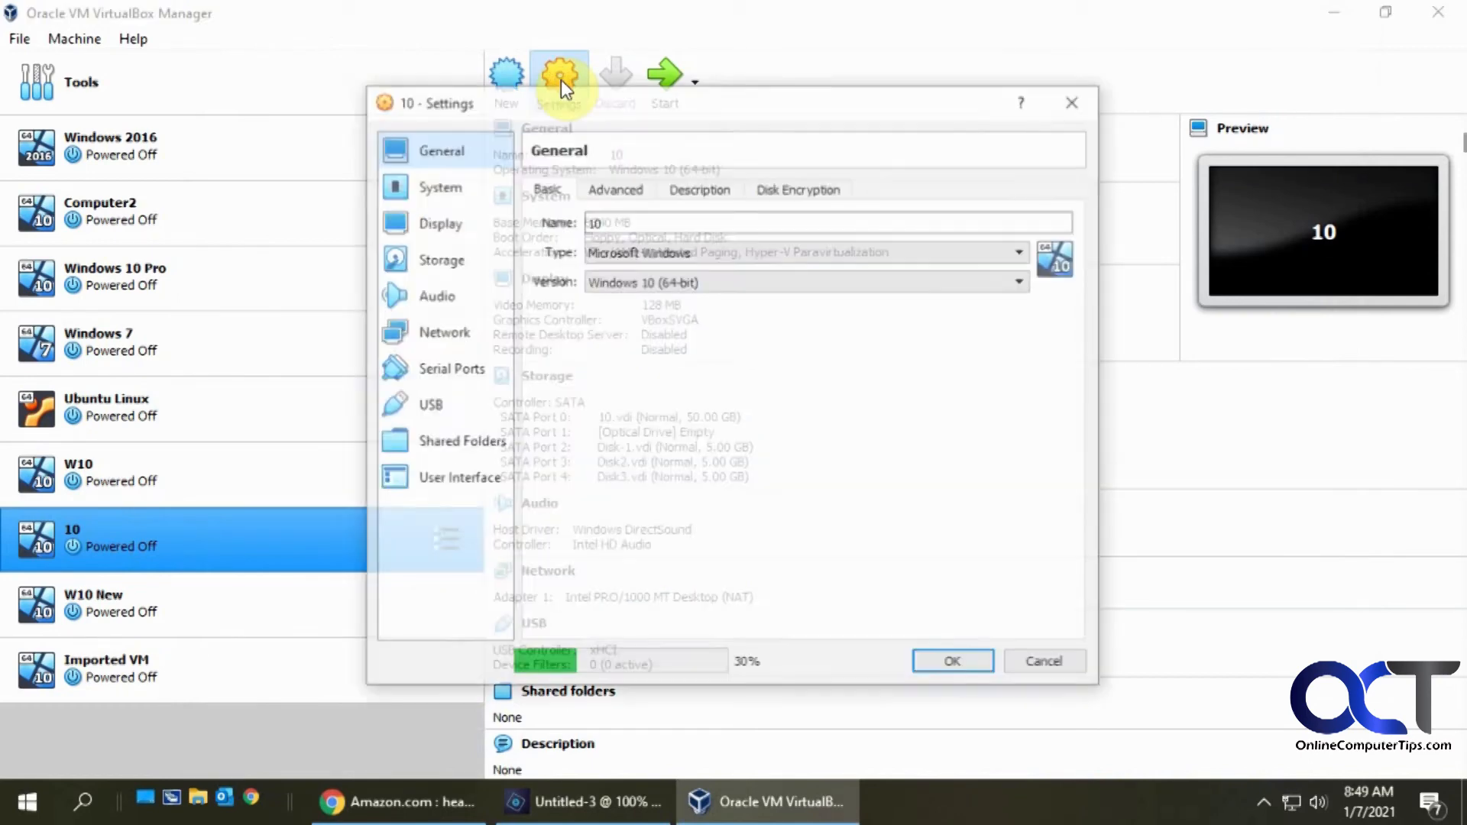
left_click(440, 260)
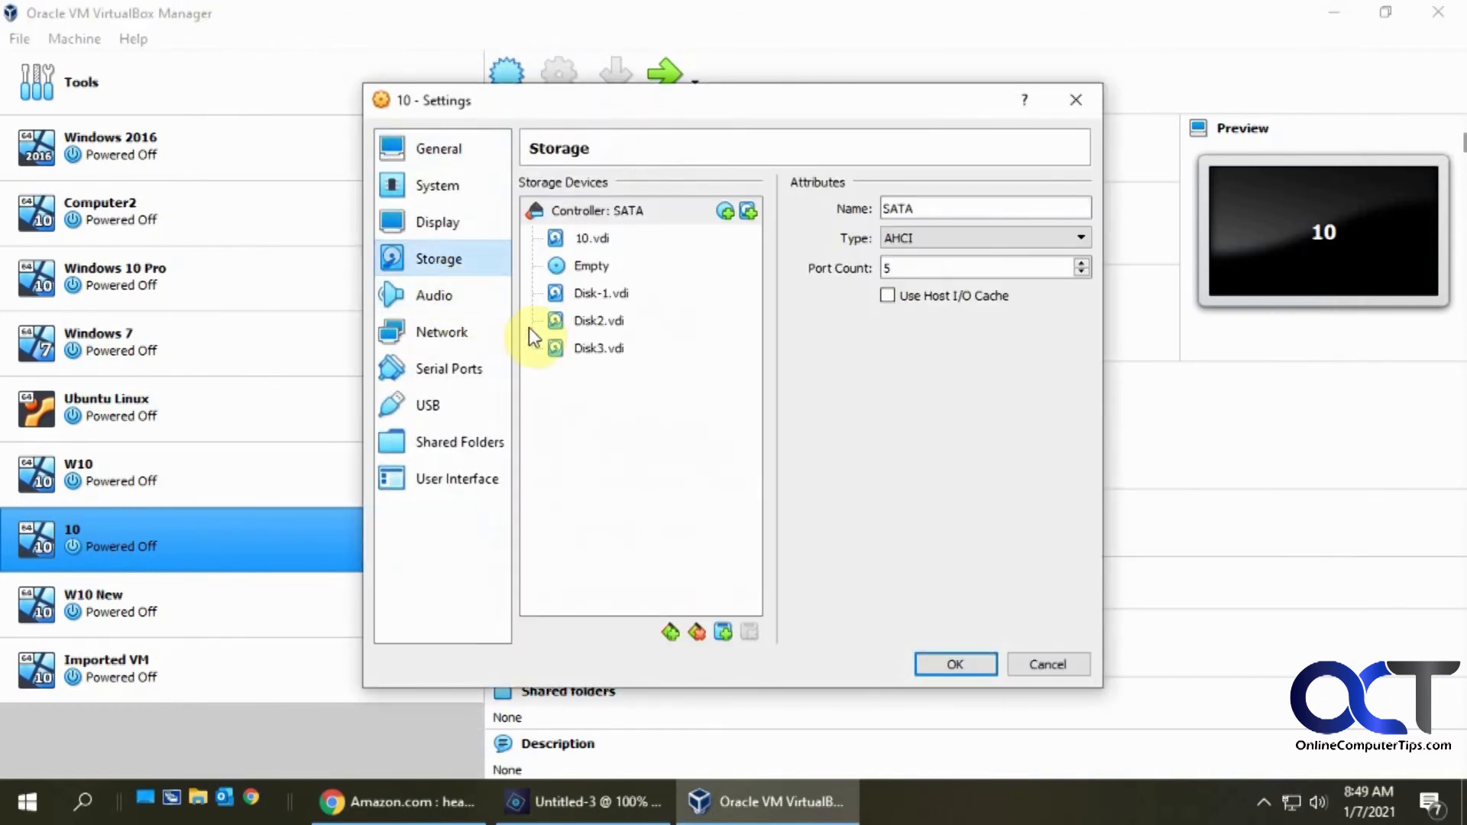
left_click(597, 348)
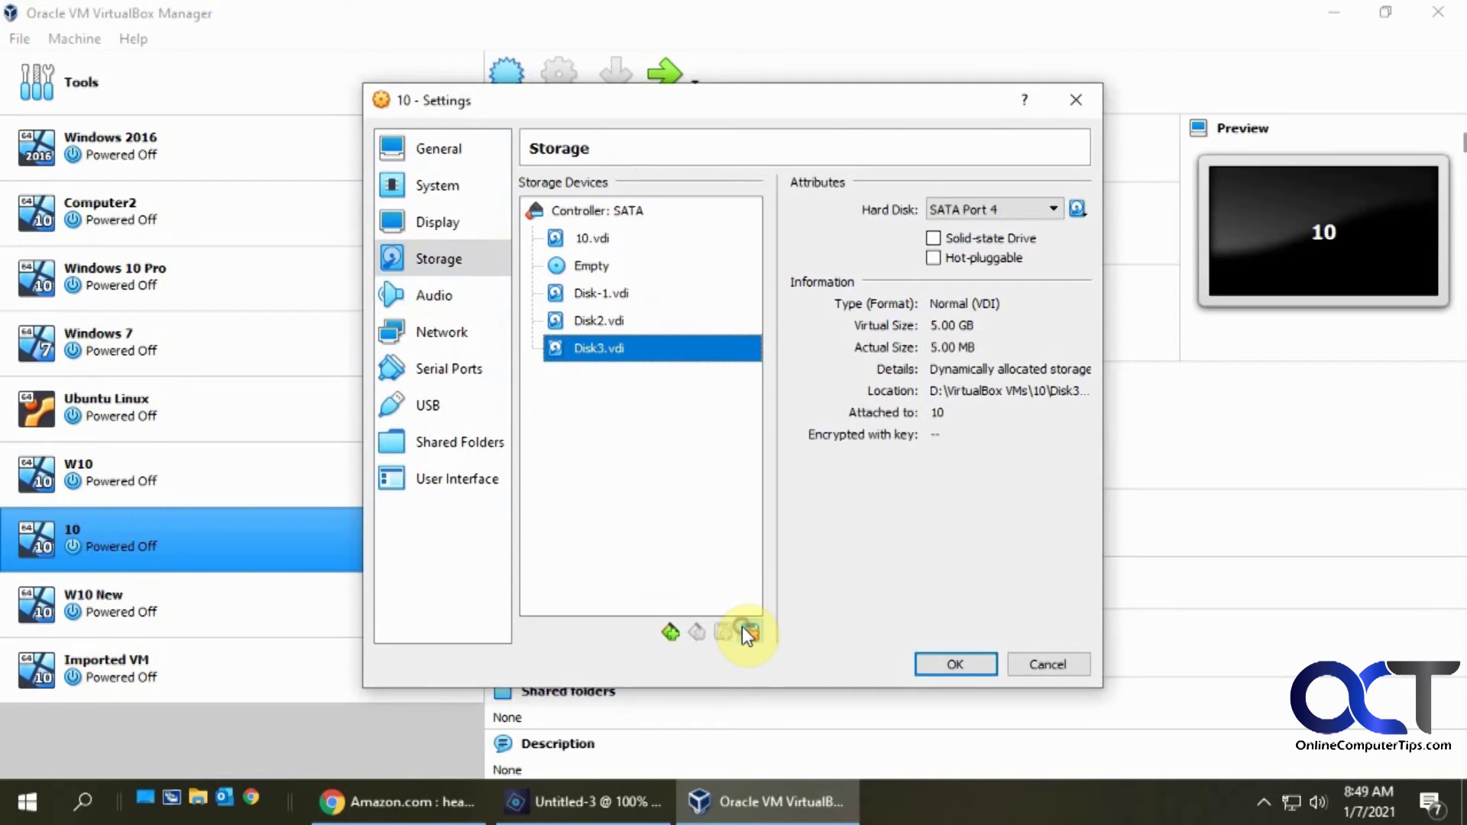
left_click(953, 665)
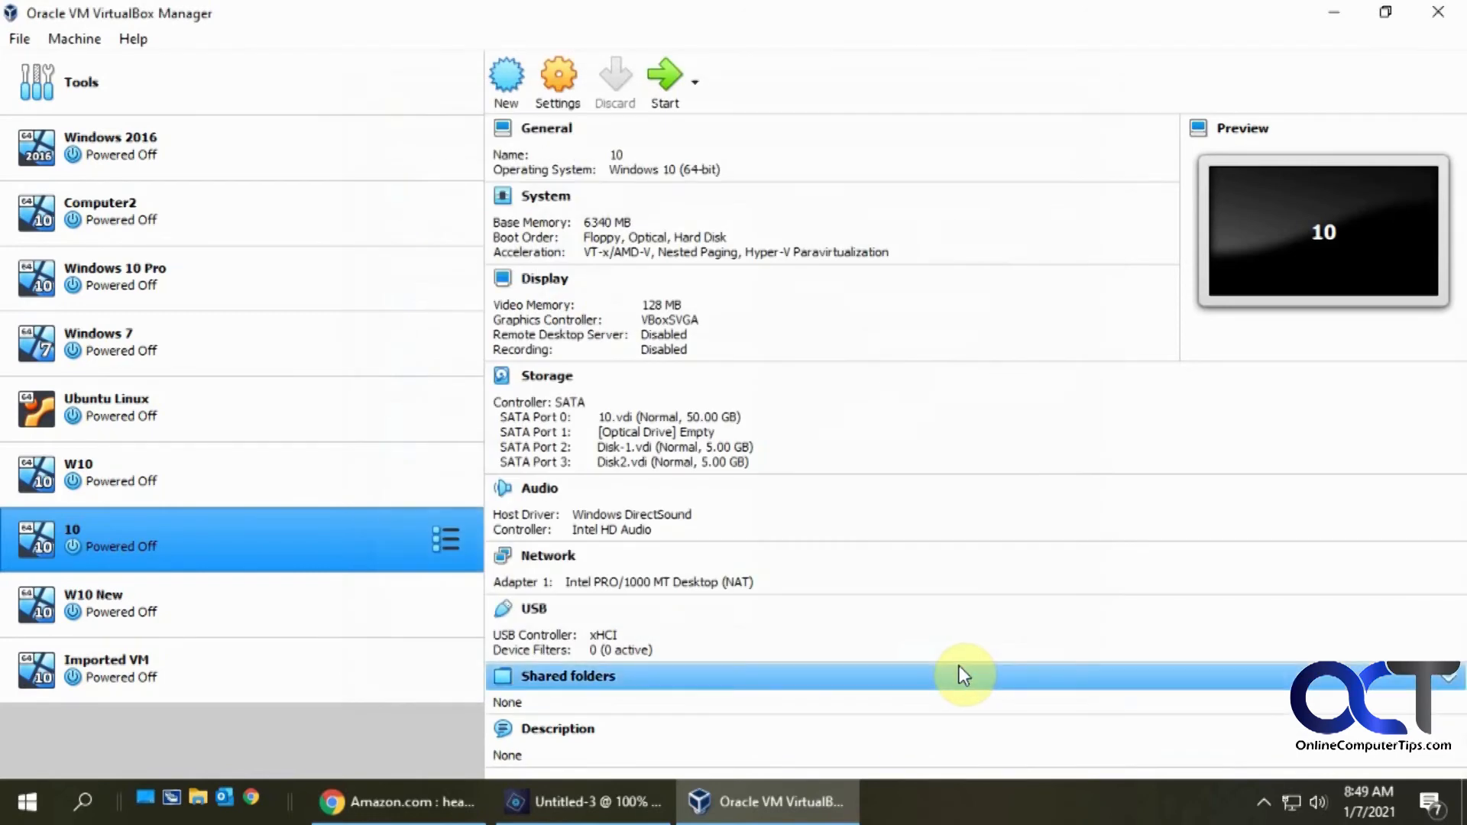
mouse_move(664, 75)
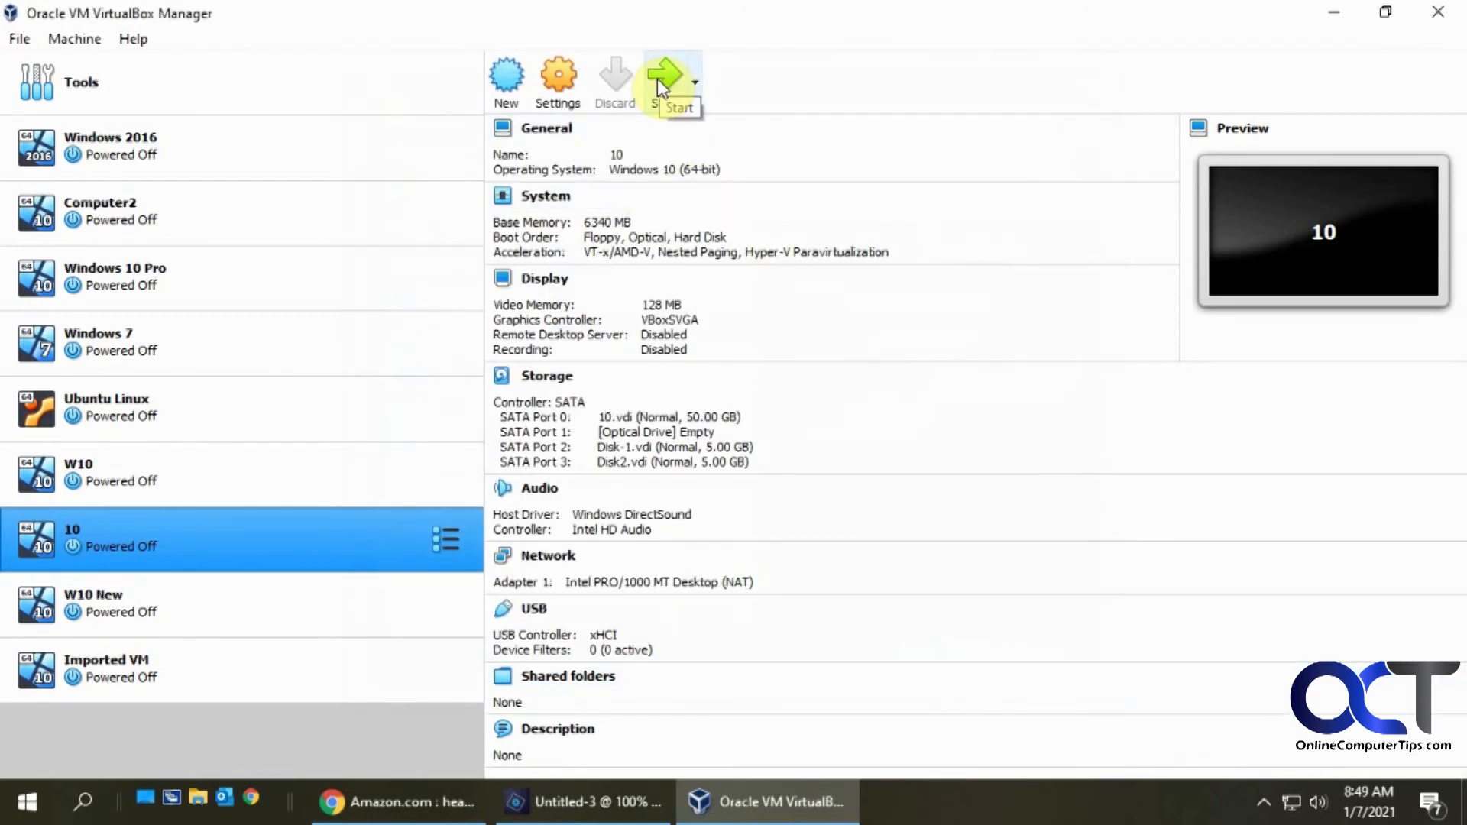
mouse_move(932, 502)
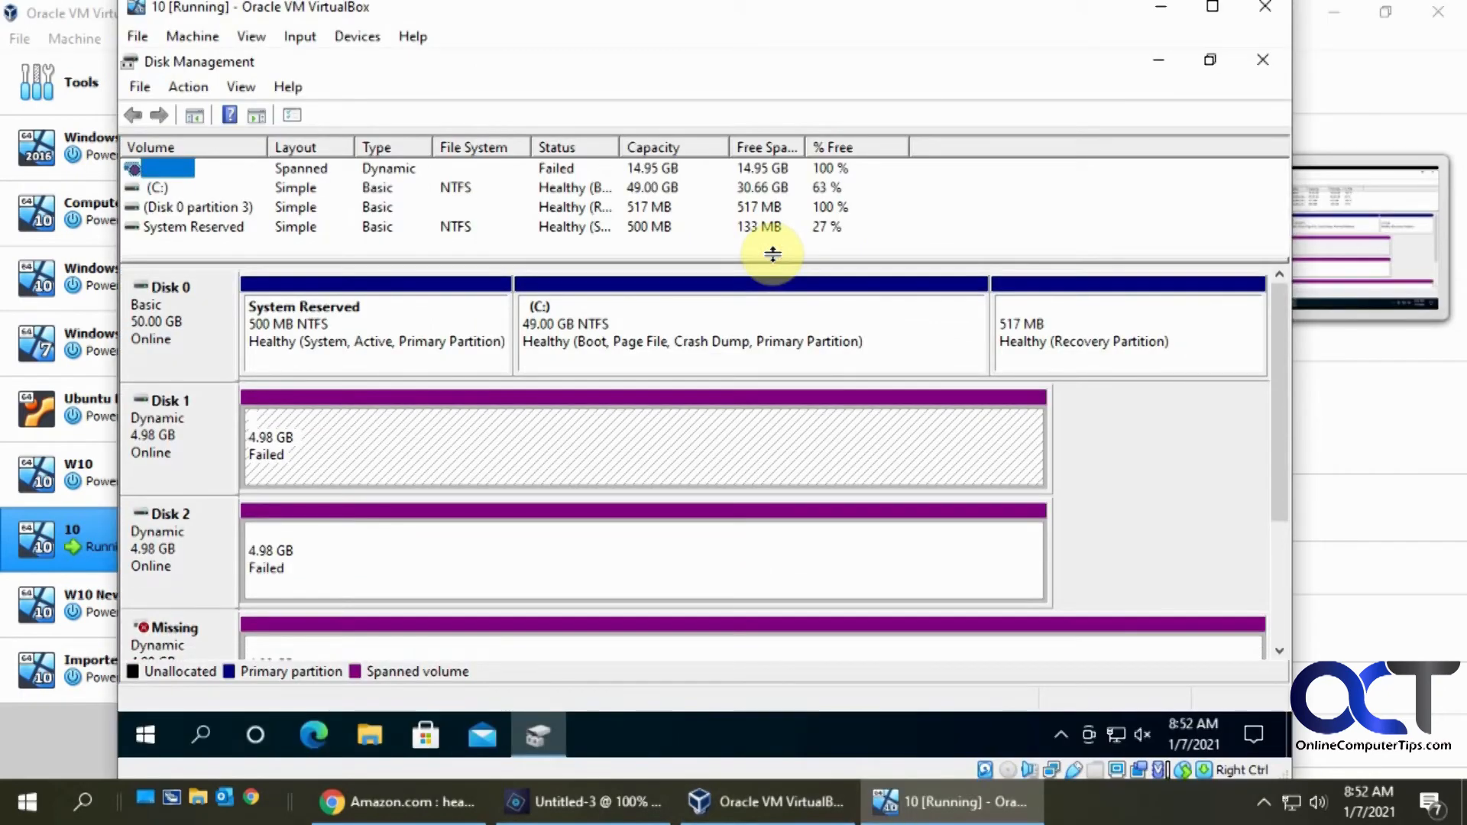
mouse_move(313, 456)
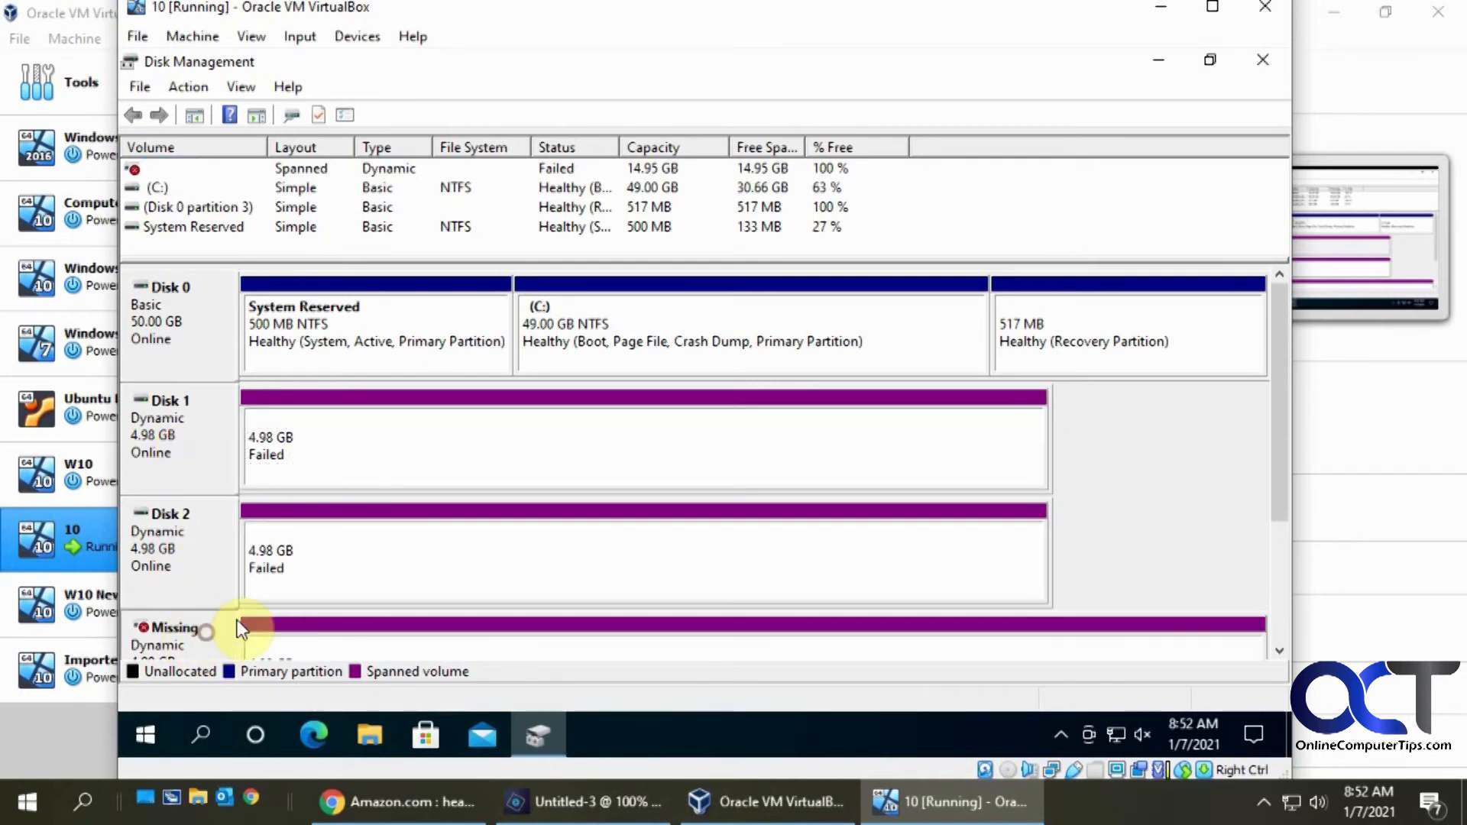
Bring up Disk Management in VM 10 showing the spanned volume Failed and a Missing disk.
scroll("down", 3)
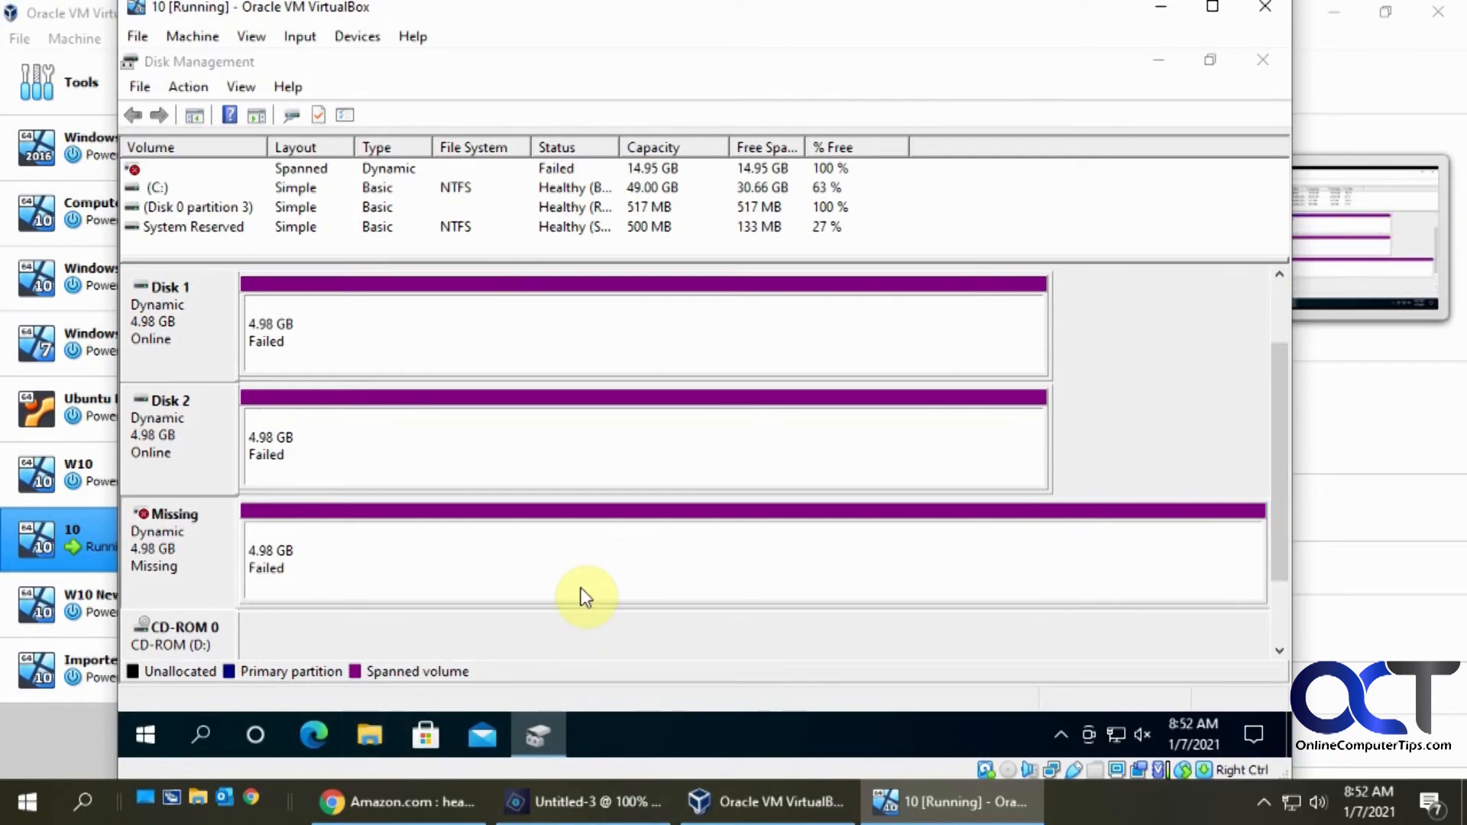
left_click(368, 735)
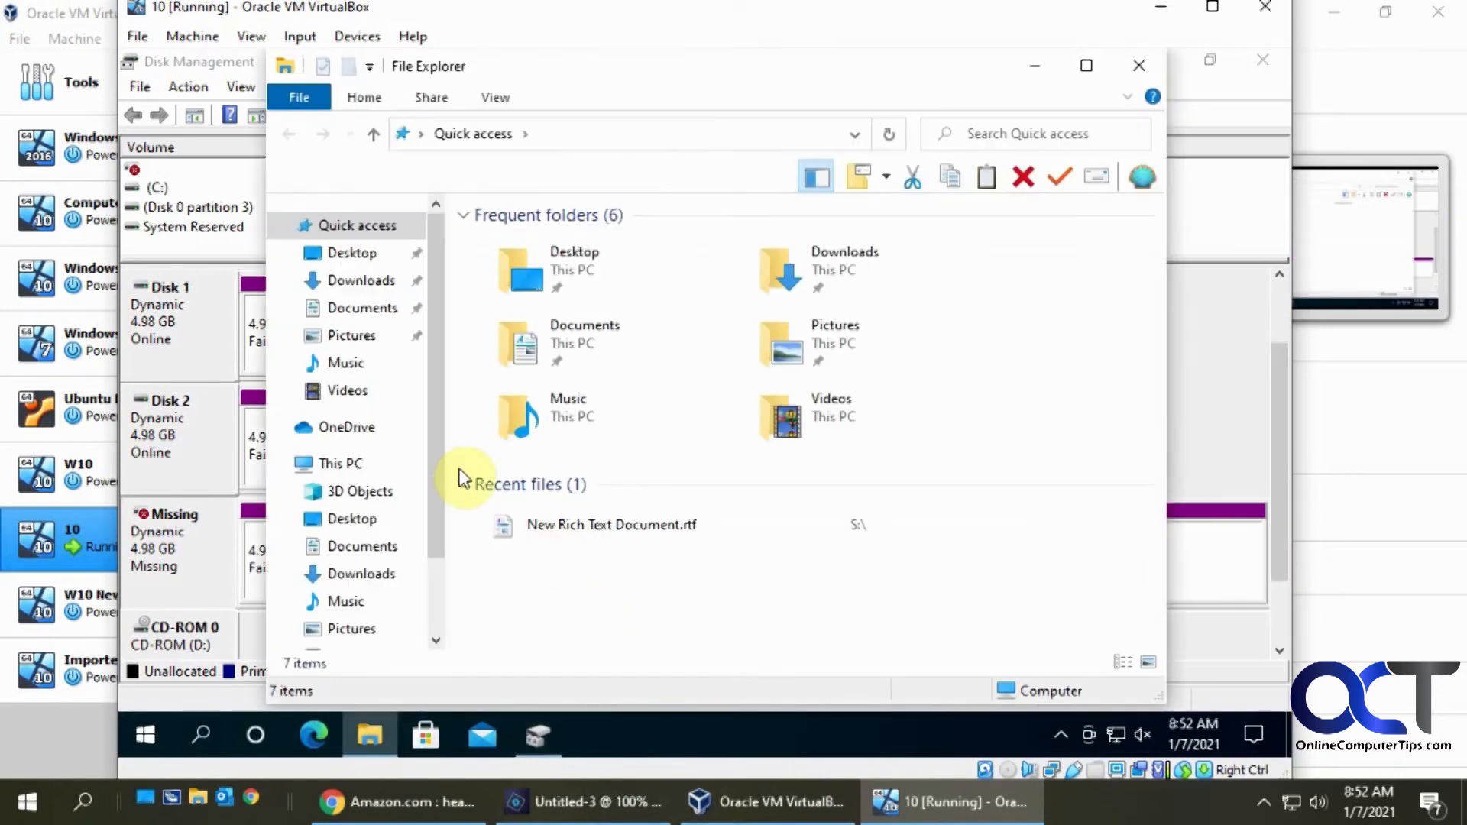
left_click(341, 463)
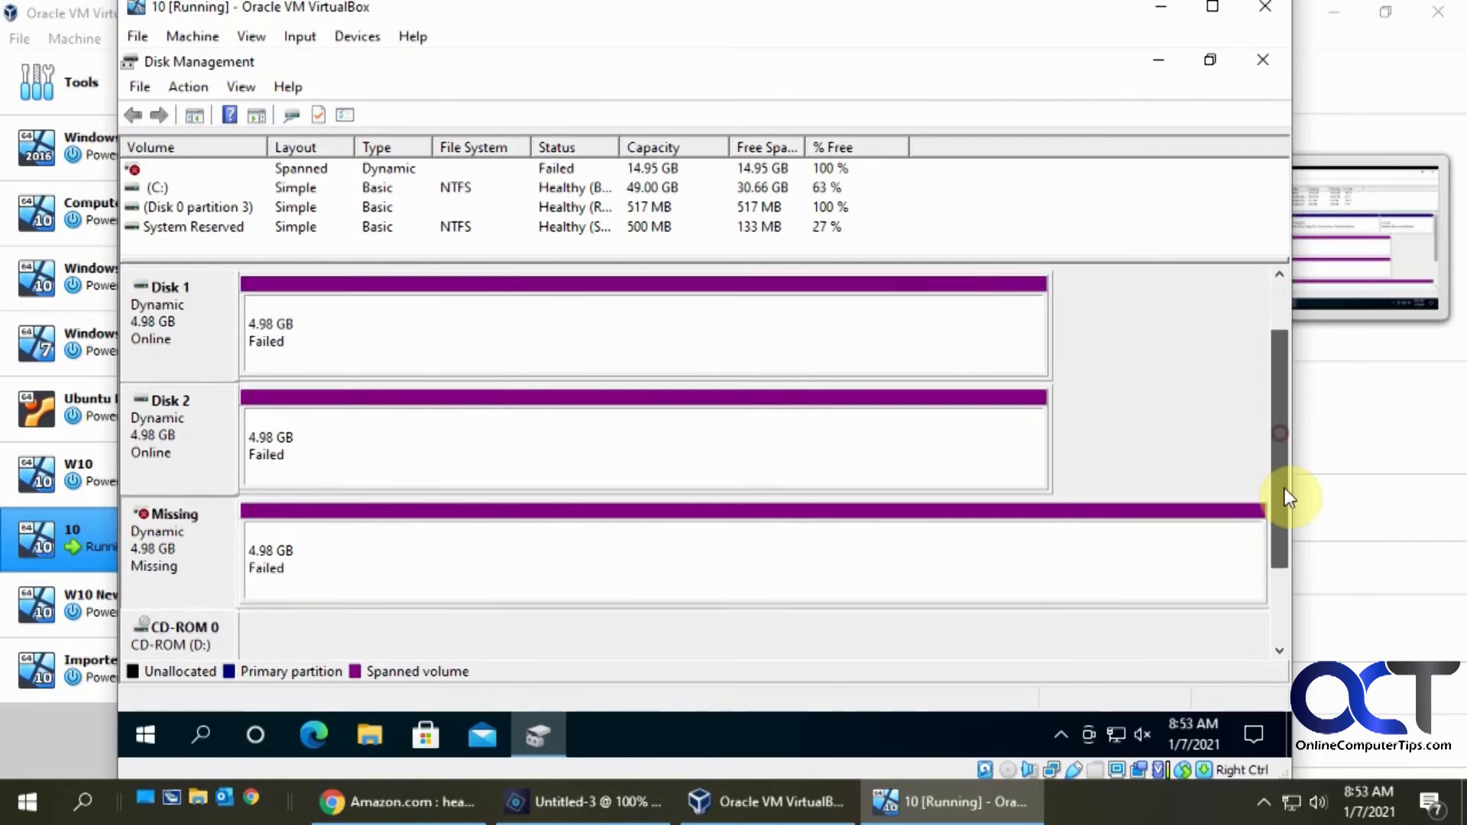
mouse_move(406, 490)
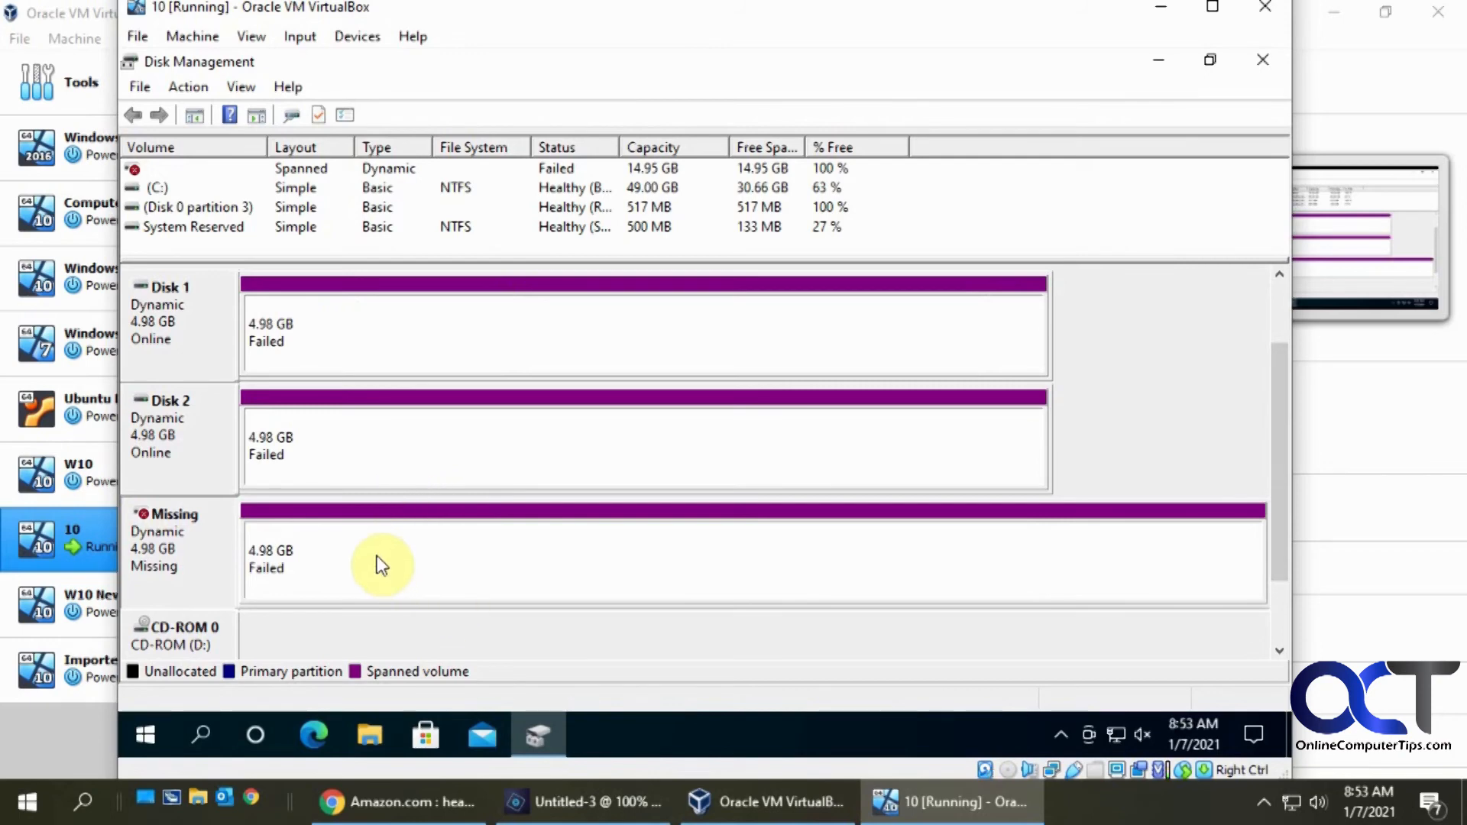
mouse_move(365, 547)
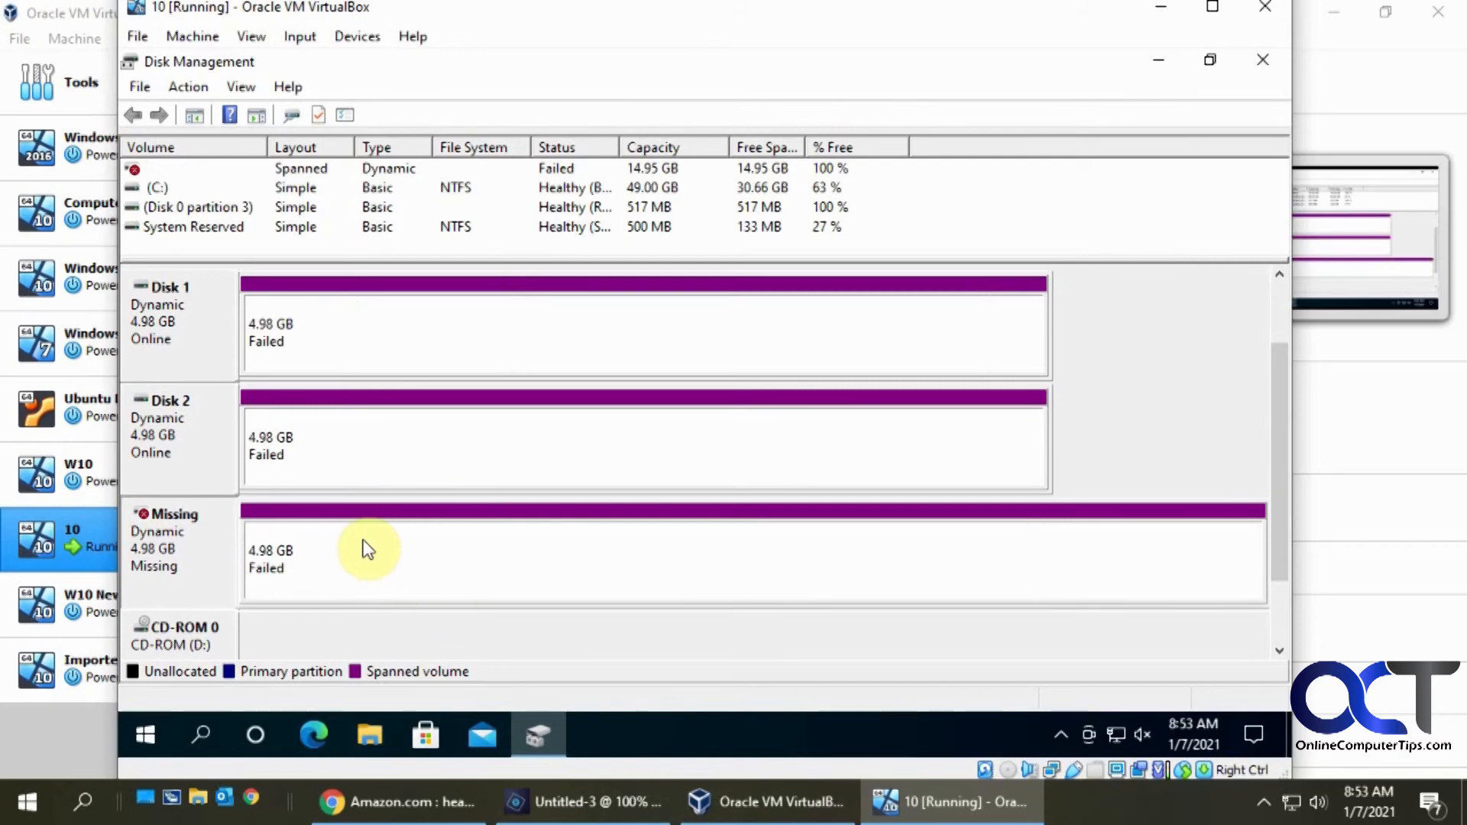
right_click(366, 547)
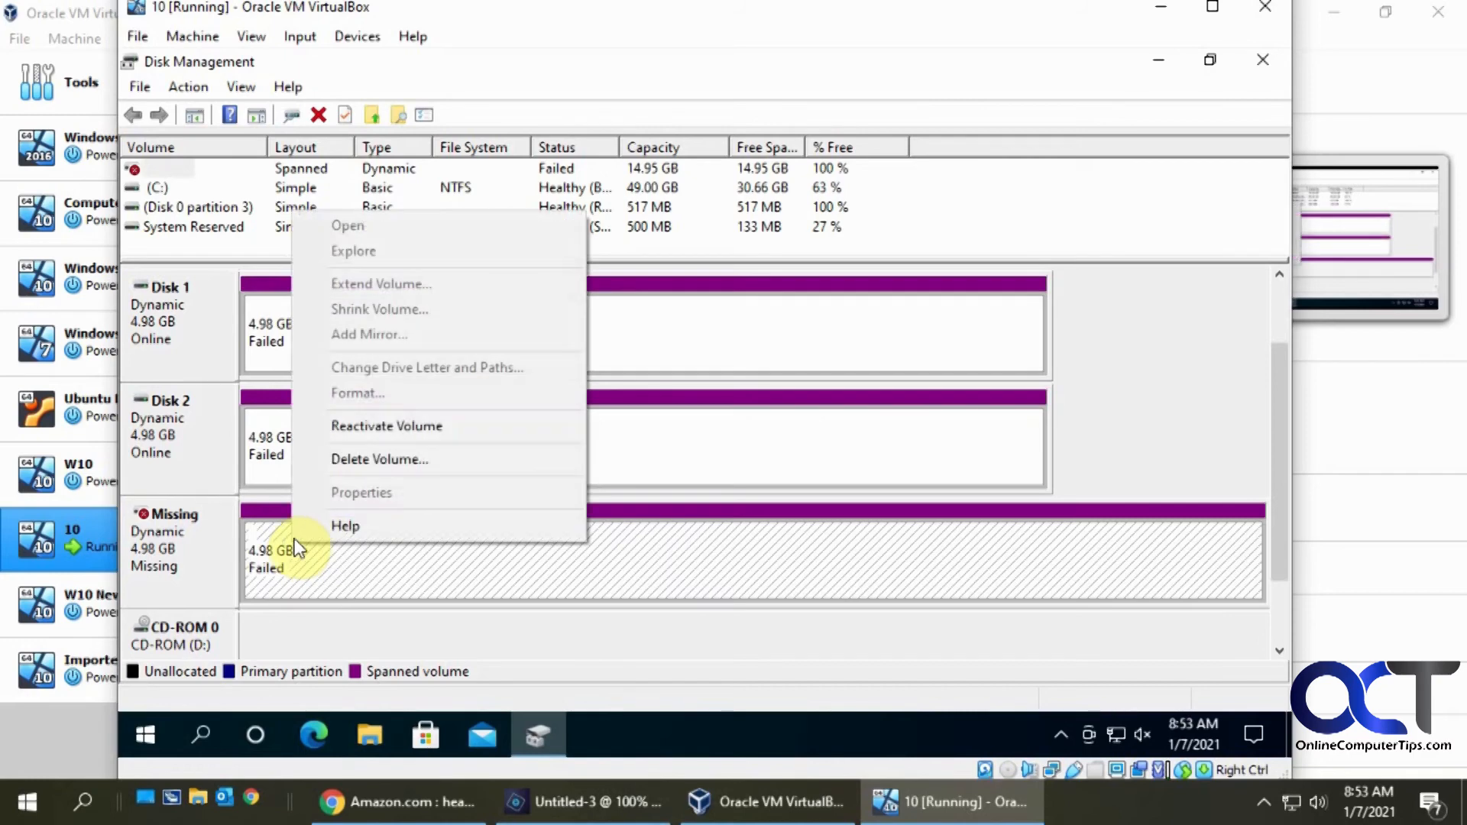
mouse_move(411, 439)
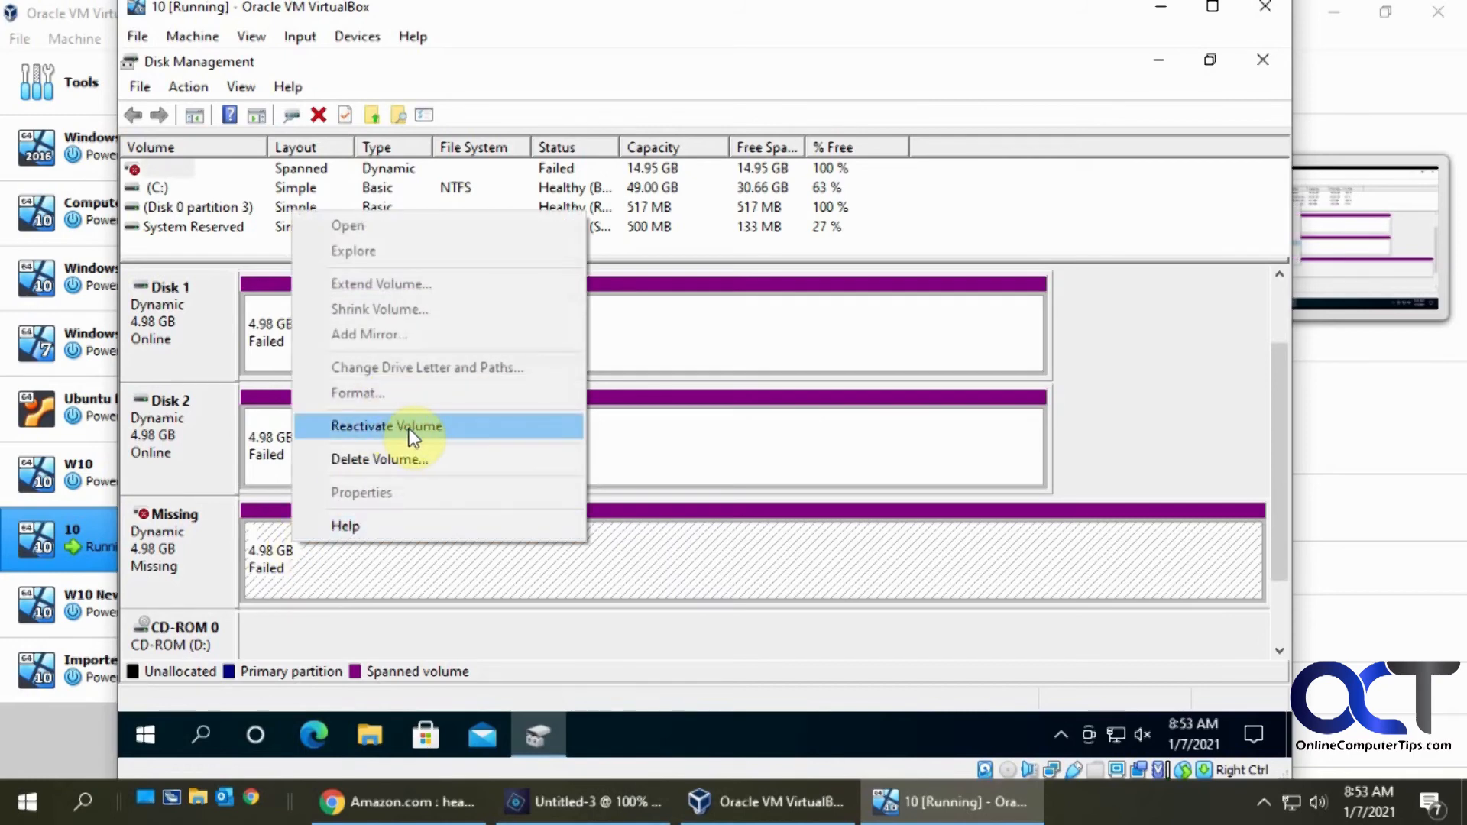
mouse_move(506, 573)
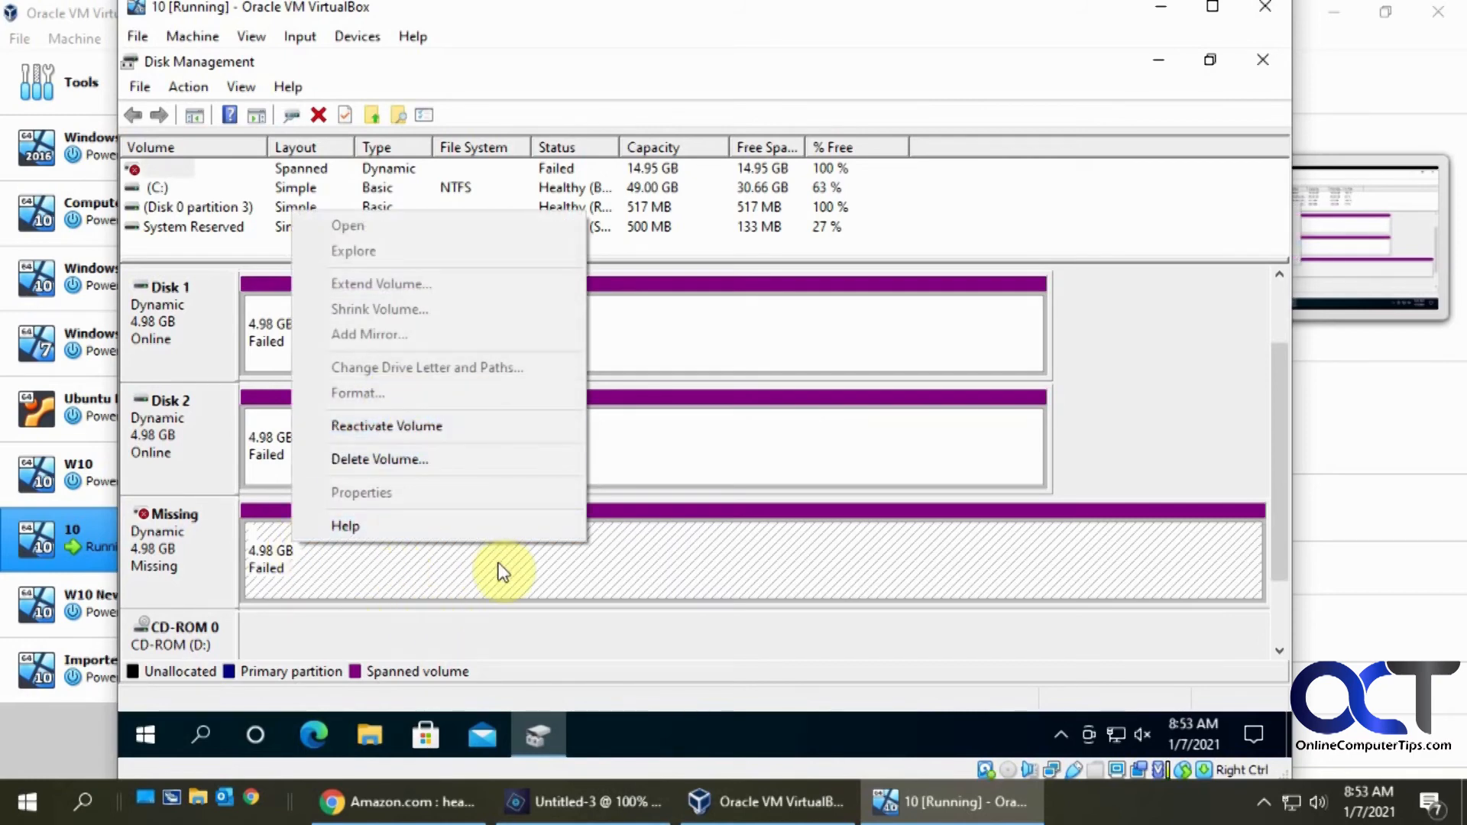
mouse_move(656, 471)
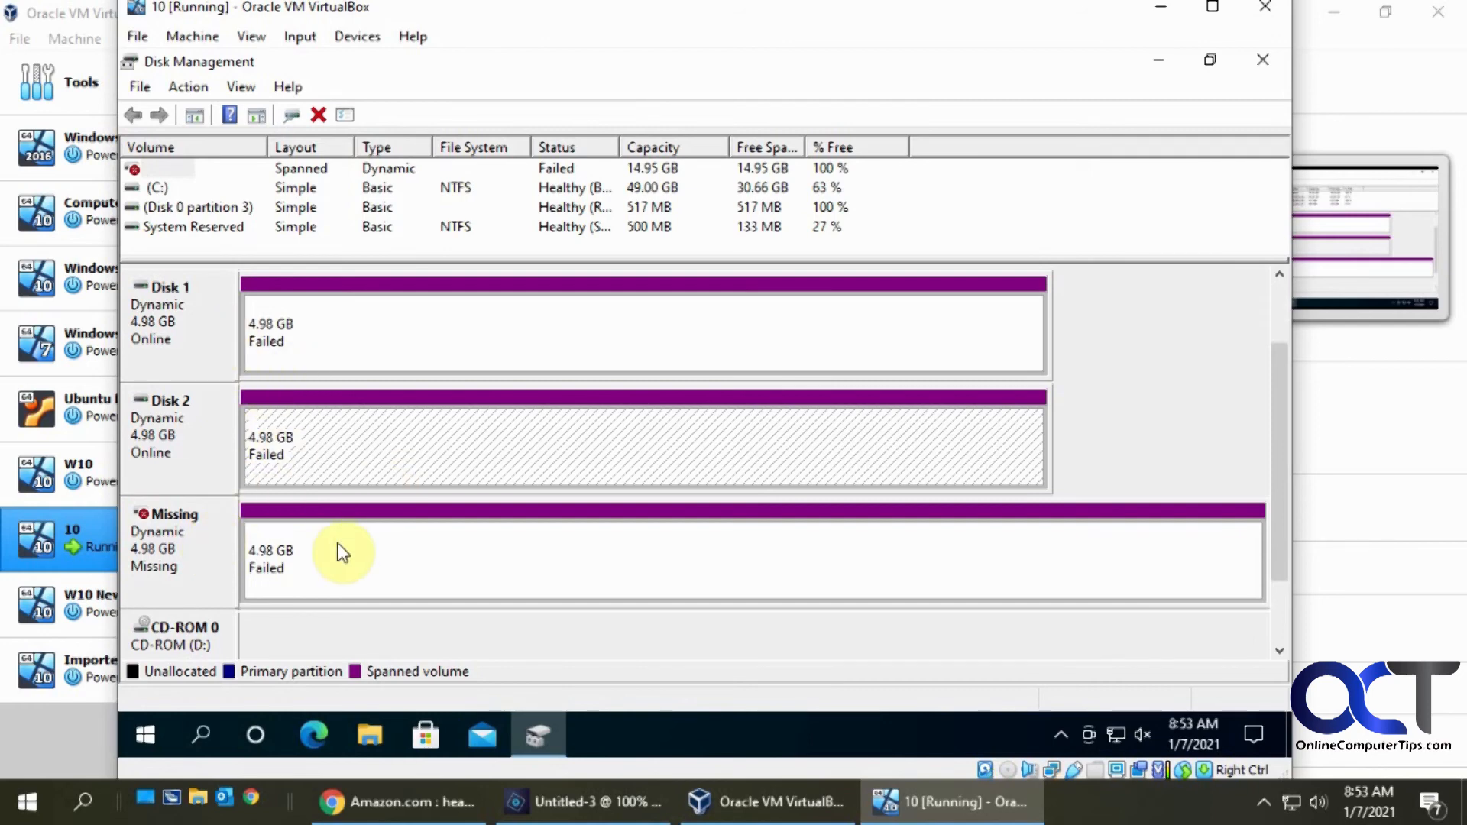
mouse_move(419, 578)
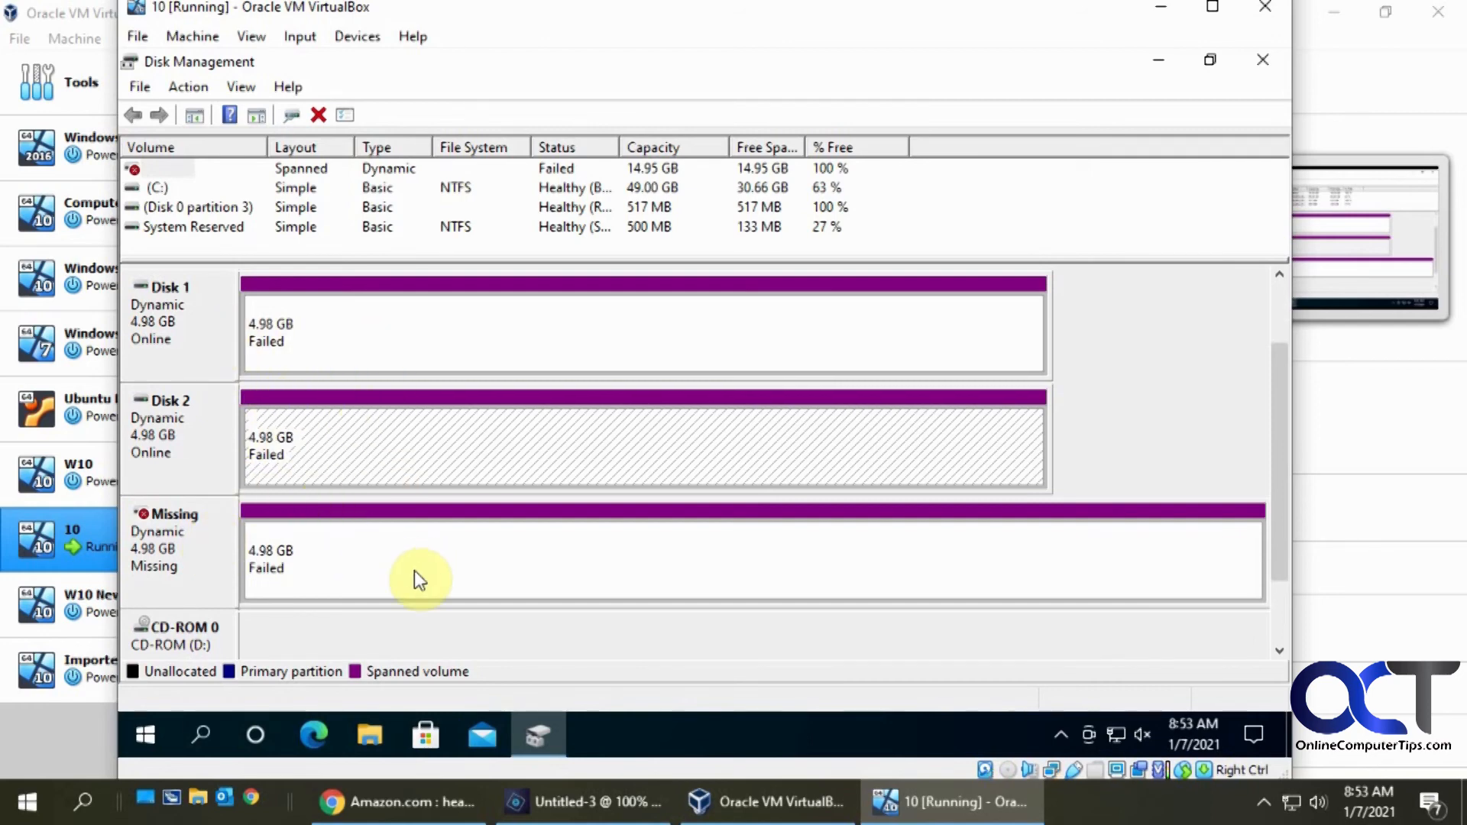
mouse_move(310, 387)
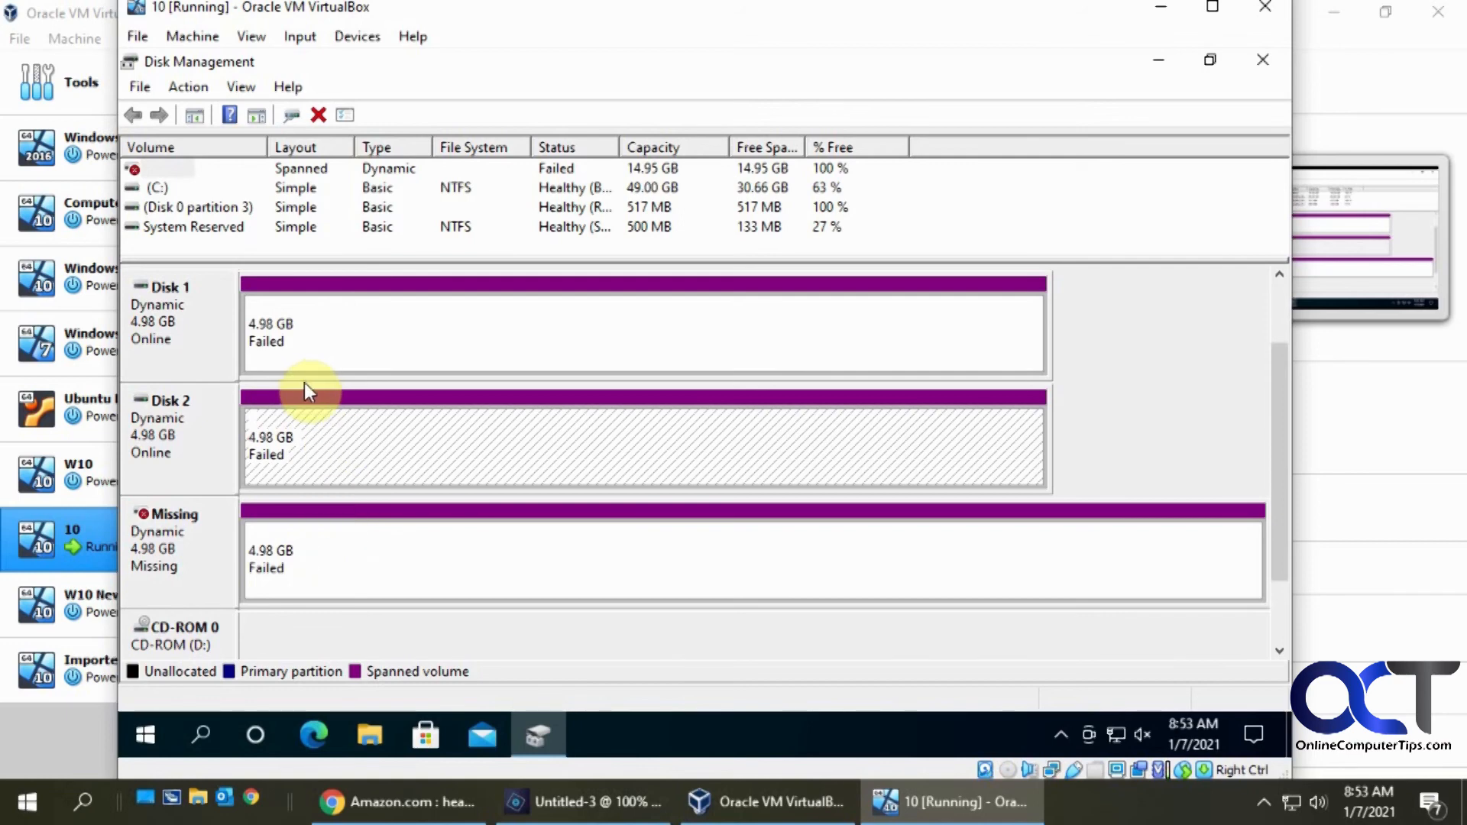
mouse_move(433, 542)
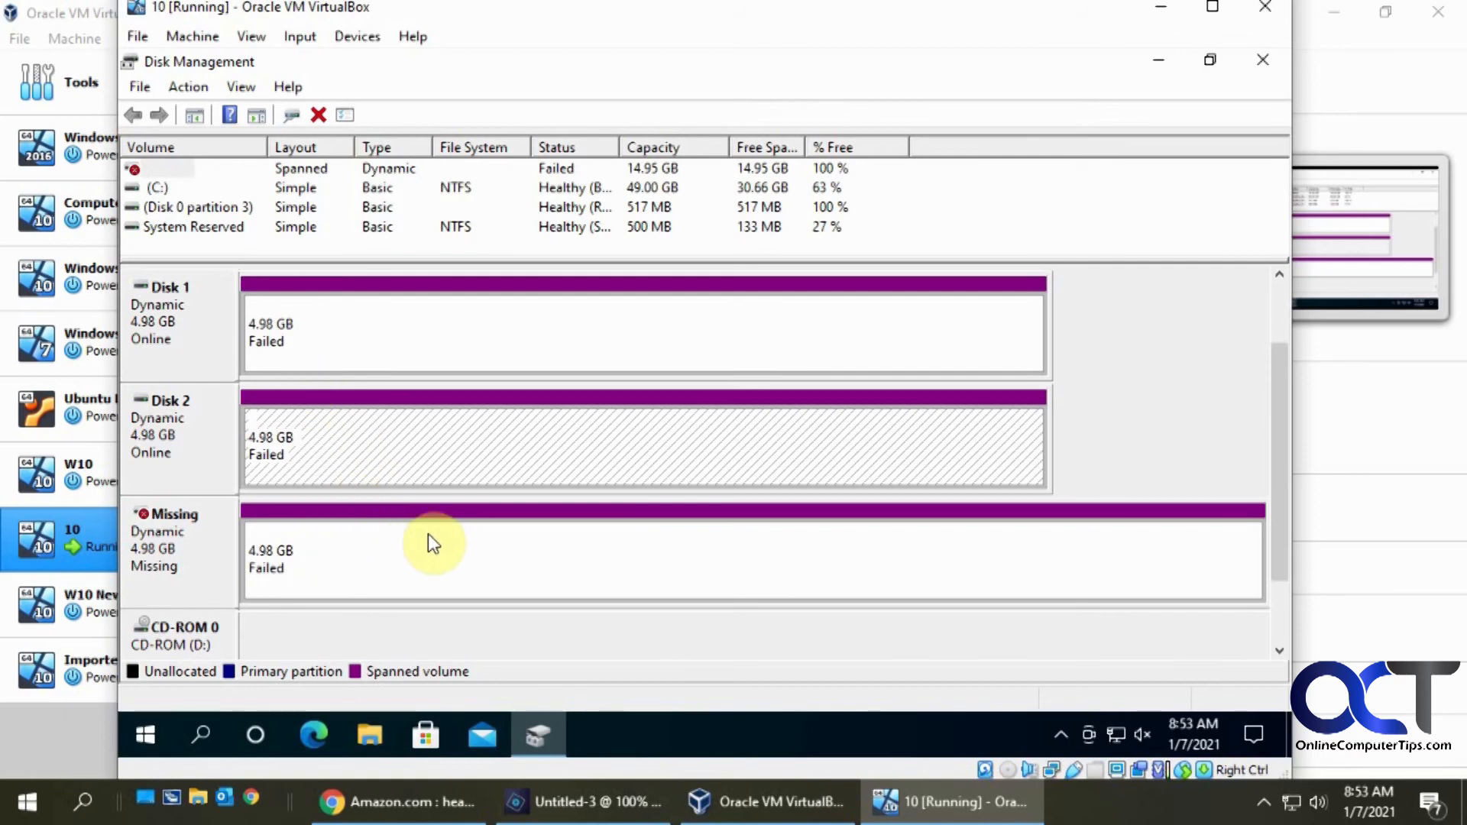
mouse_move(400, 502)
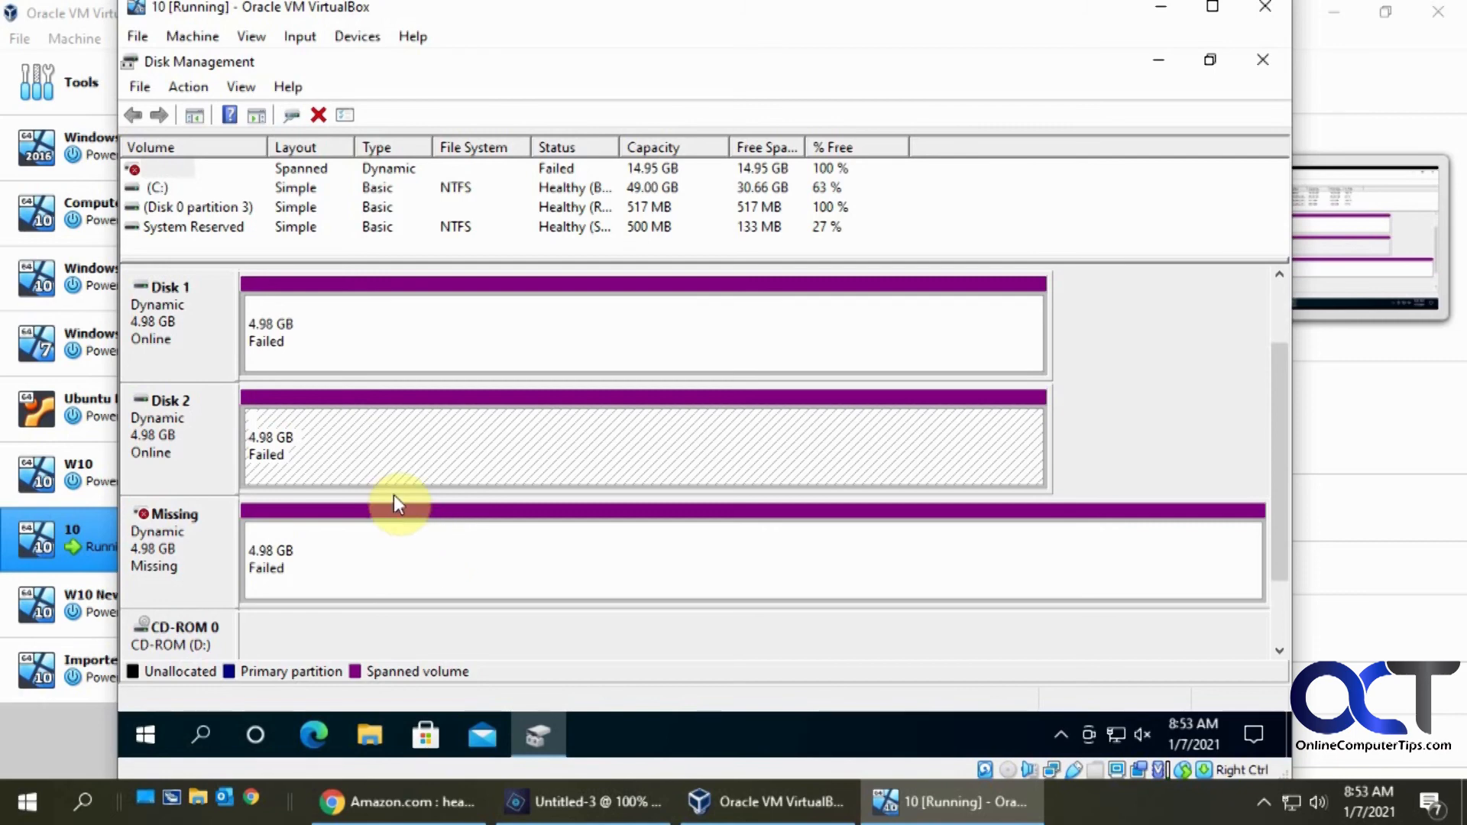